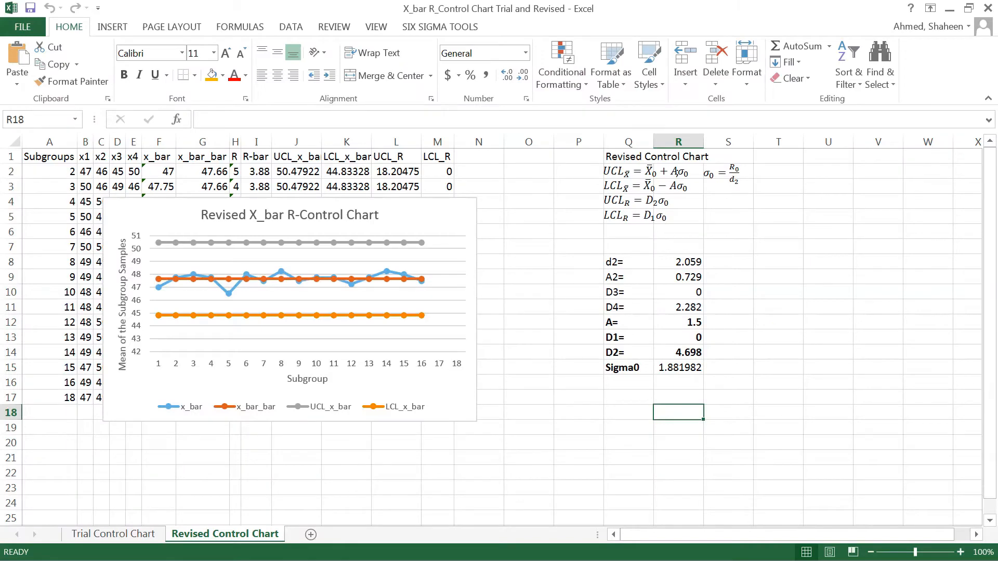
mouse_move(559, 518)
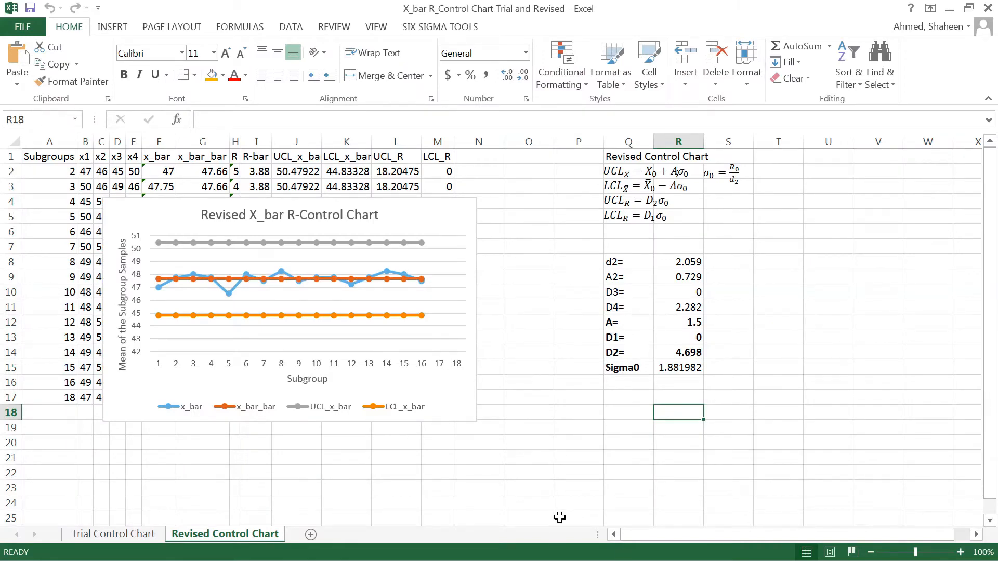
- Review the trial and revised control chart sheets before starting
left_click(113, 535)
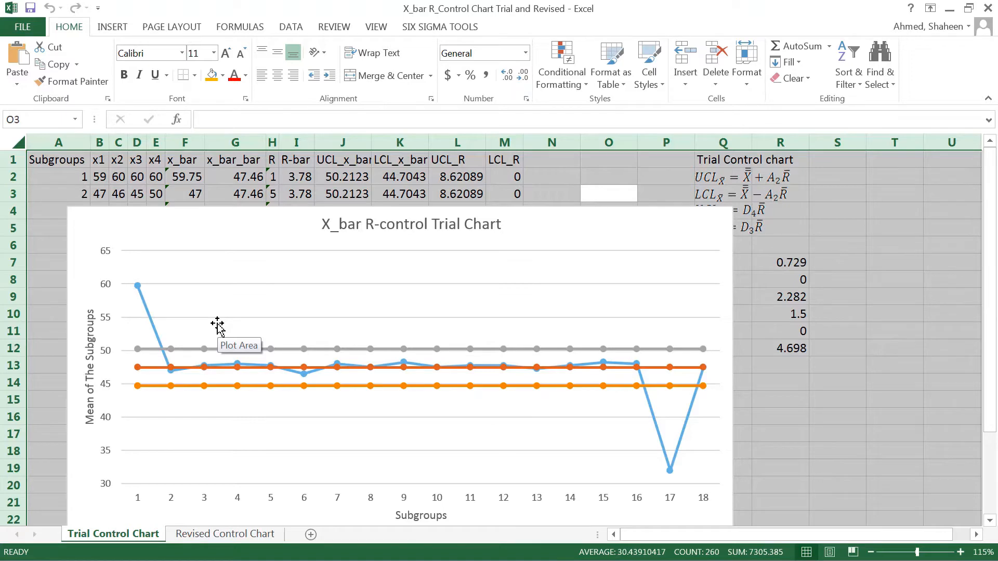
mouse_move(193, 472)
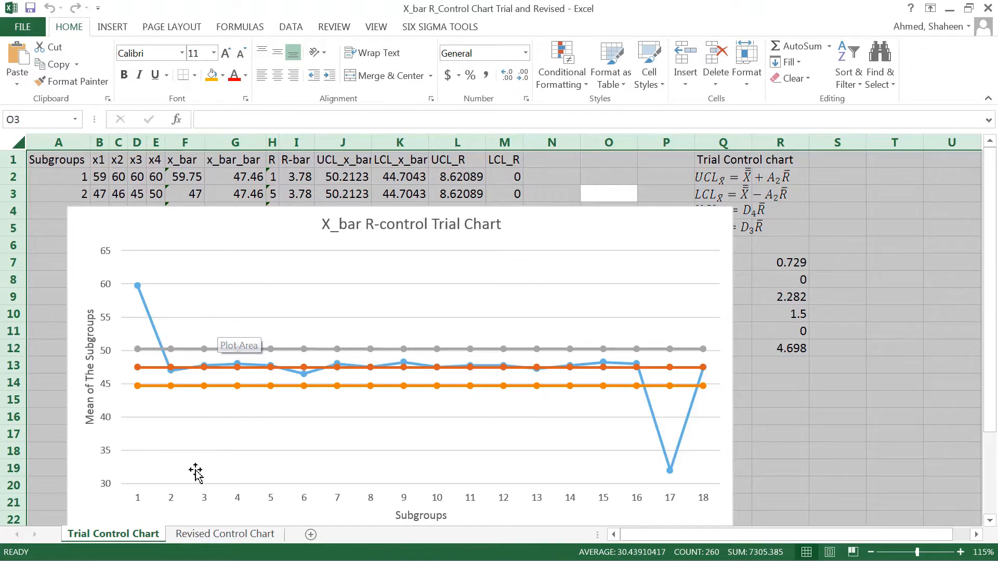
left_click(224, 534)
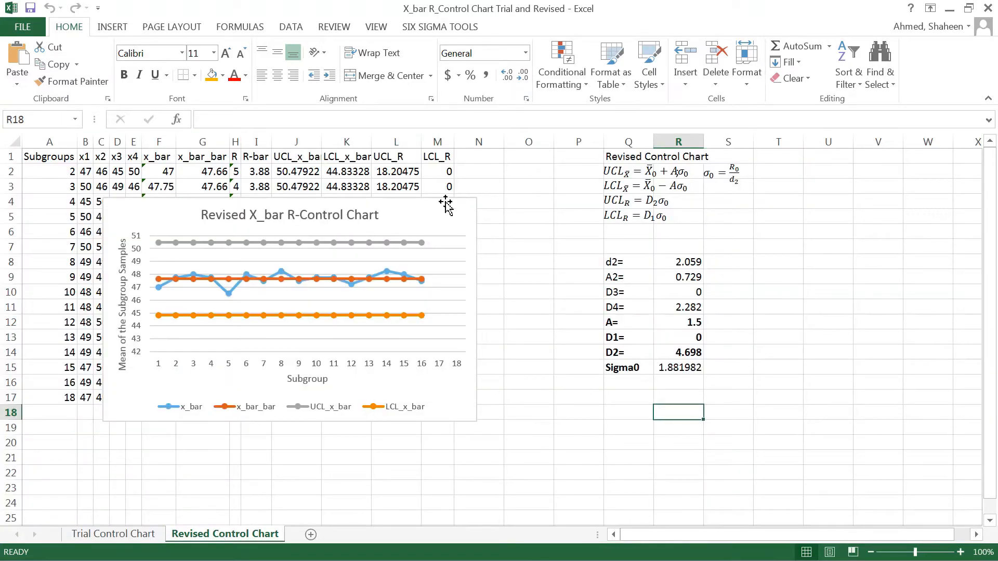
mouse_move(122, 523)
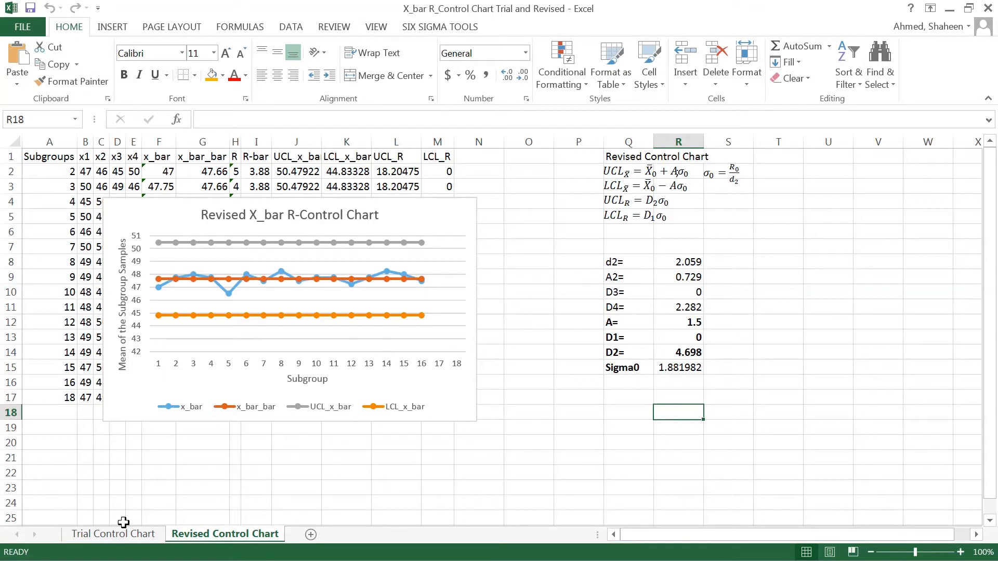
left_click(112, 534)
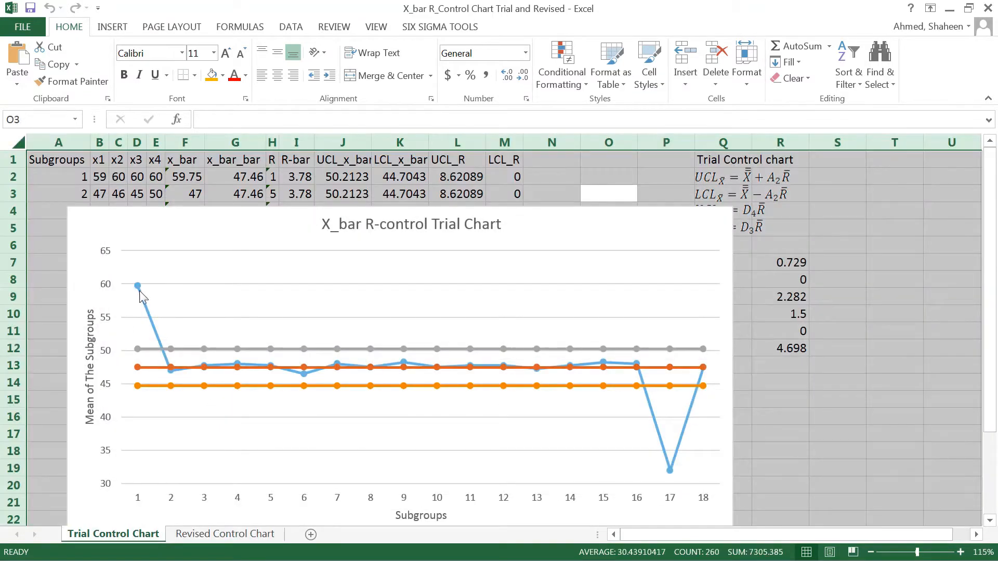
mouse_move(137, 284)
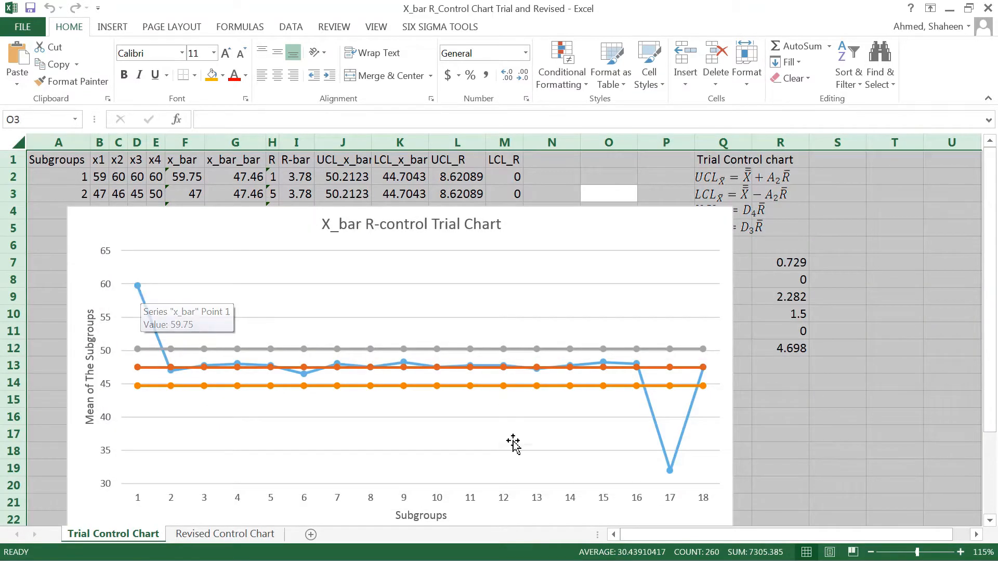
mouse_move(669, 484)
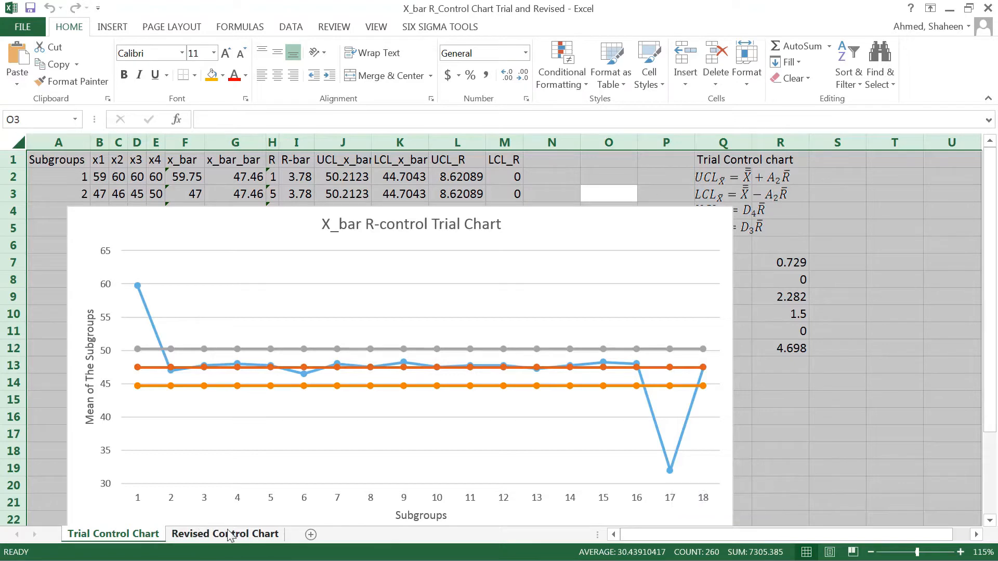
left_click(225, 534)
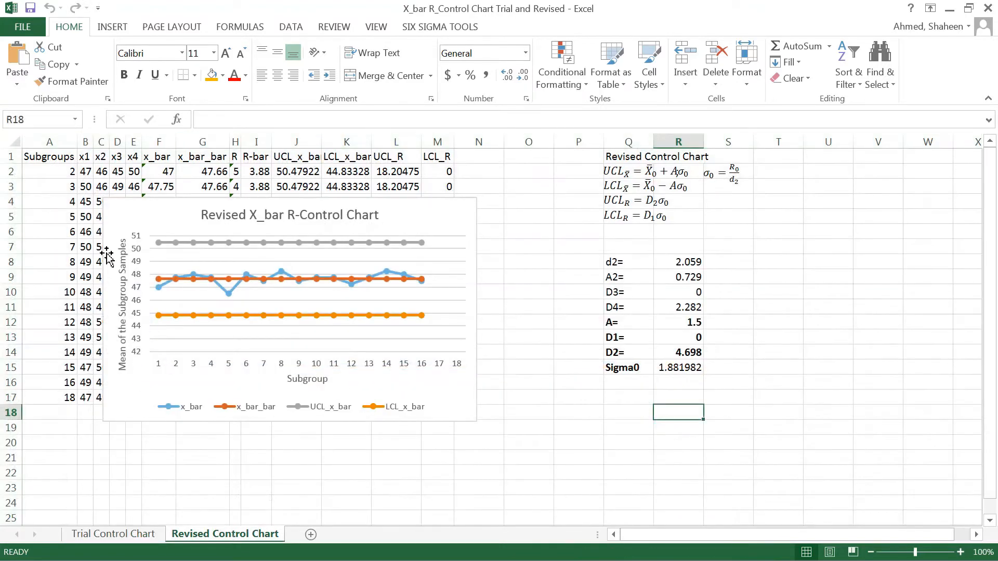
mouse_move(310, 535)
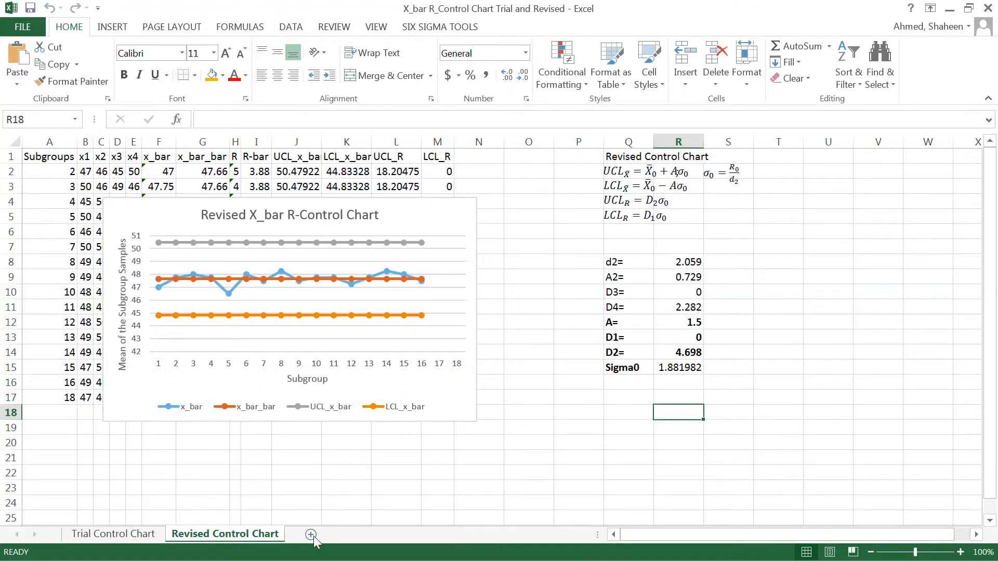
mouse_move(310, 534)
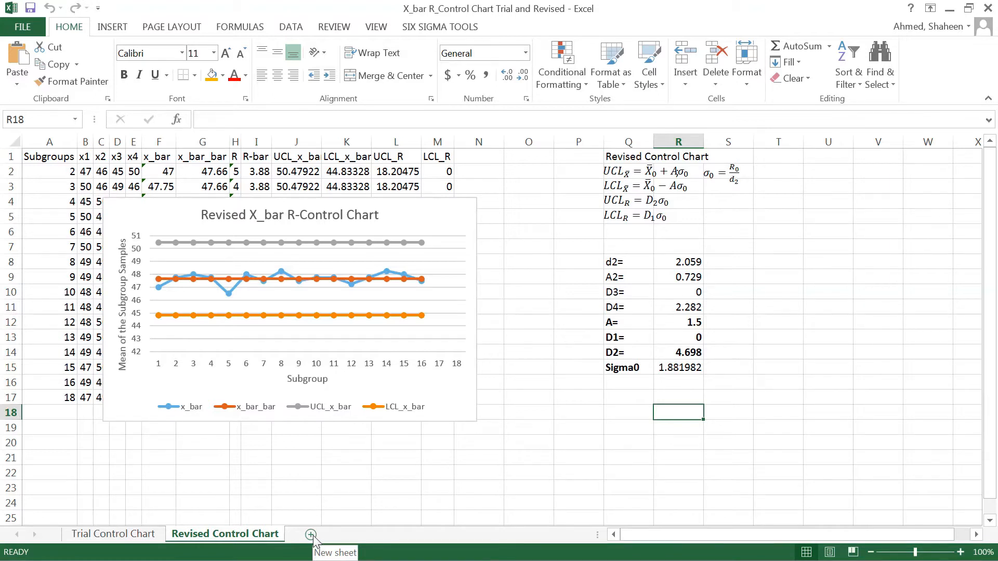
- Add a blank worksheet and name it 'Capability Analysis Normal Dis'
left_click(311, 535)
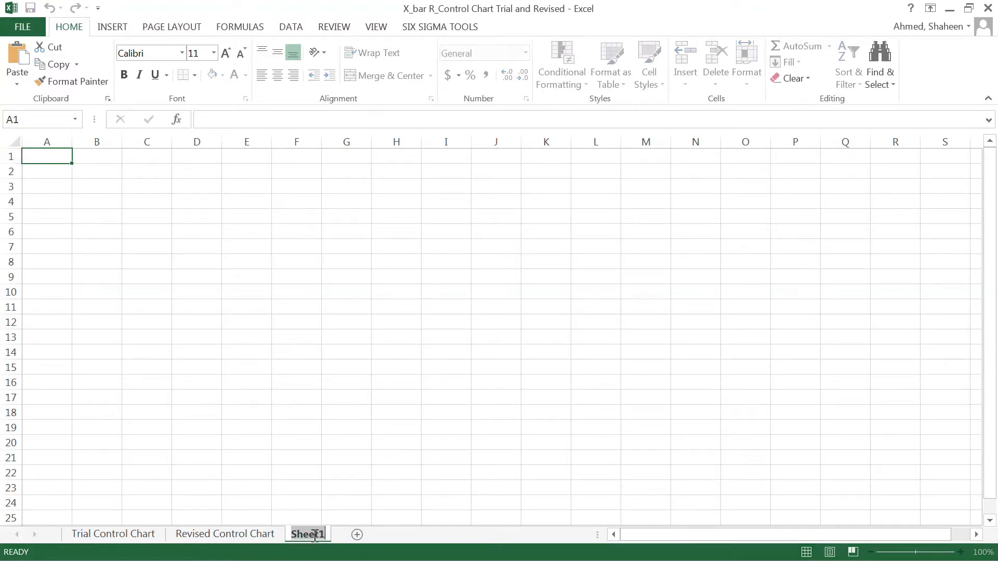
type("Capability")
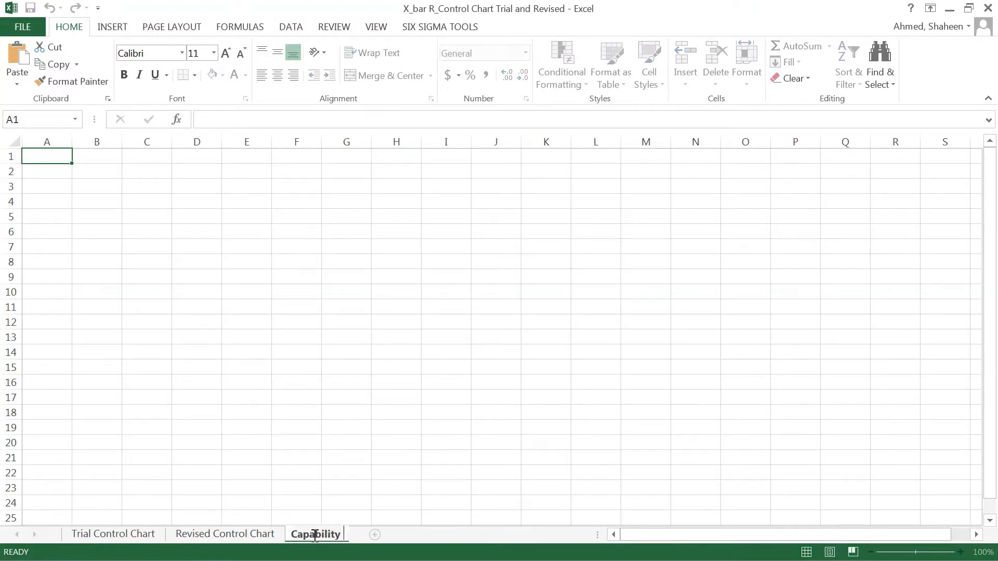
type("Analysis")
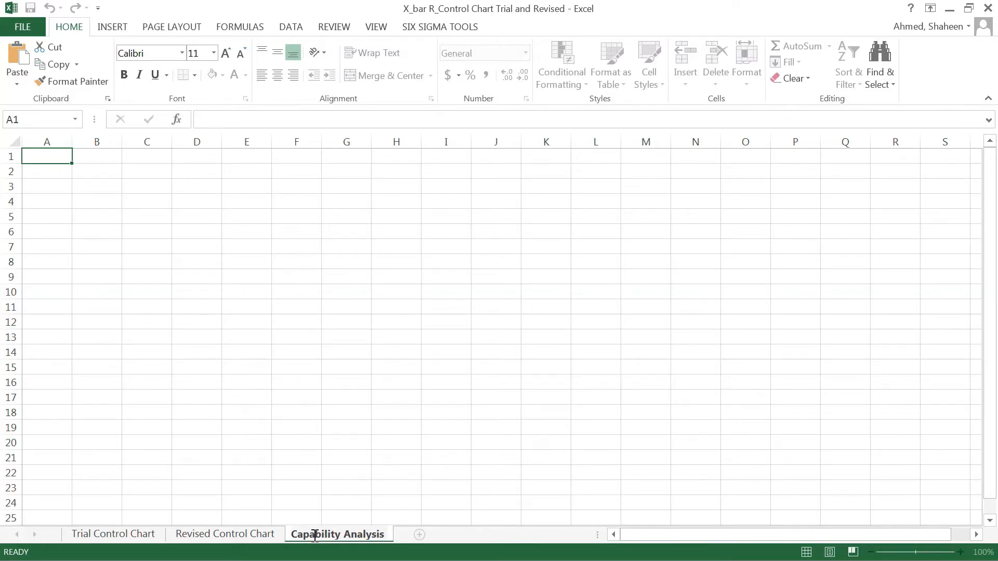
type("Norma")
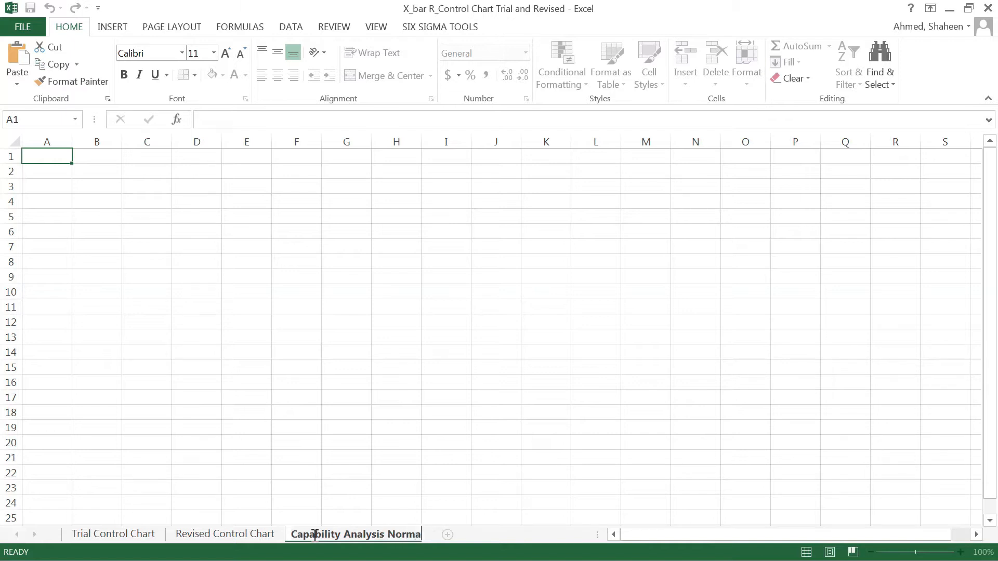
type("lly Di")
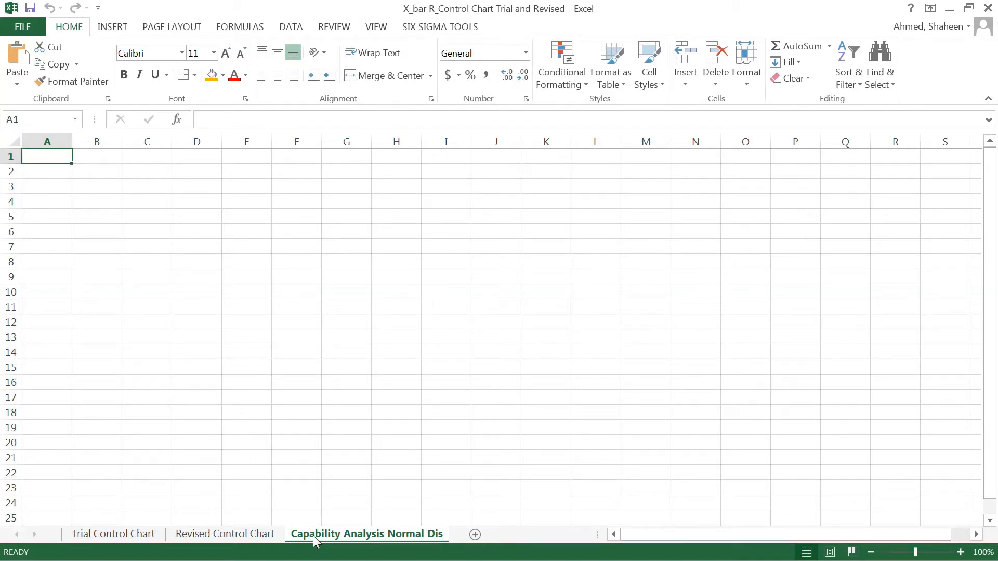
mouse_move(303, 545)
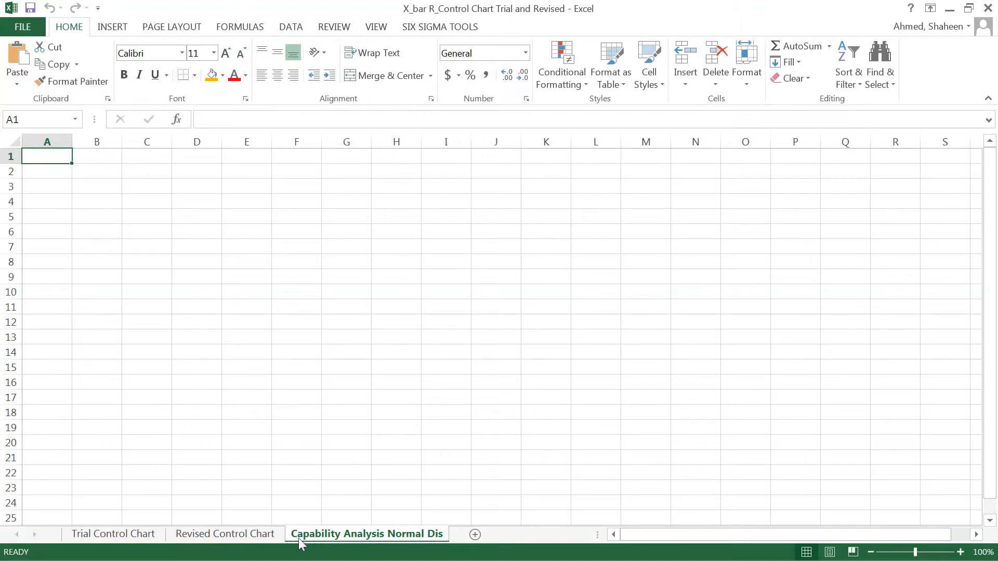
- Copy the whole Revised Control Chart sheet and paste it into the capability sheet
left_click(224, 534)
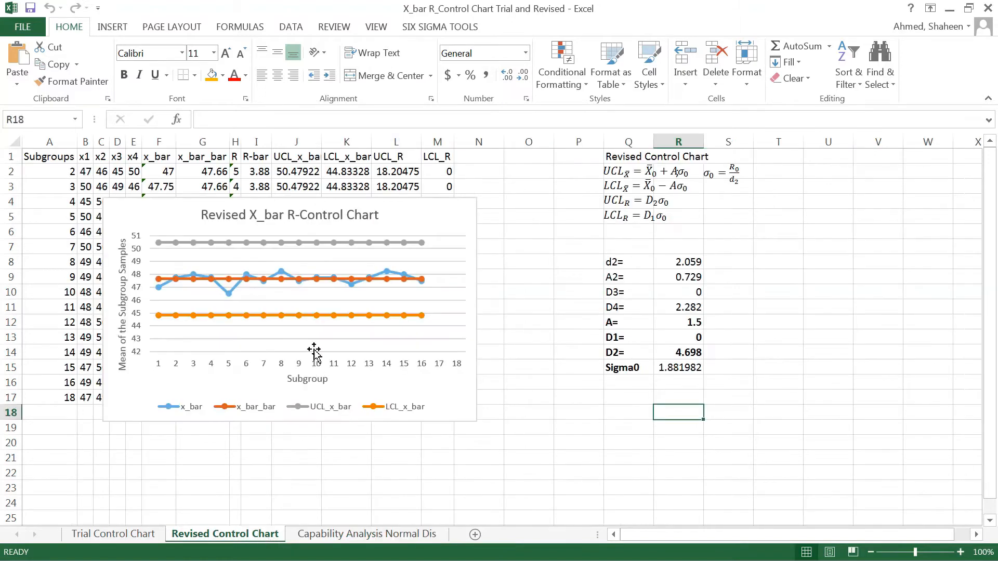
left_click(777, 291)
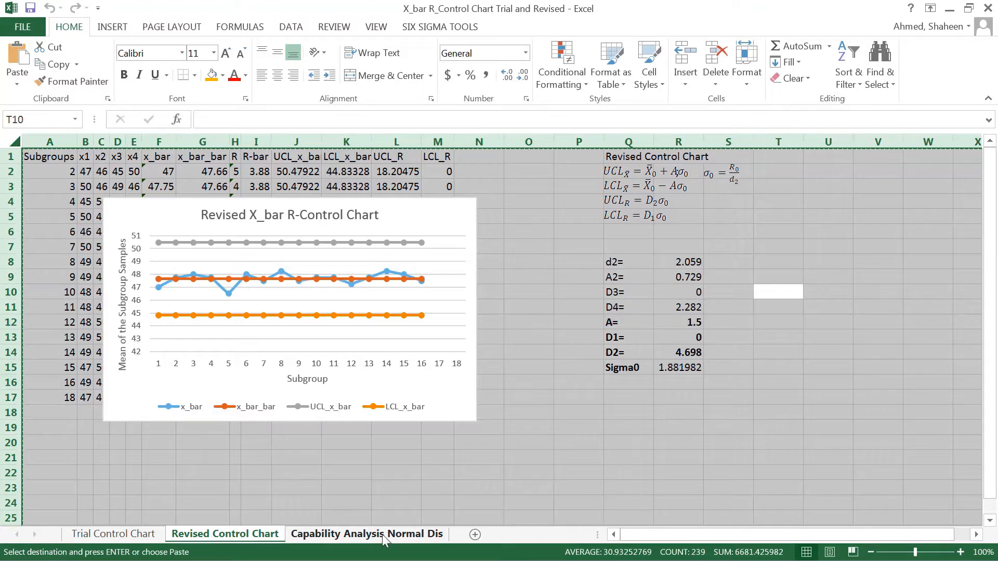
left_click(368, 534)
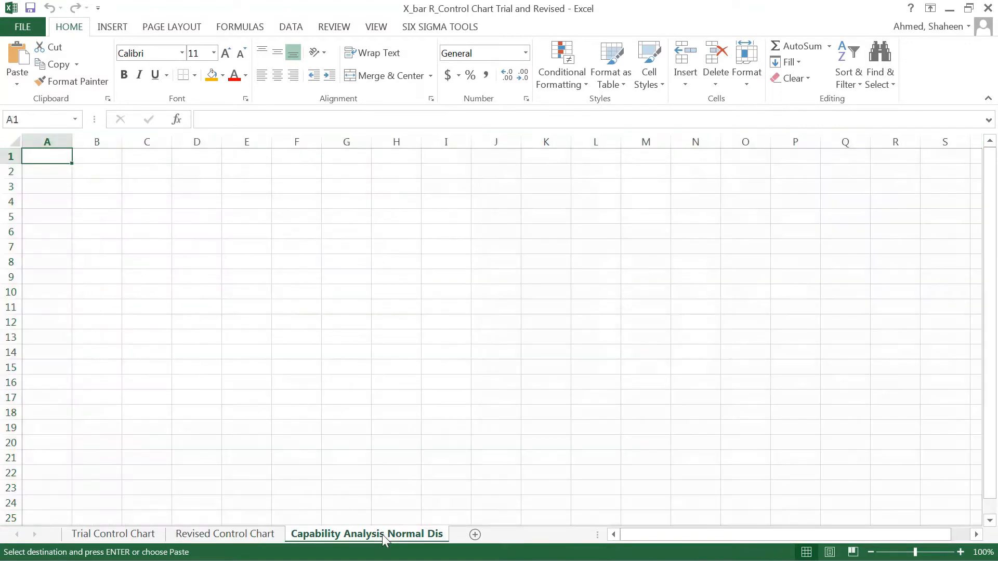
key("ctrl+v")
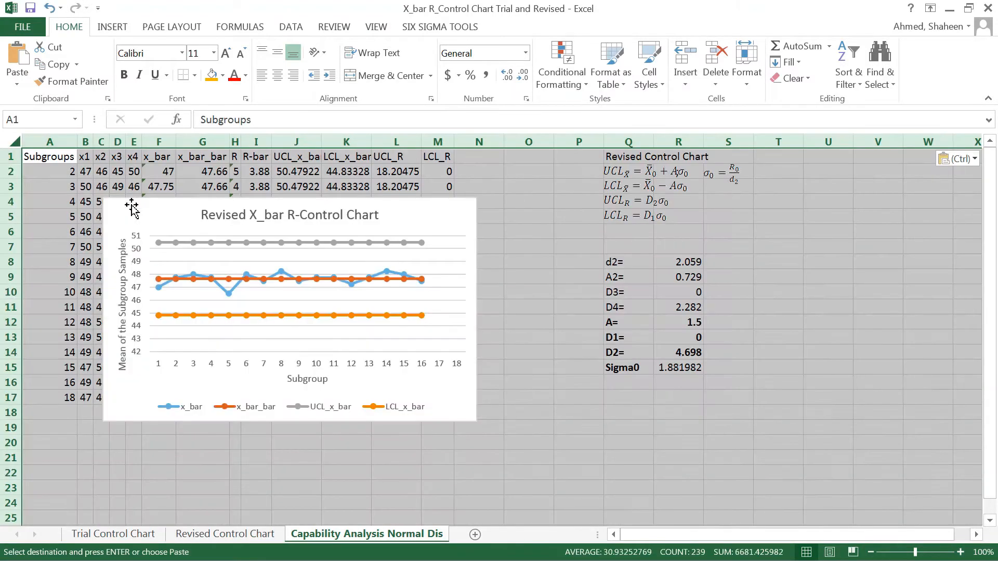
mouse_move(447, 204)
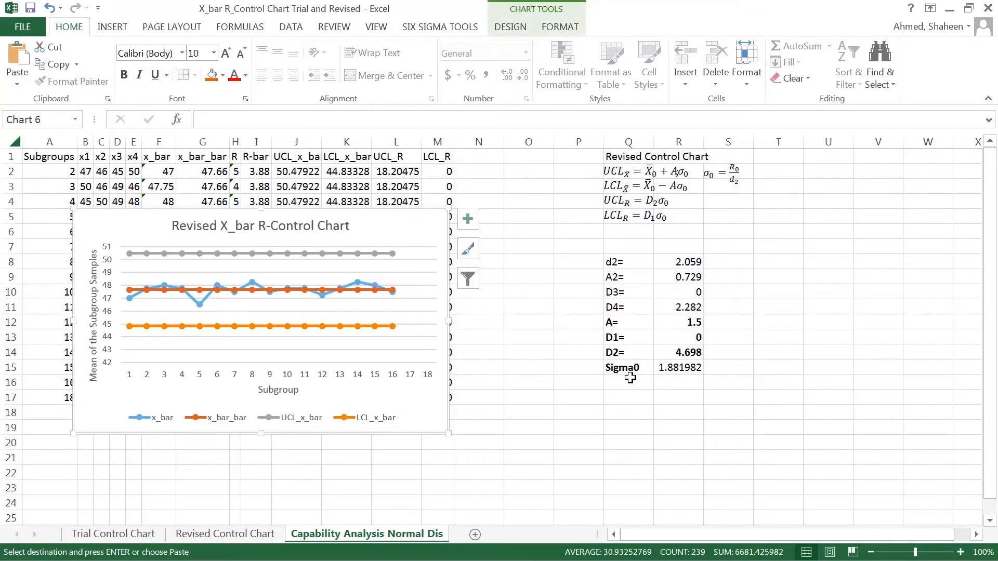
mouse_move(773, 244)
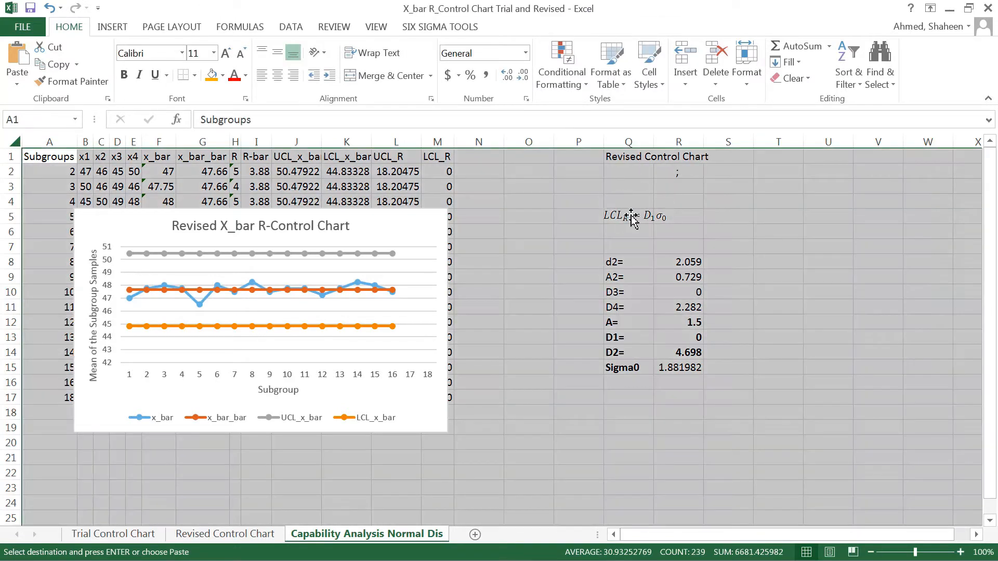
- Remove the old limit equations and place the Cp = (USL − LSL)/6σ formula image near Q2
left_click(728, 216)
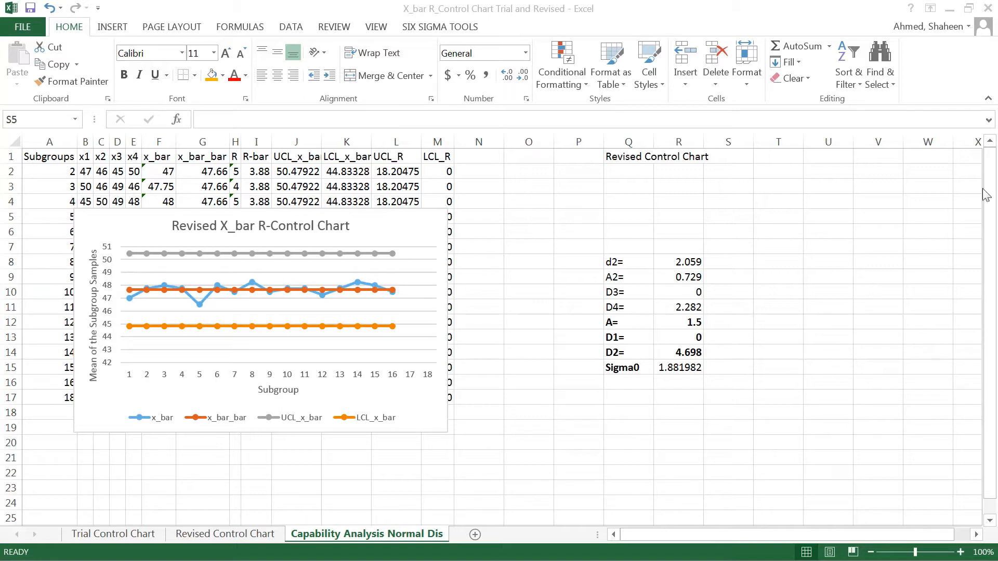
left_click(628, 171)
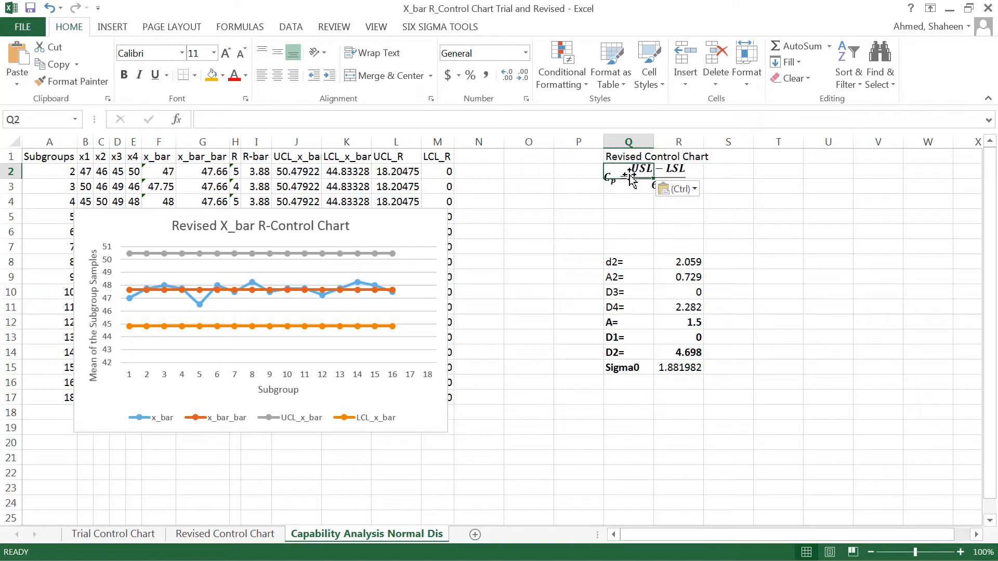
left_click(632, 178)
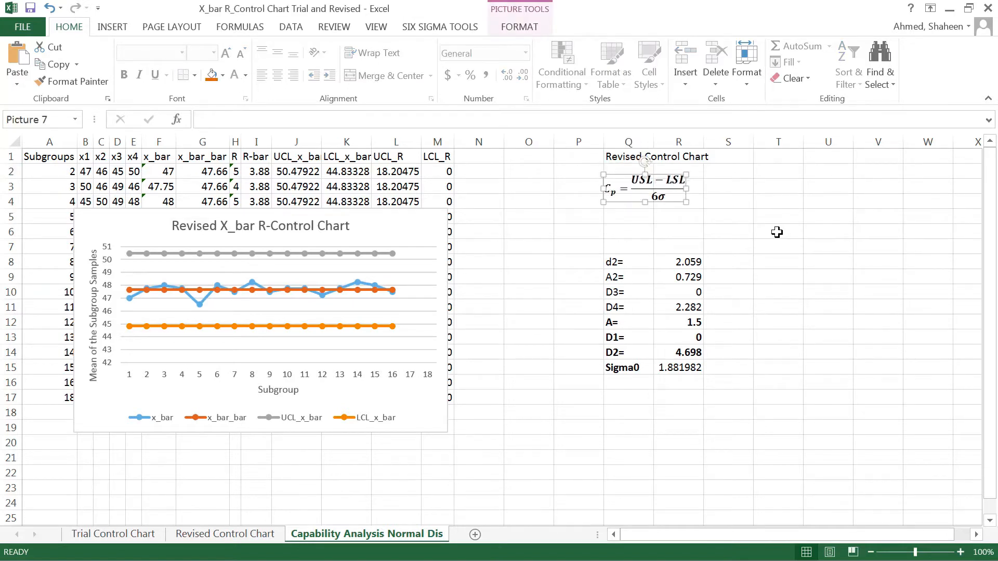
mouse_move(637, 394)
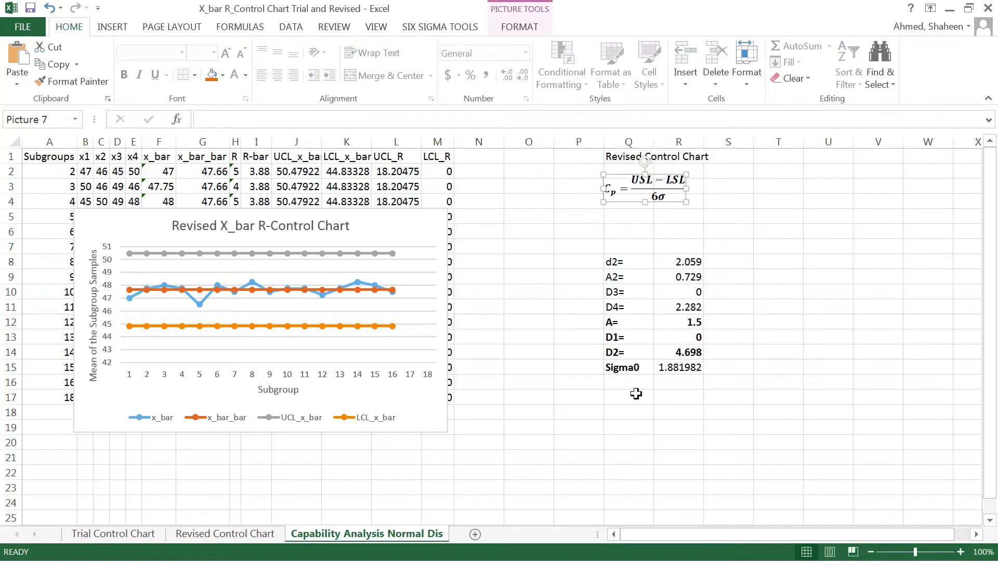
left_click(630, 397)
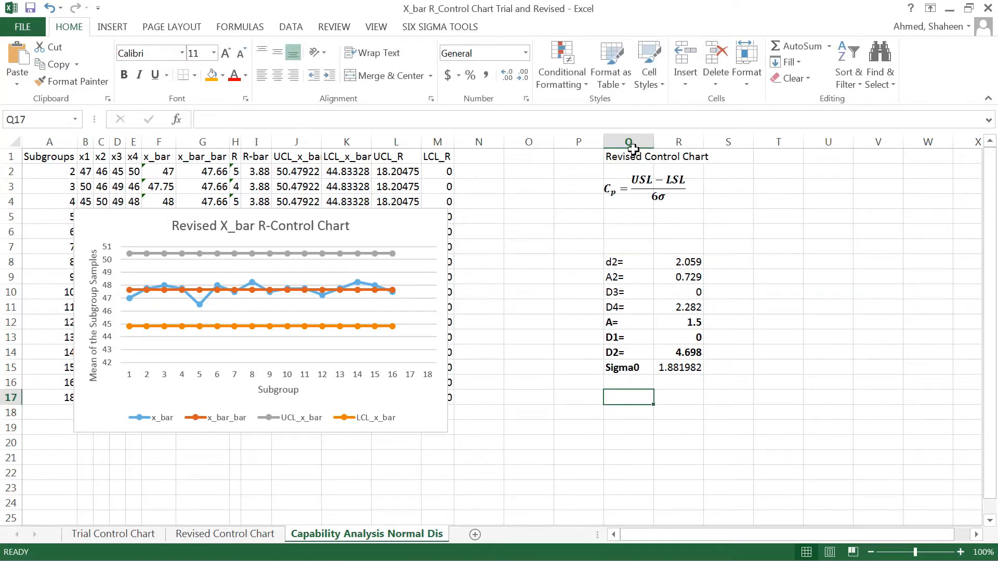
mouse_move(666, 241)
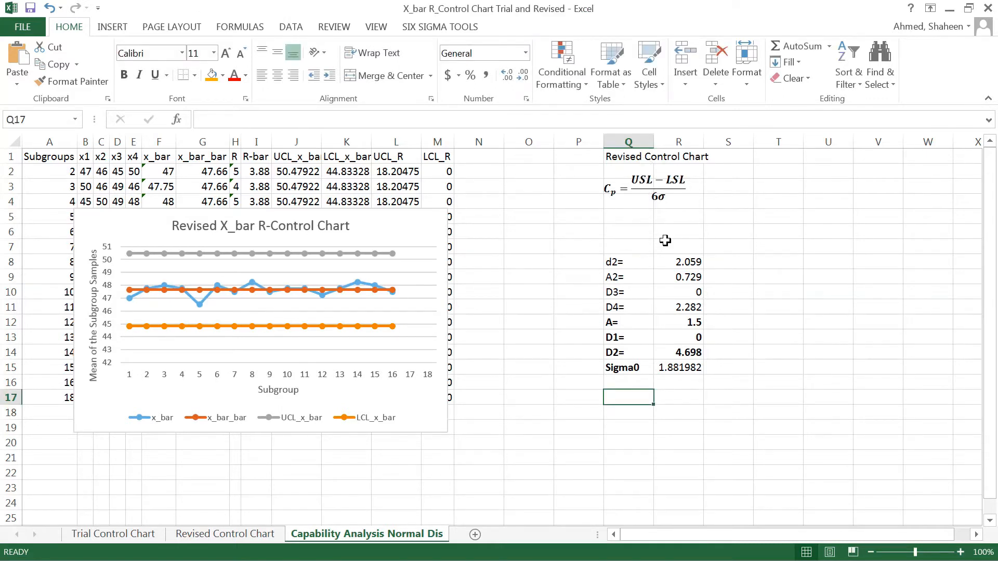
mouse_move(231, 172)
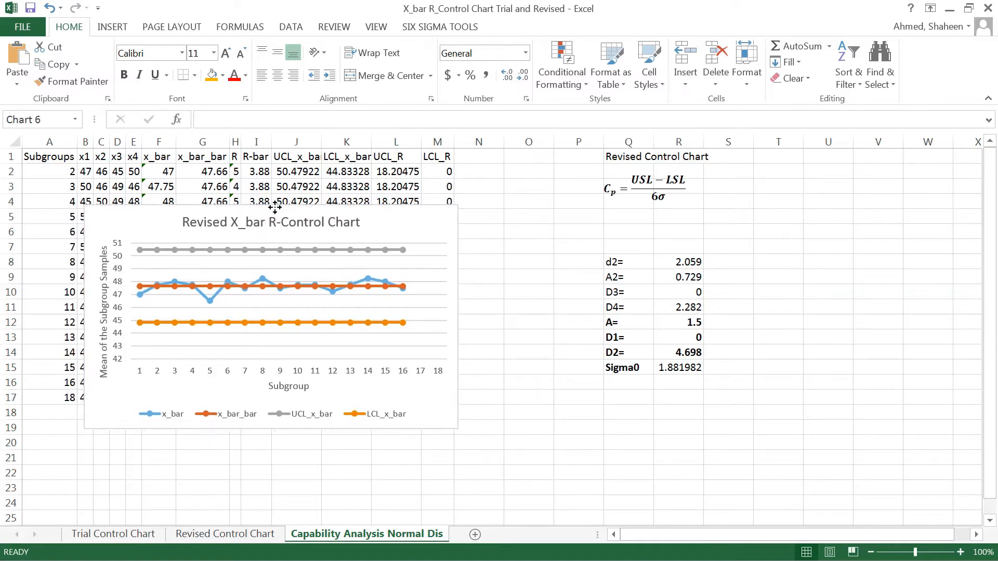
- Drag the Revised X_bar R-Control Chart lower and select the UCL_R column
left_click(367, 319)
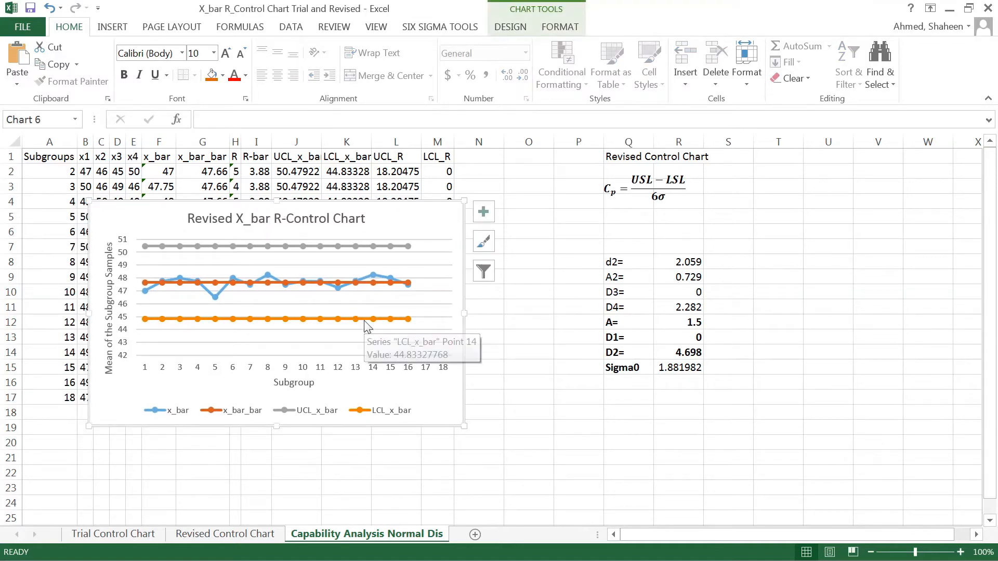
mouse_move(199, 350)
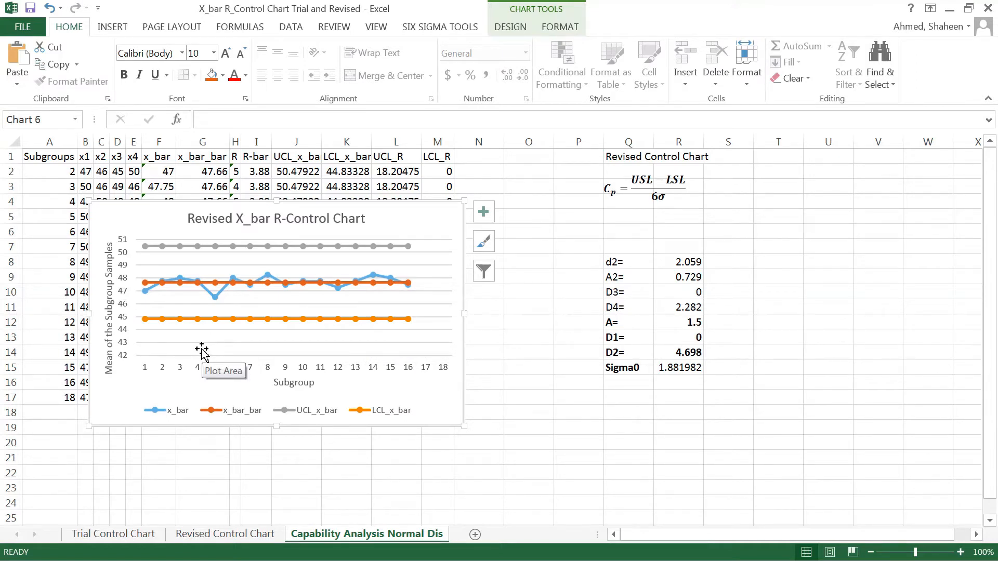
mouse_move(424, 207)
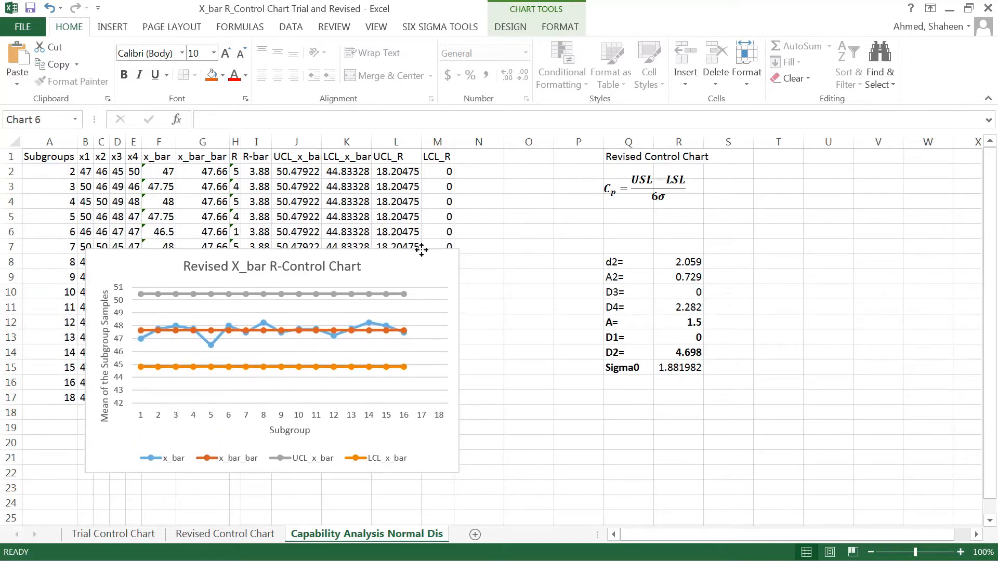
left_click_drag(423, 251, 412, 239)
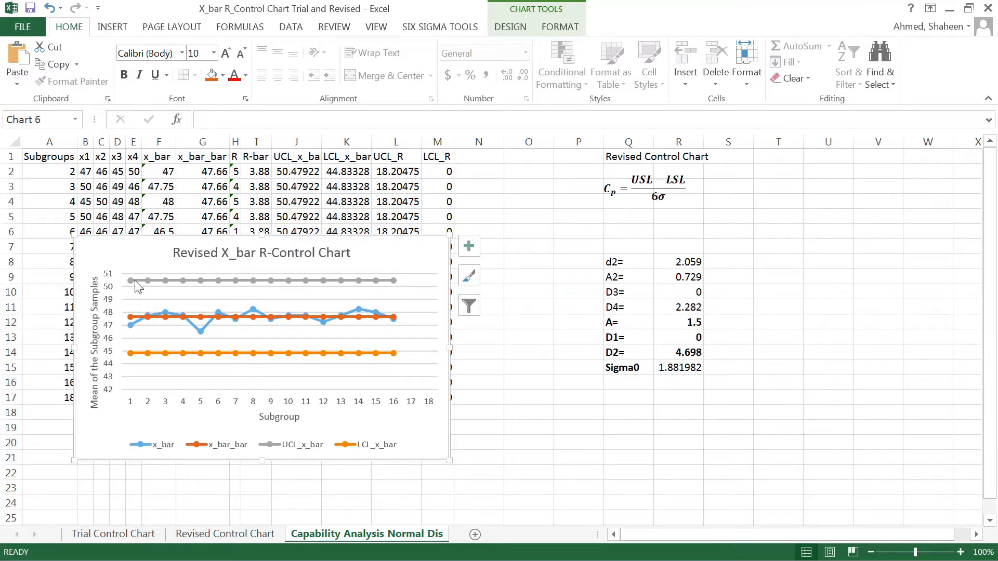
mouse_move(393, 278)
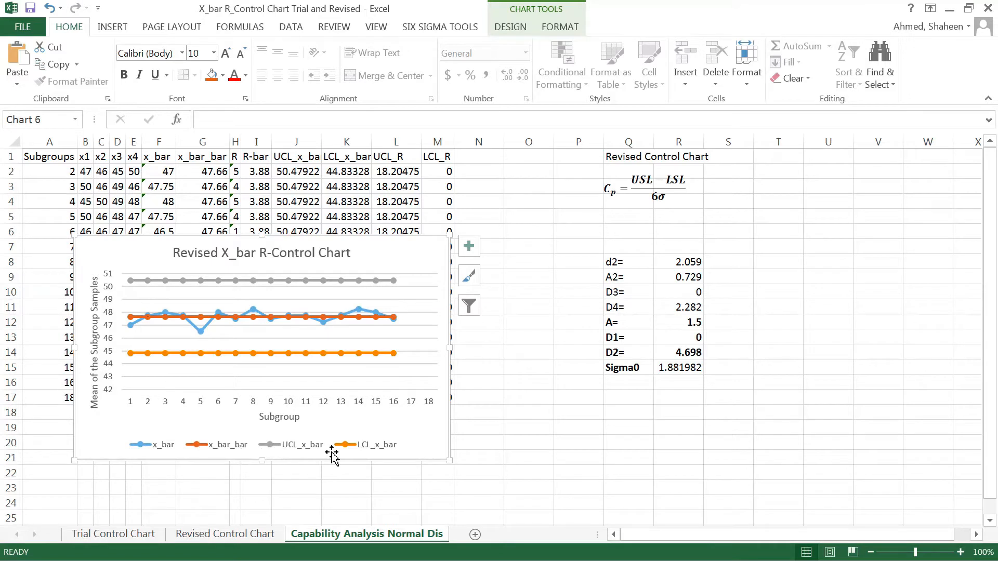
mouse_move(133, 360)
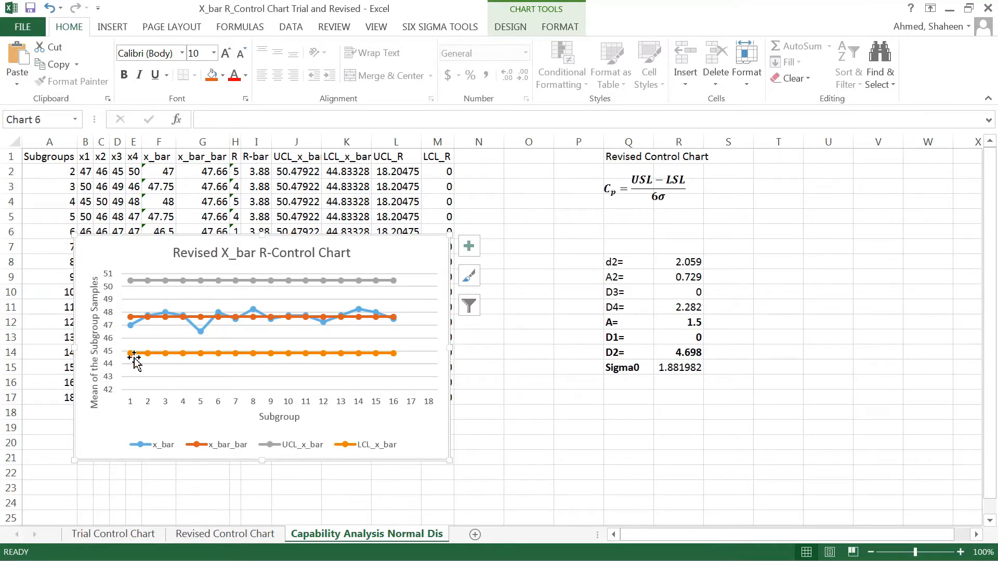
mouse_move(397, 311)
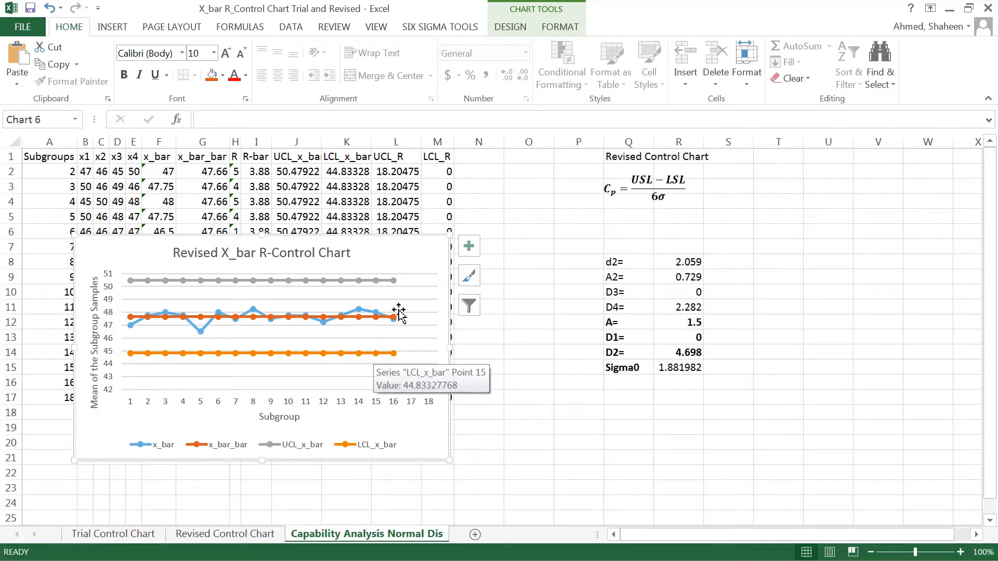
mouse_move(378, 239)
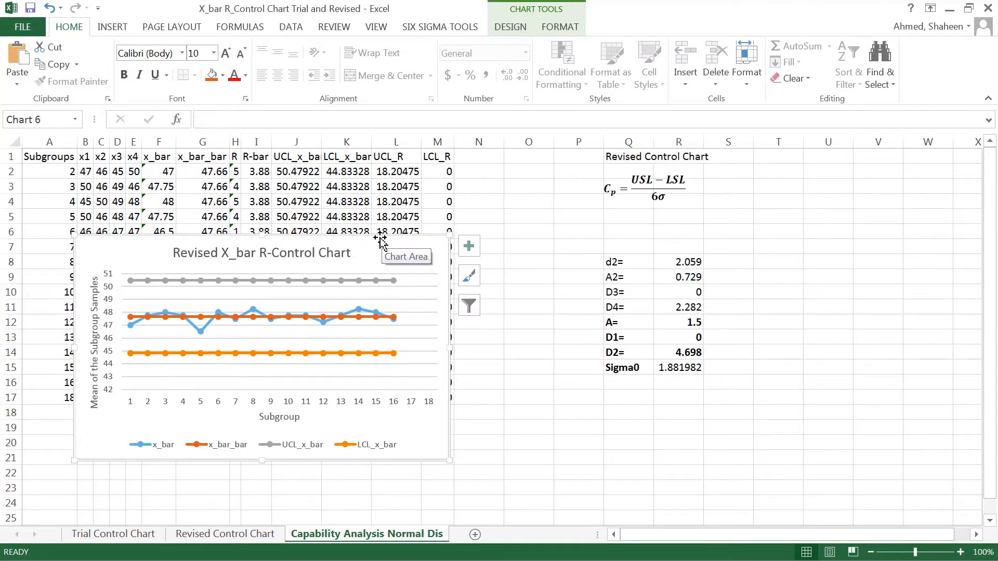
mouse_move(187, 279)
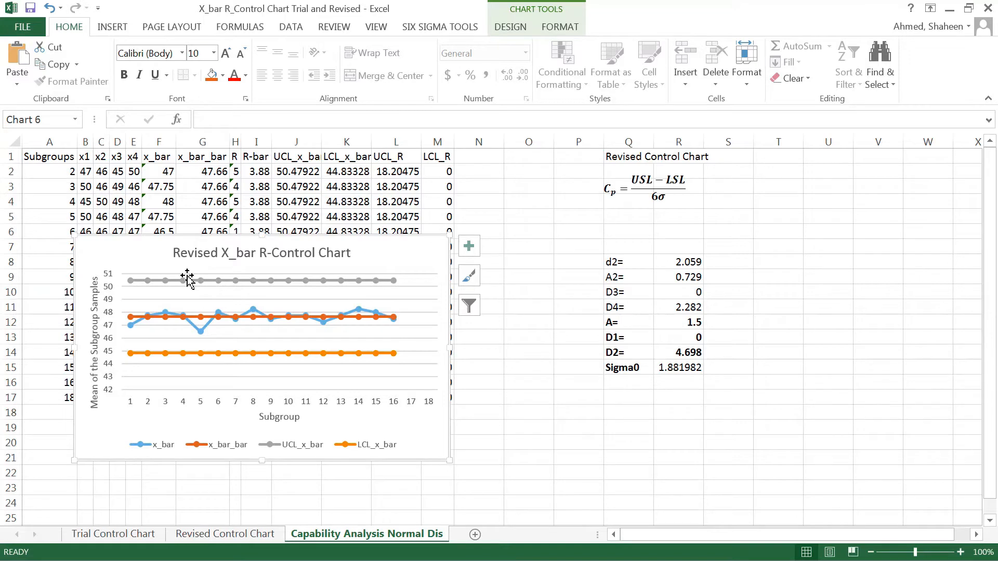
mouse_move(215, 275)
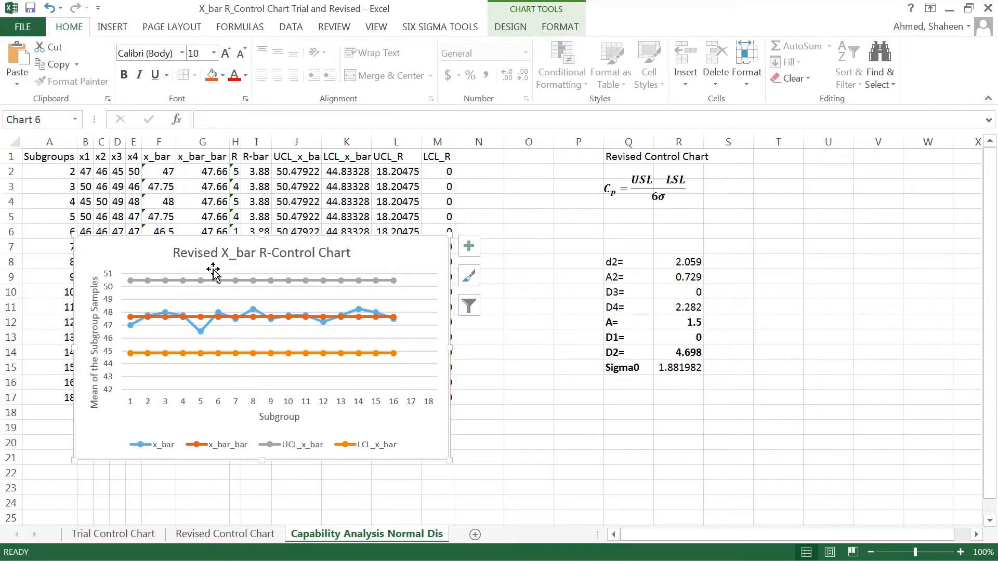
mouse_move(356, 265)
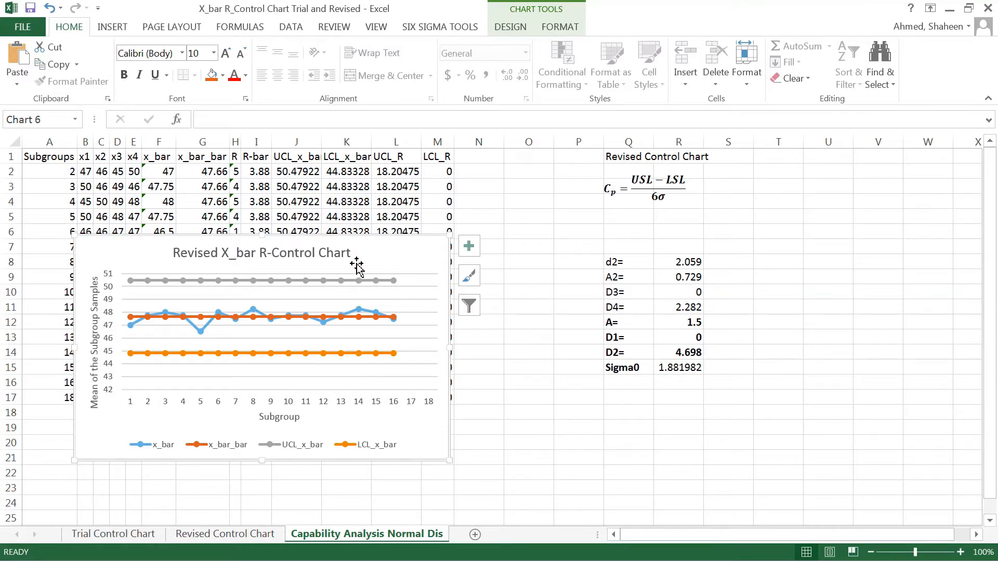
left_click(396, 141)
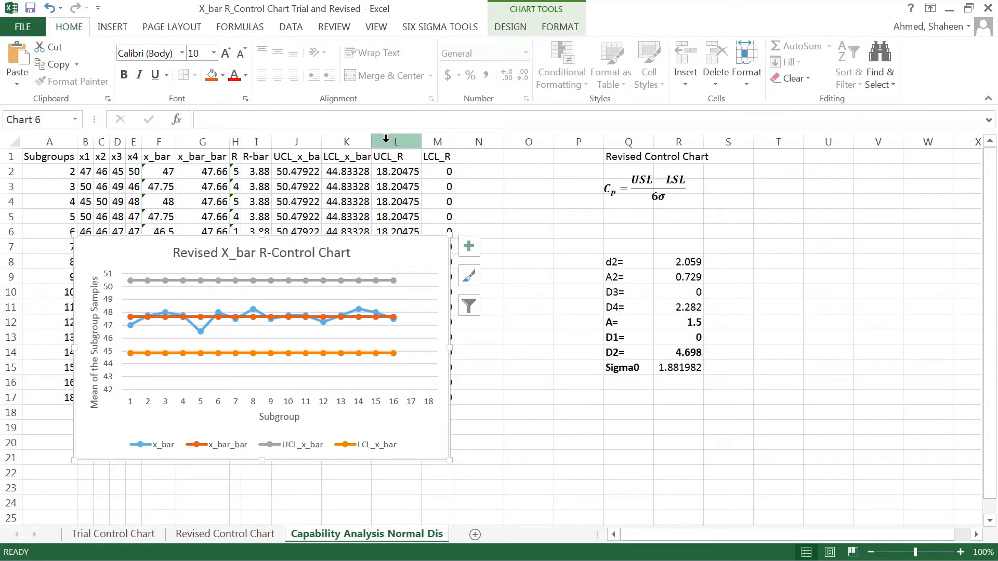
- Insert USL and LSL columns before UCL_R, filled with 55 and 40 down to row 17
right_click(397, 141)
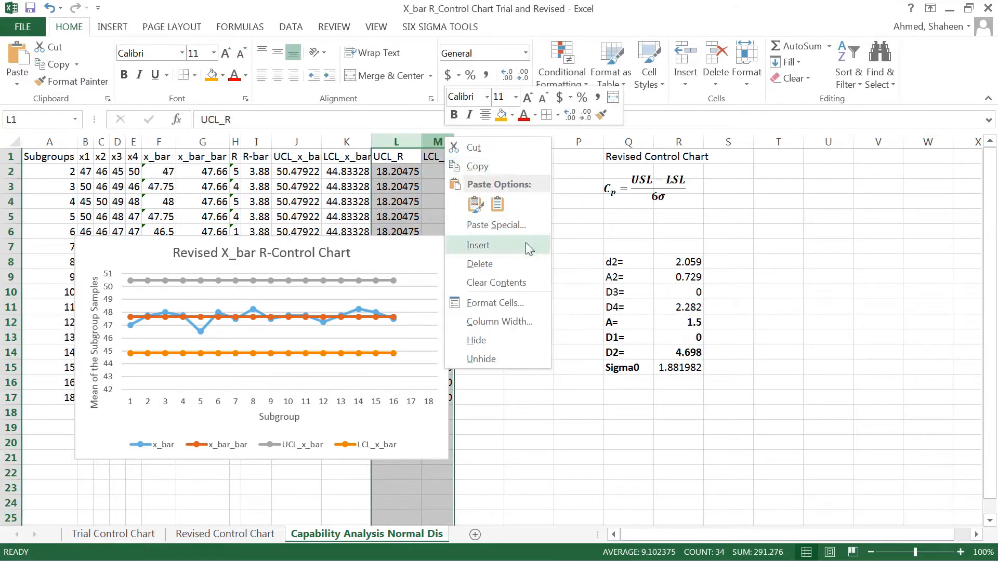
left_click(478, 246)
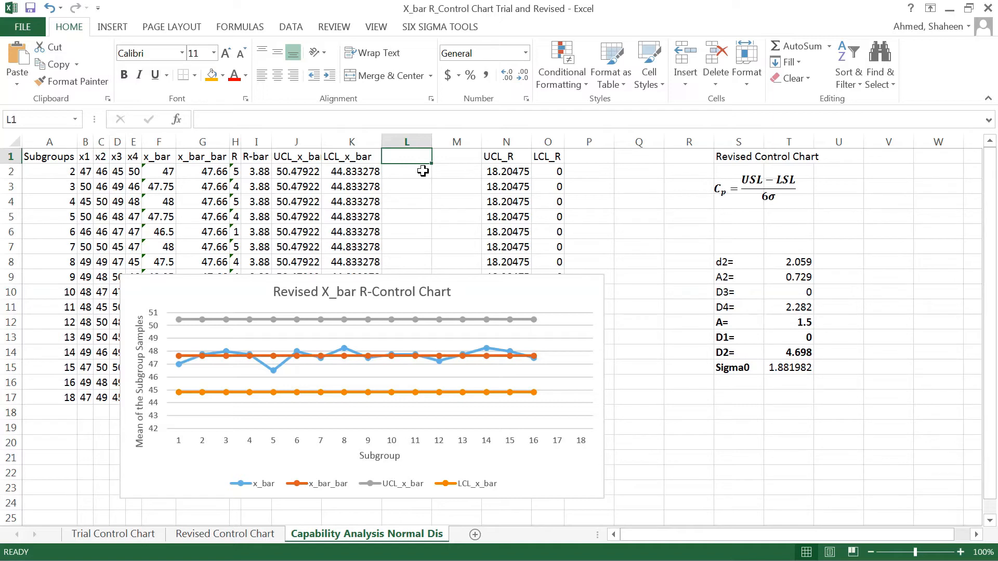
type("U")
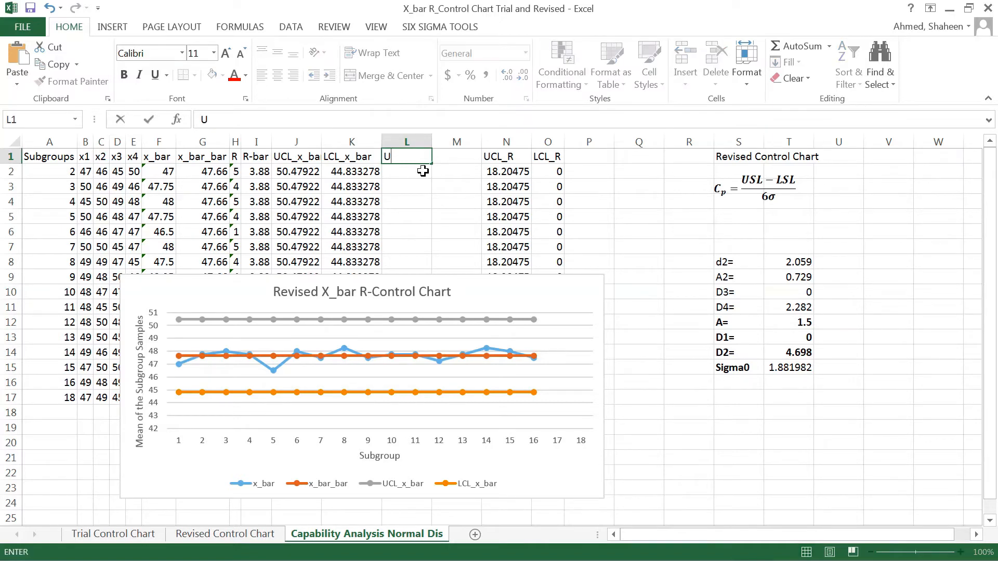
type("SL")
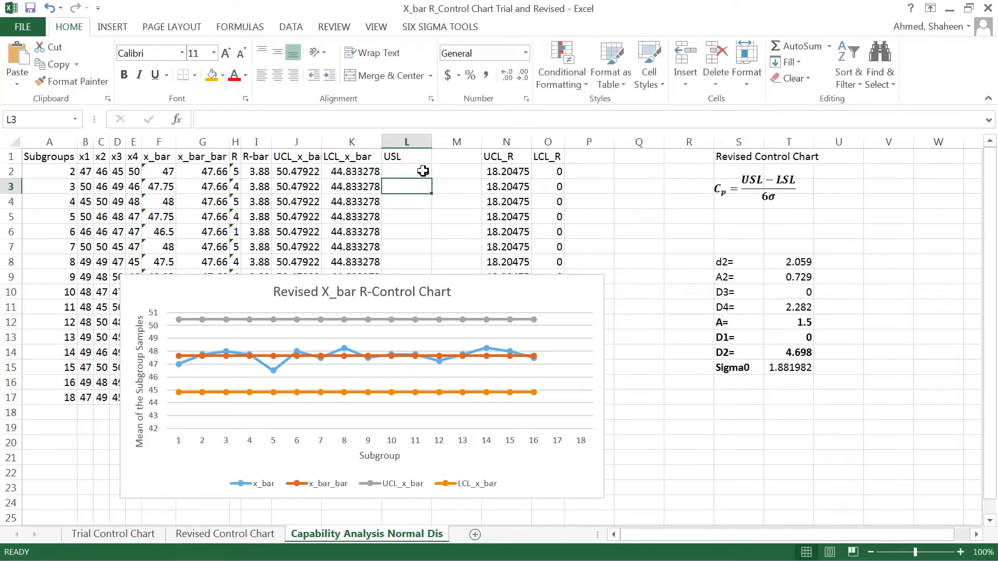
type("LSL")
left_click(407, 171)
type("55")
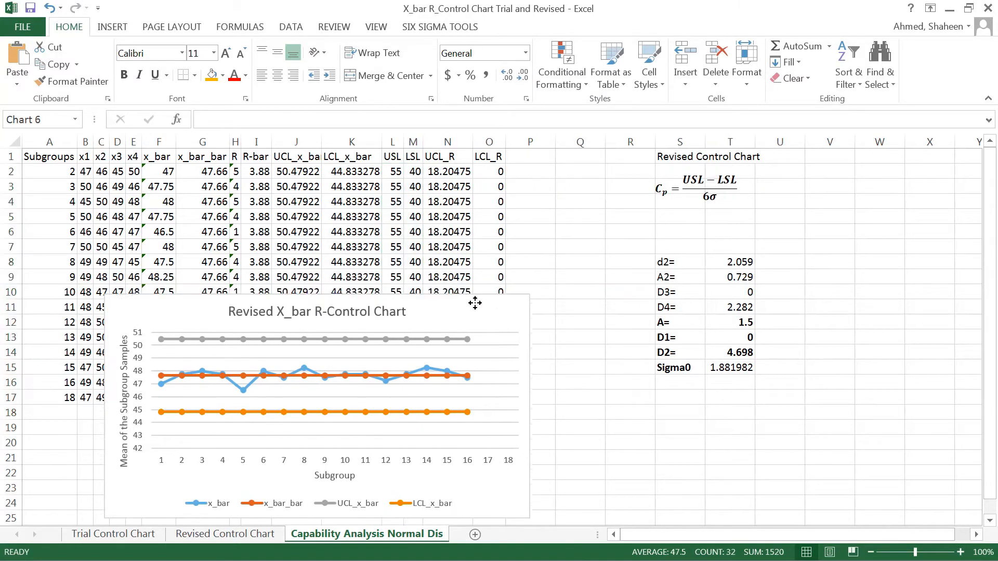
- Start adding a USL series from L1 in the chart's Select Data dialog
left_click_drag(474, 302, 488, 224)
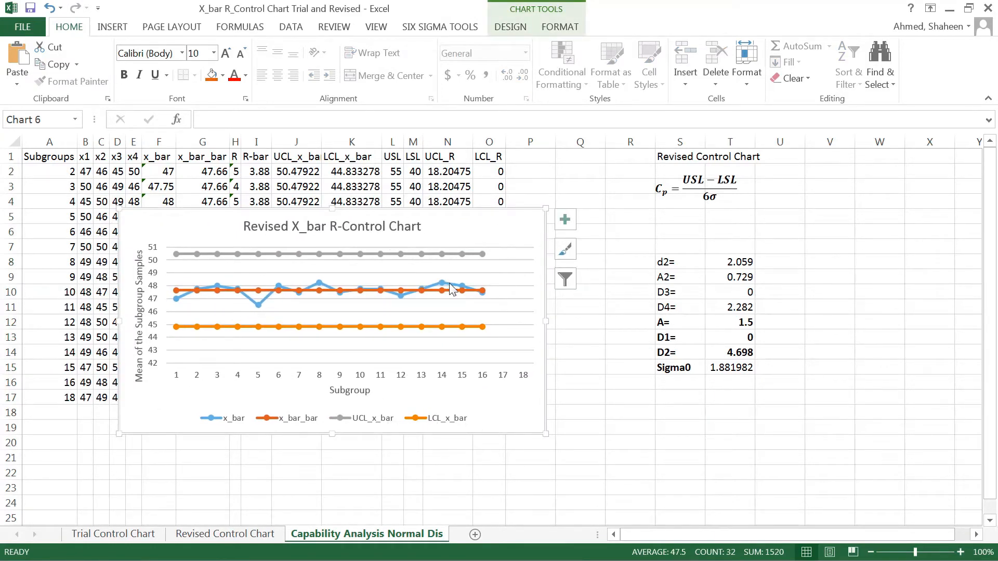
right_click(451, 289)
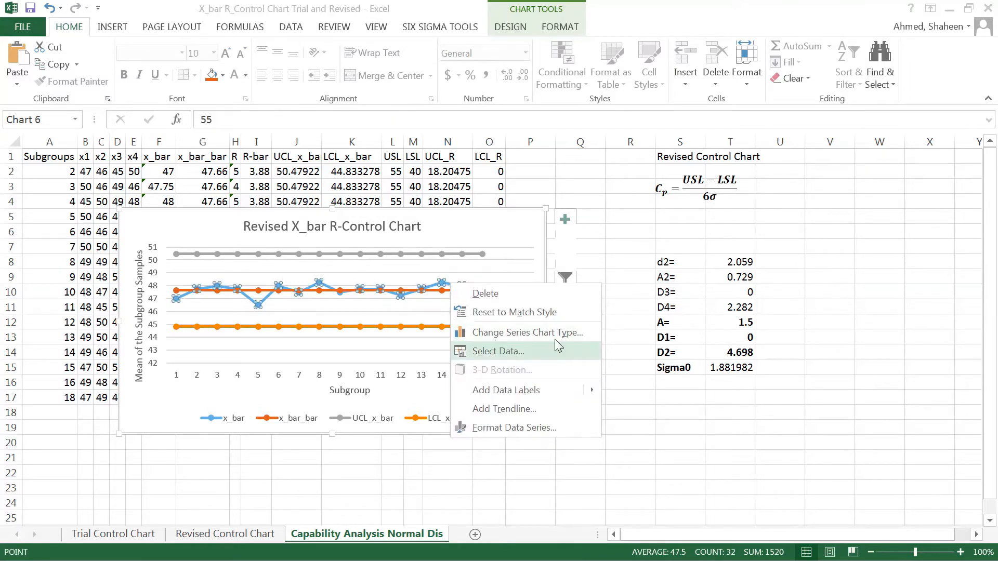
left_click(499, 352)
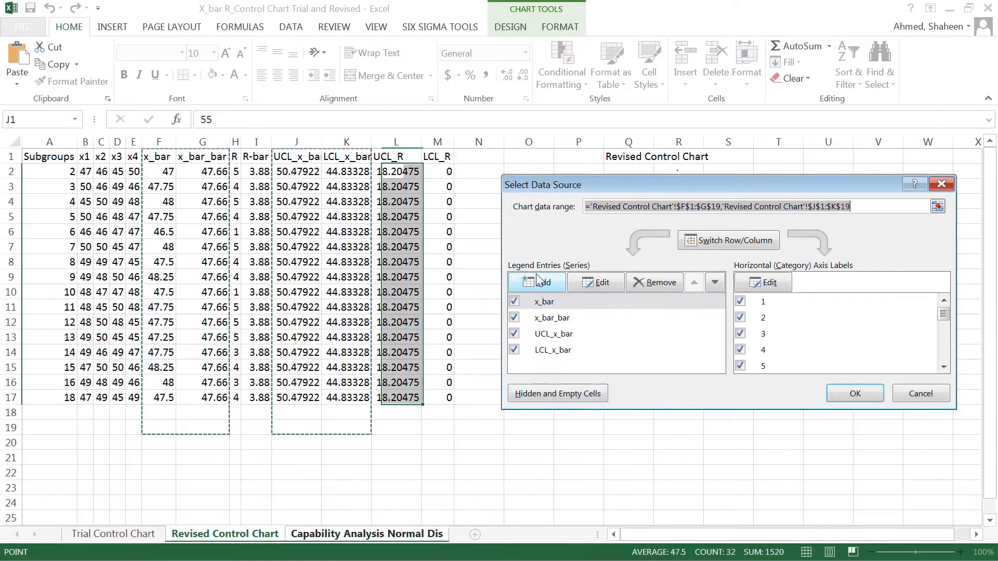
left_click(536, 283)
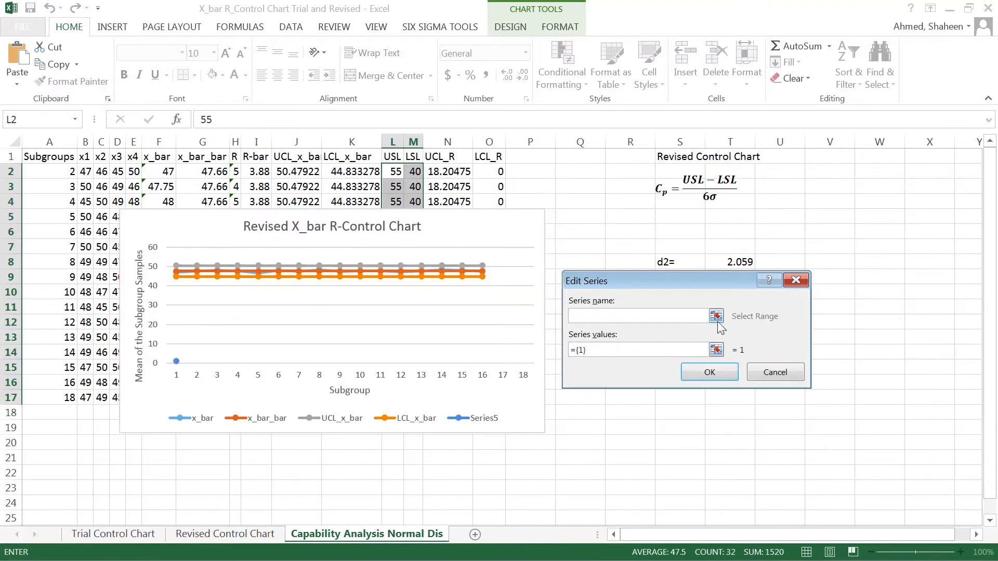
left_click(392, 156)
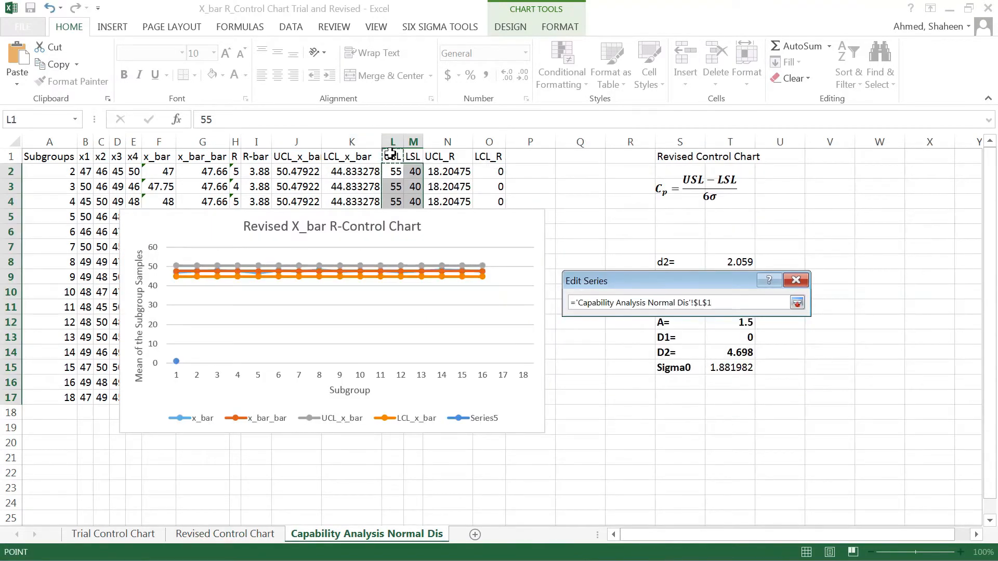
left_click(796, 301)
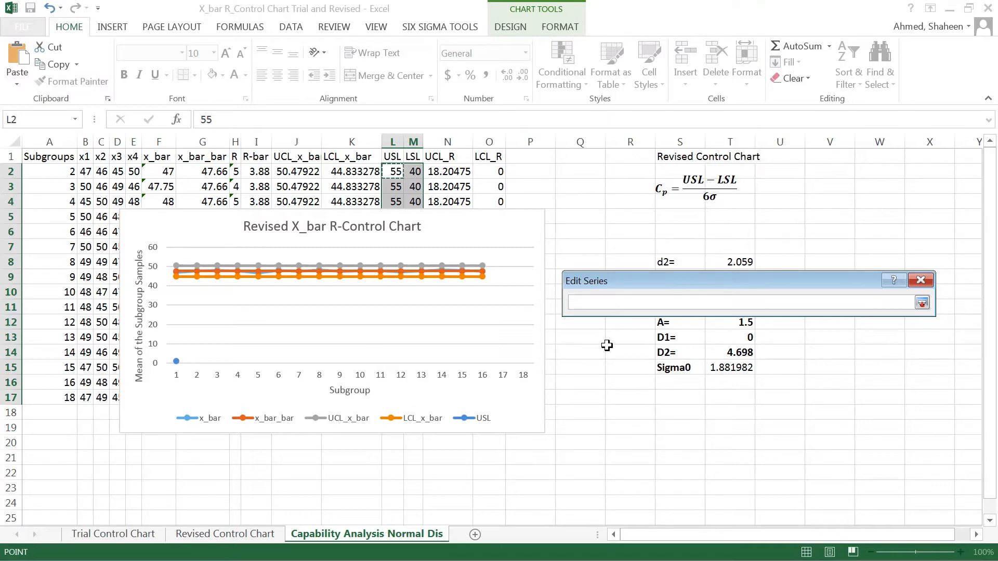
mouse_move(568, 322)
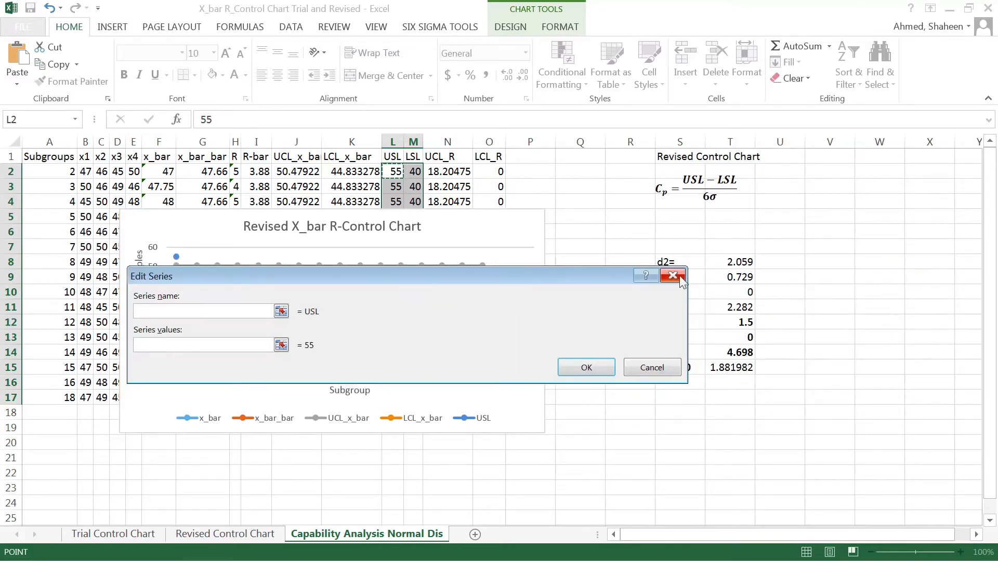
- Cancel the new series and close Select Data without changes
left_click(673, 276)
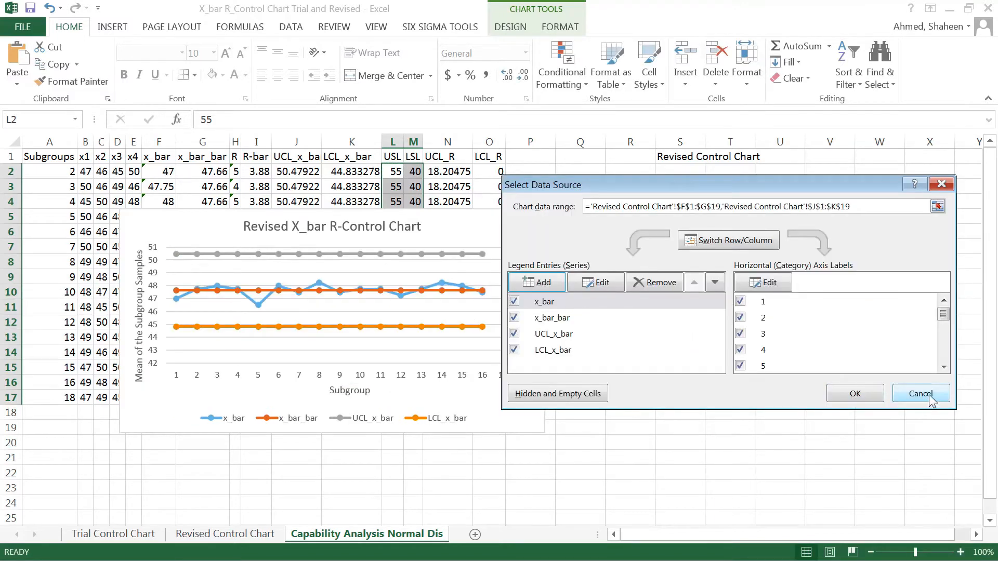
left_click(921, 393)
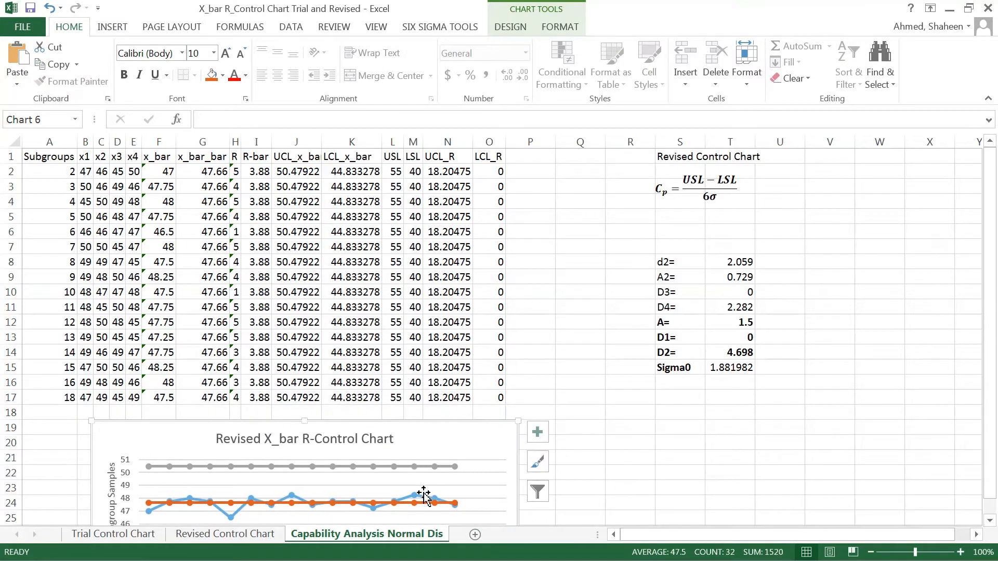
mouse_move(424, 496)
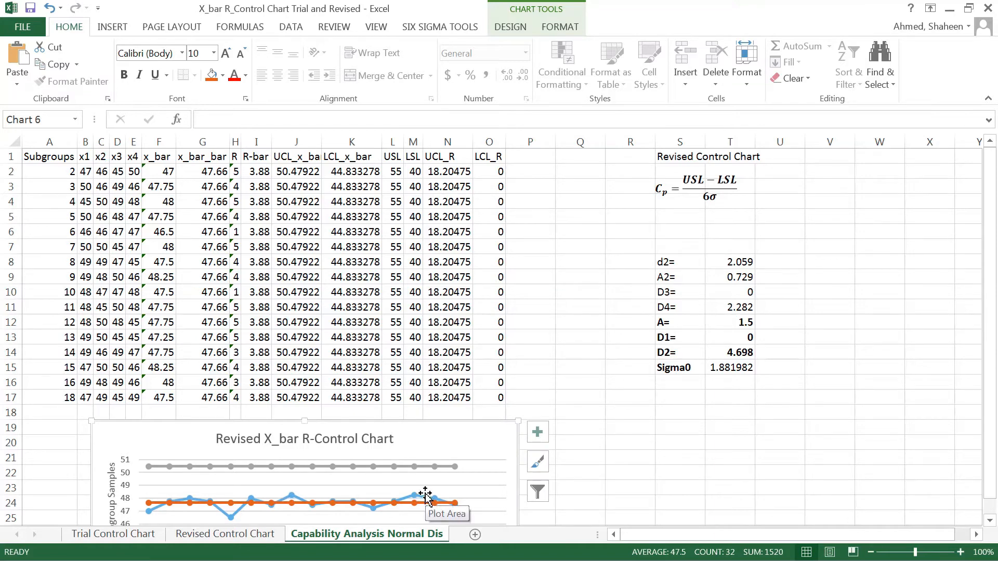
- Add USL (L1, L2:L17) and LSL (M1, M2:M17) series to the revised X-bar chart
right_click(422, 499)
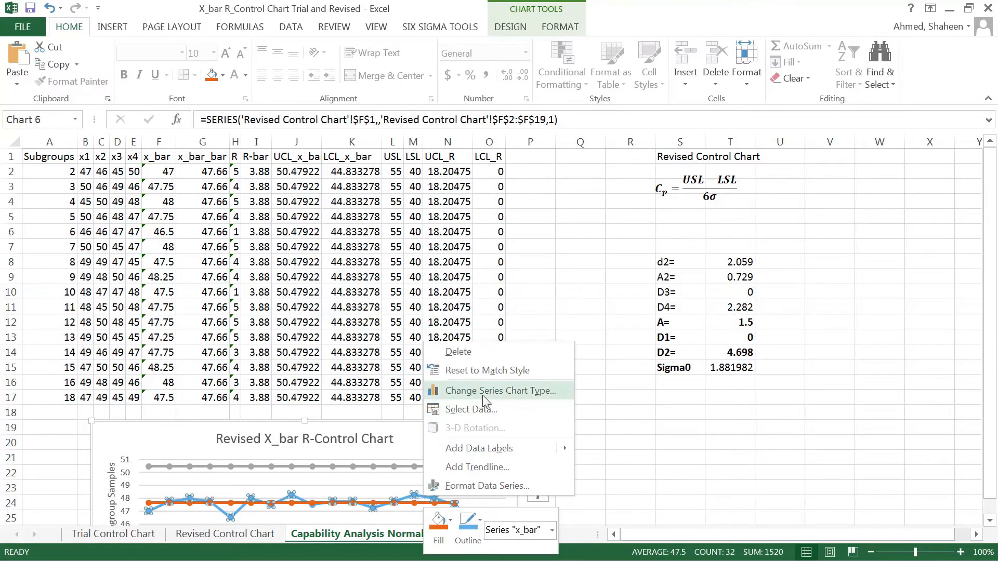
mouse_move(485, 409)
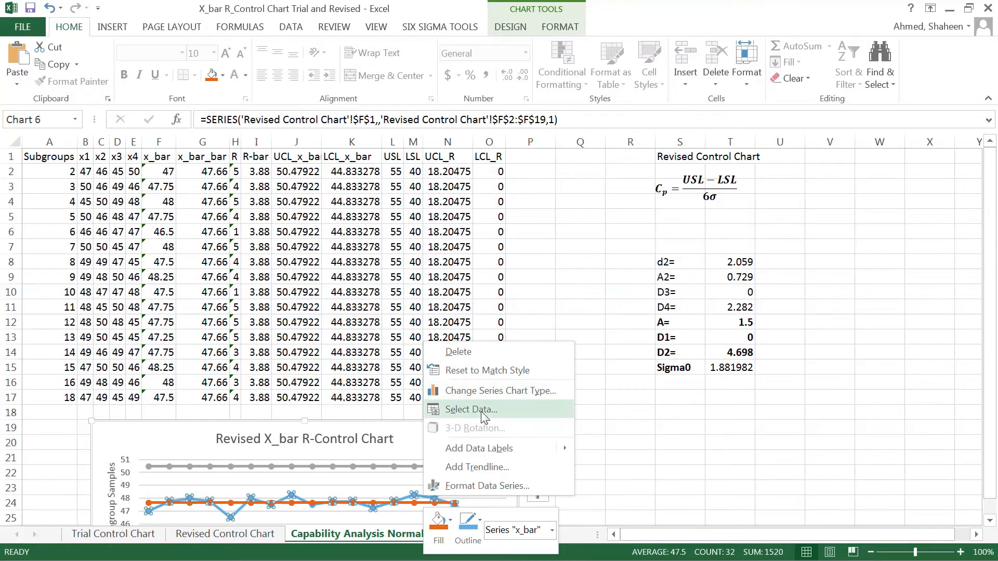
left_click(471, 410)
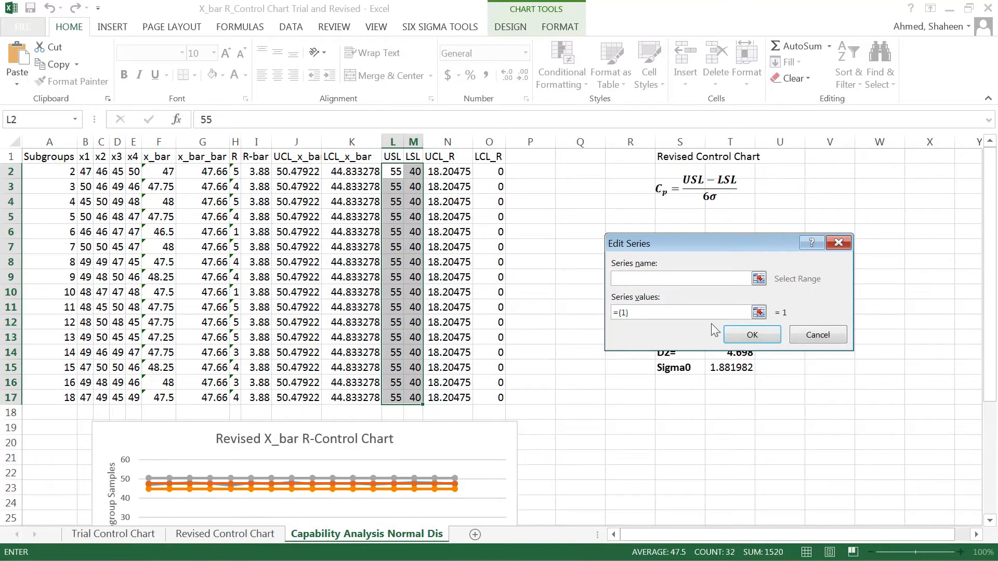
left_click(393, 156)
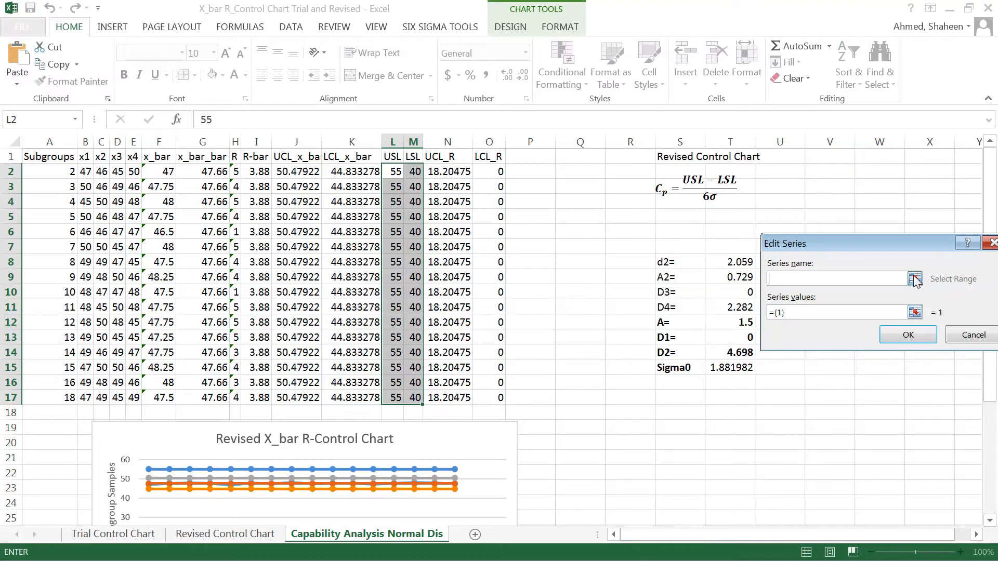
left_click(414, 157)
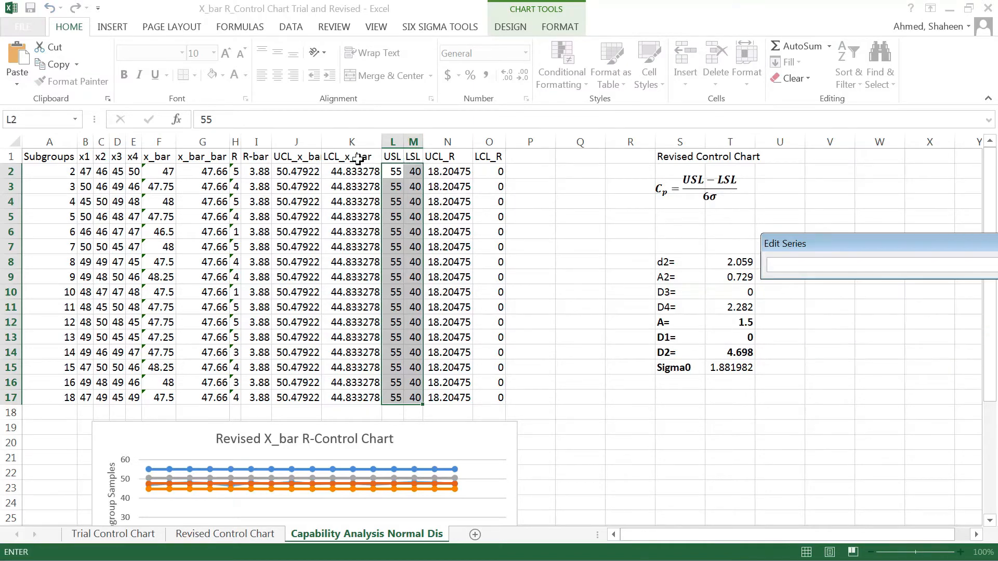
left_click(413, 172)
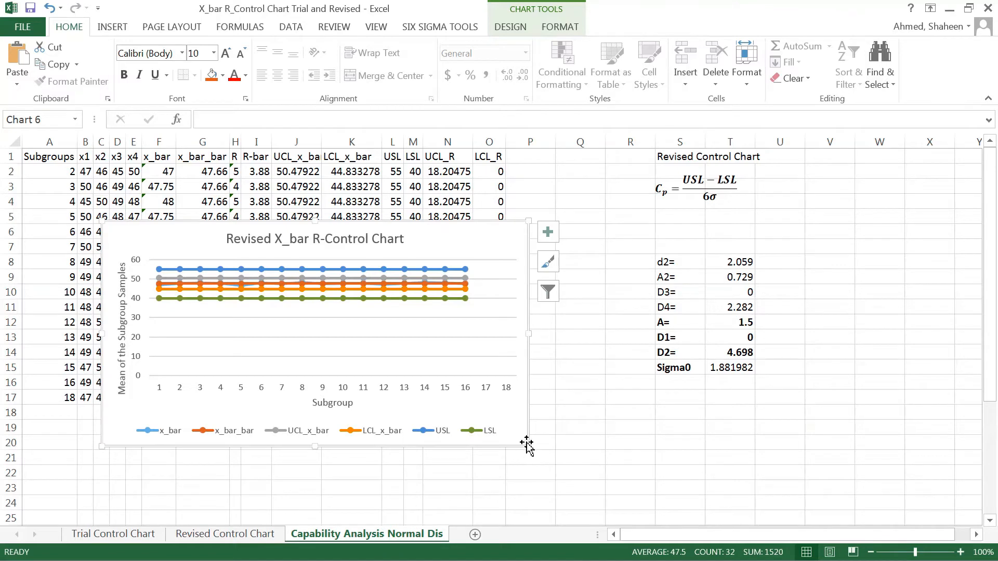
- Set the chart's vertical axis minimum bound to 38 via Format Axis
right_click(140, 281)
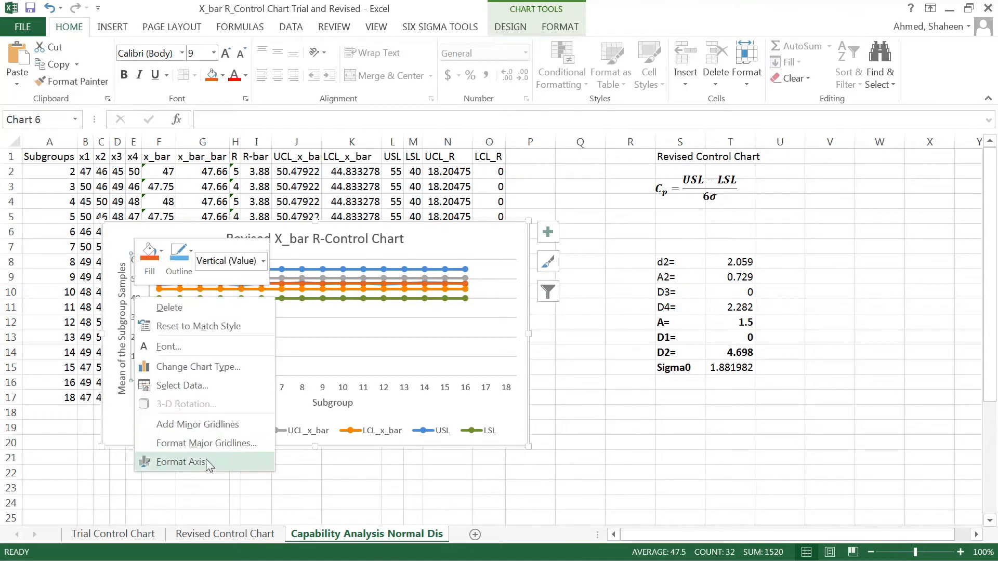
mouse_move(228, 459)
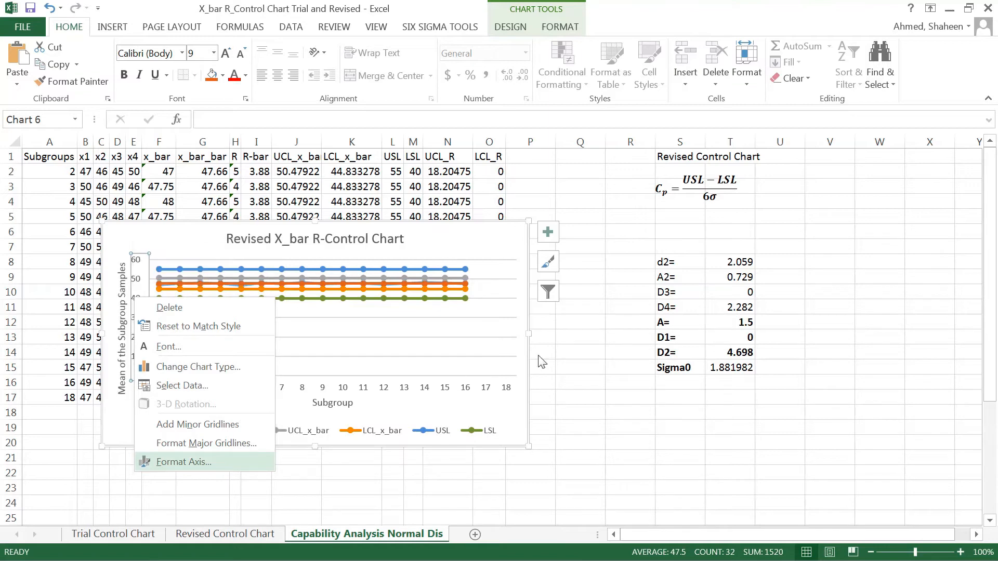
left_click(183, 461)
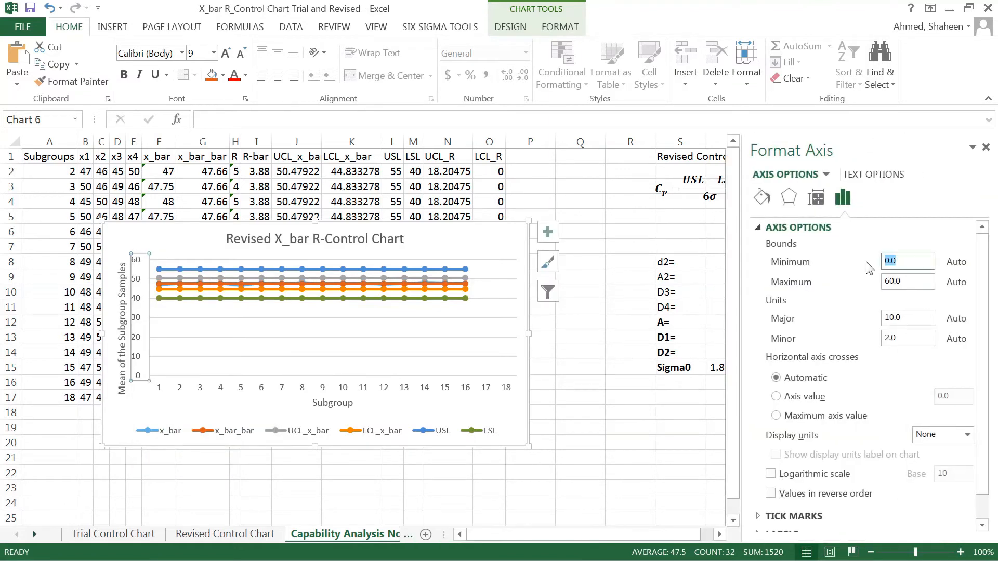
mouse_move(828, 294)
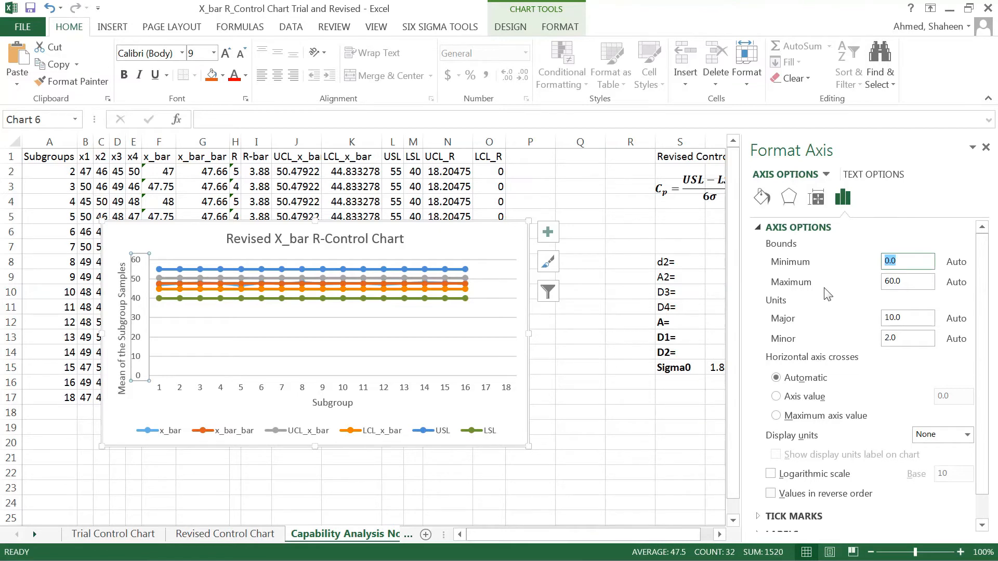
type("40")
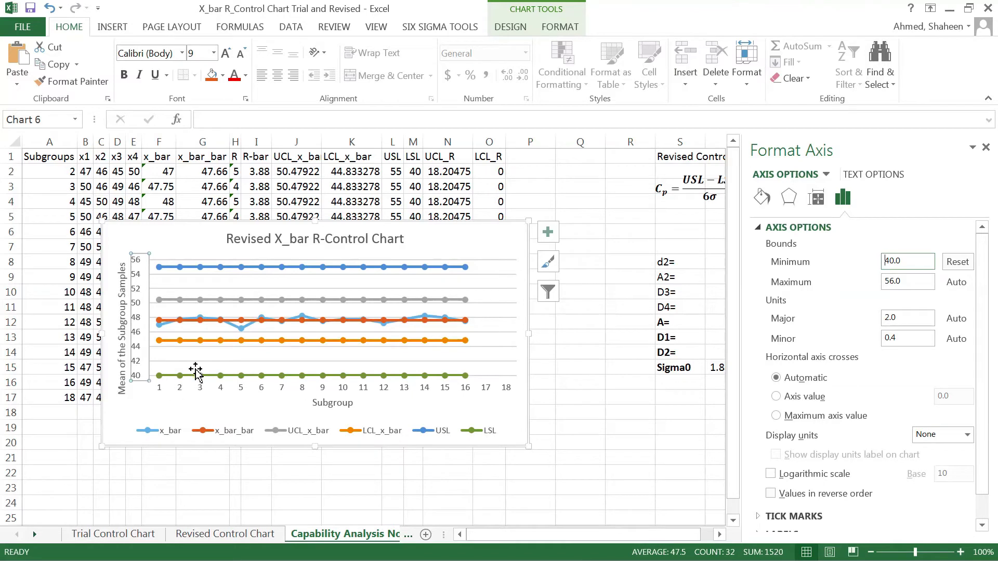
left_click(908, 261)
type("41")
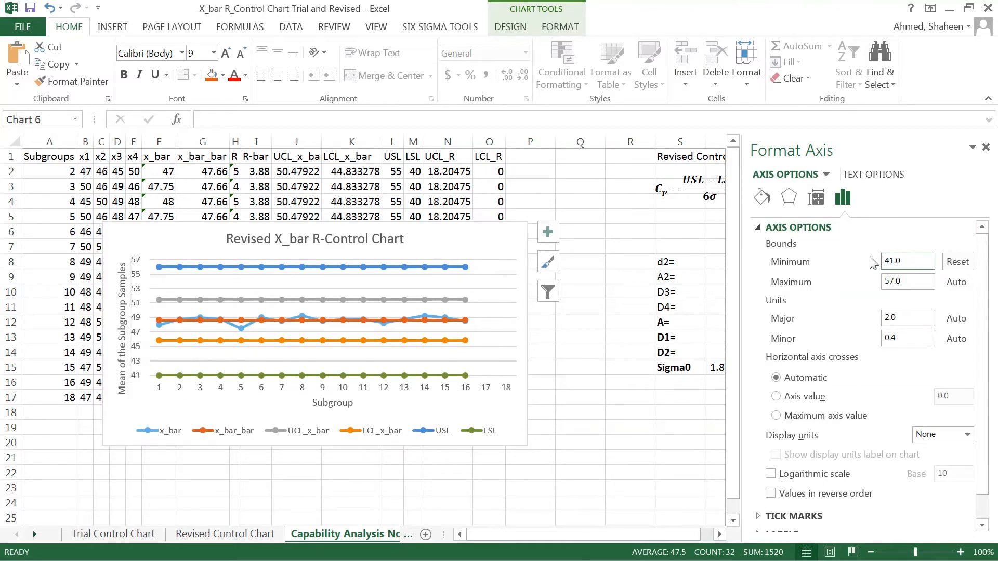
left_click(907, 262)
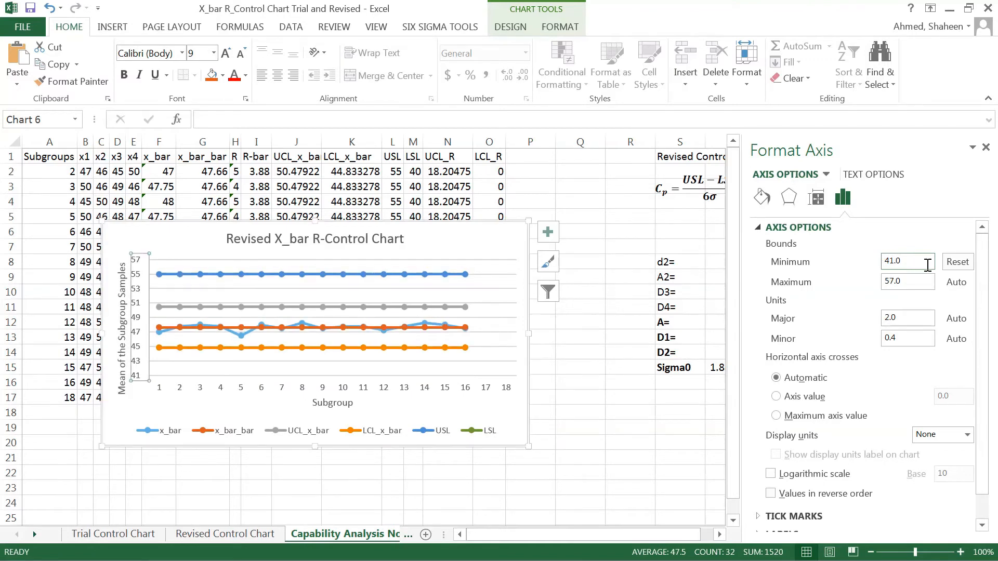
type("38")
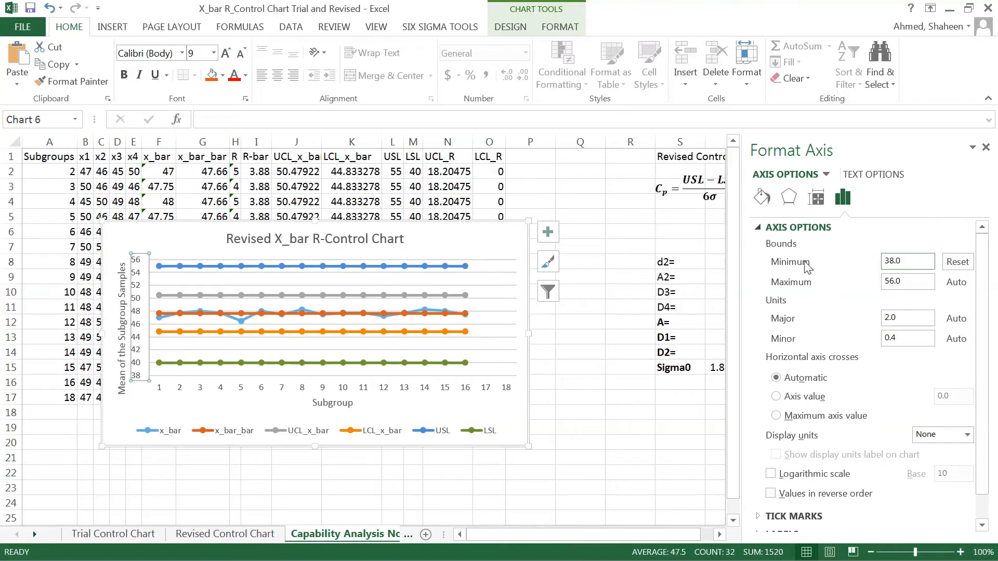
left_click(906, 261)
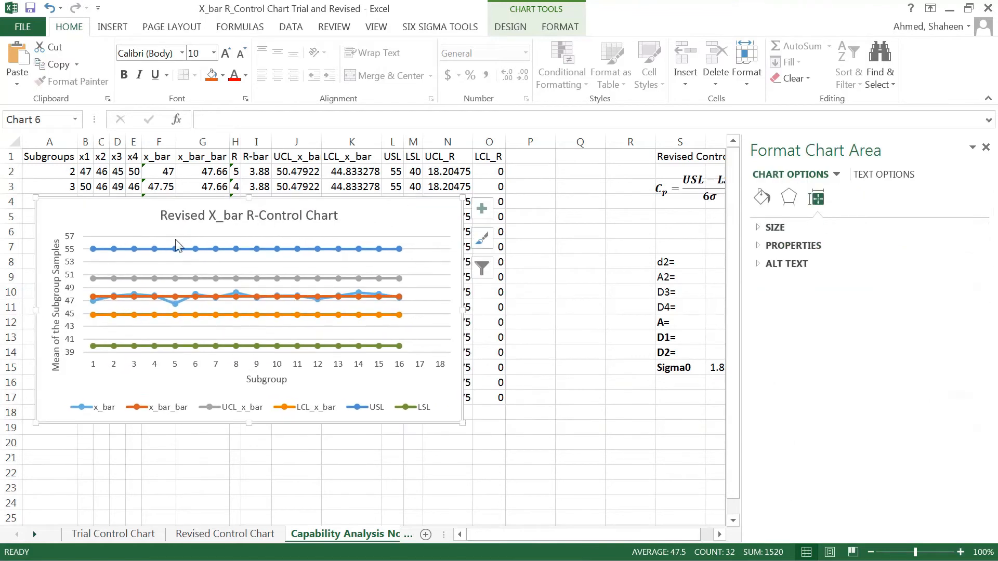
mouse_move(99, 282)
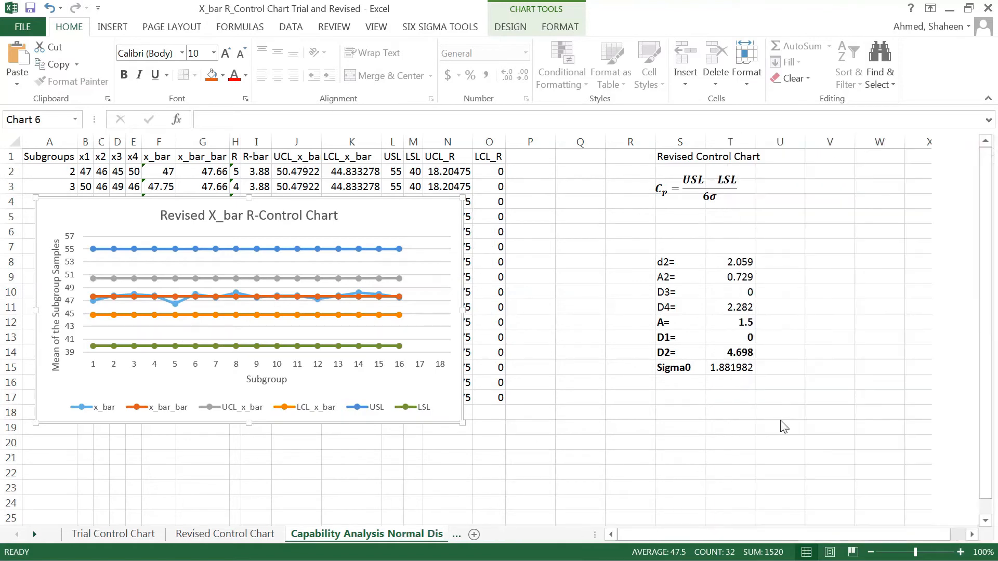
- Enter USL 55 MINUTE and LSL 40 rows above d2 in the constants block
left_click(680, 383)
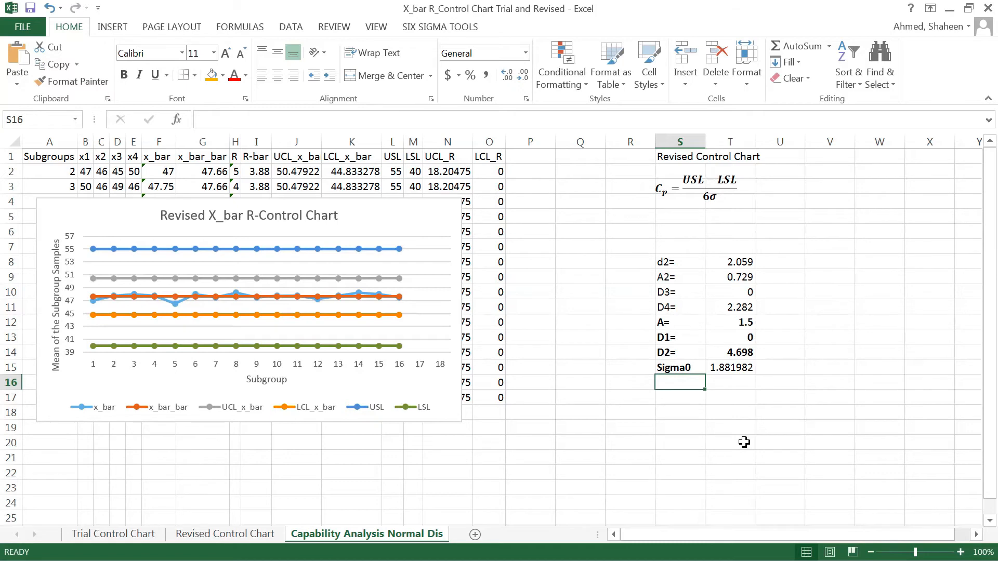
left_click(680, 276)
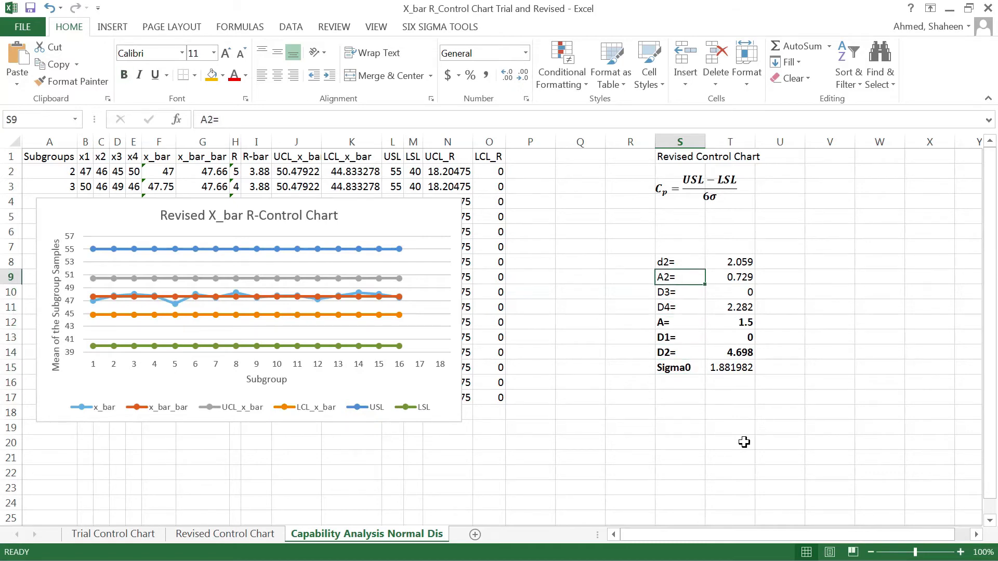
left_click(679, 230)
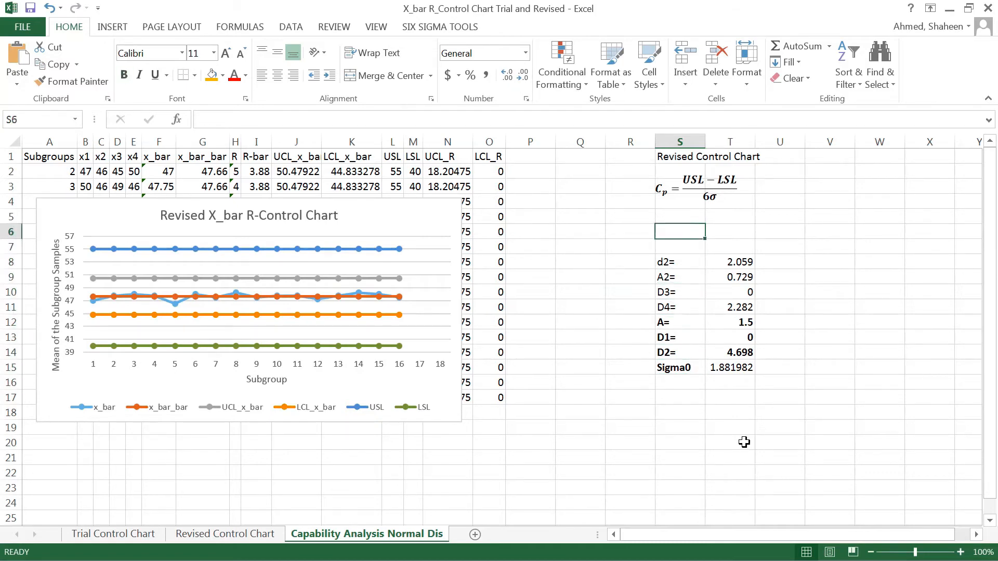
type("U")
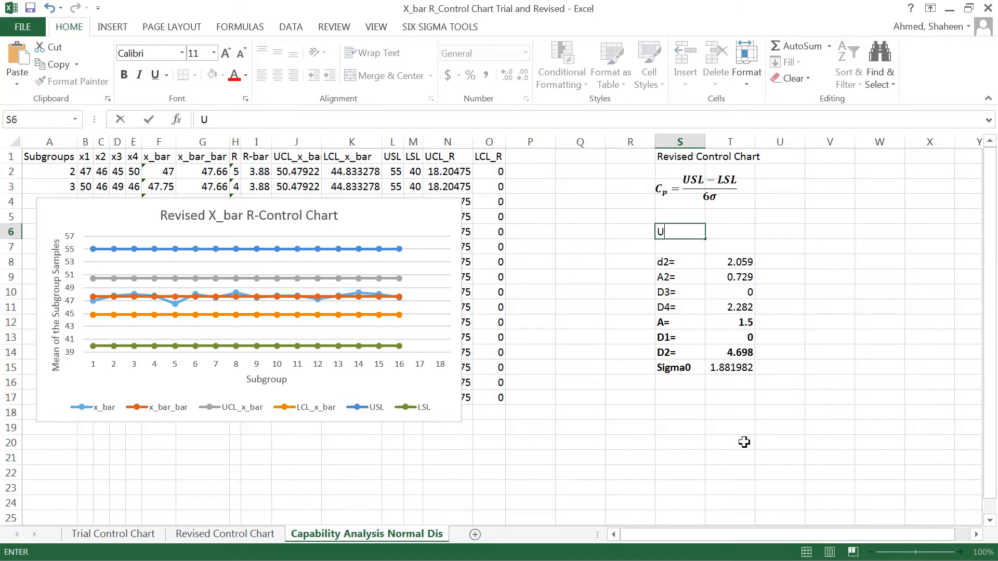
type("SL")
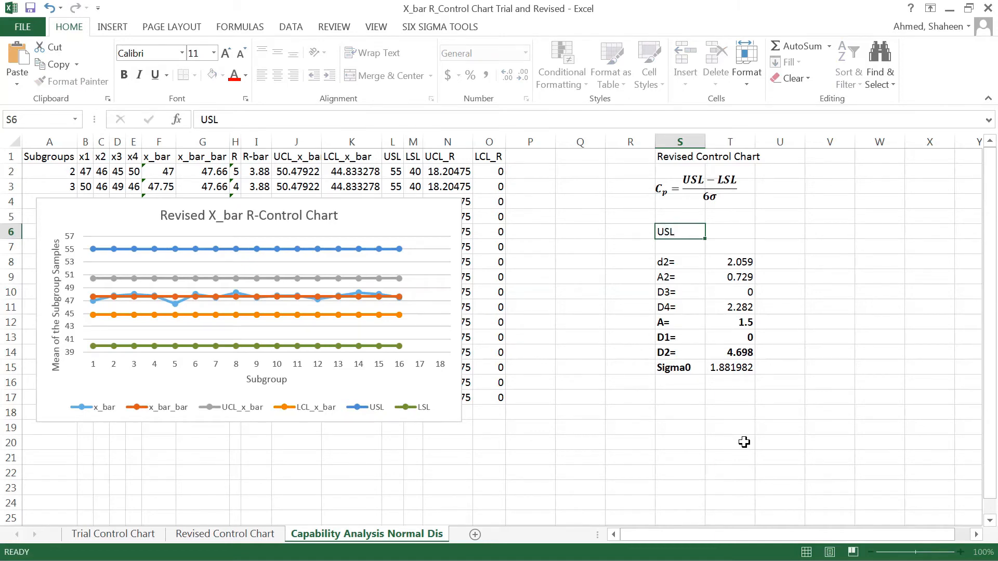
type("55")
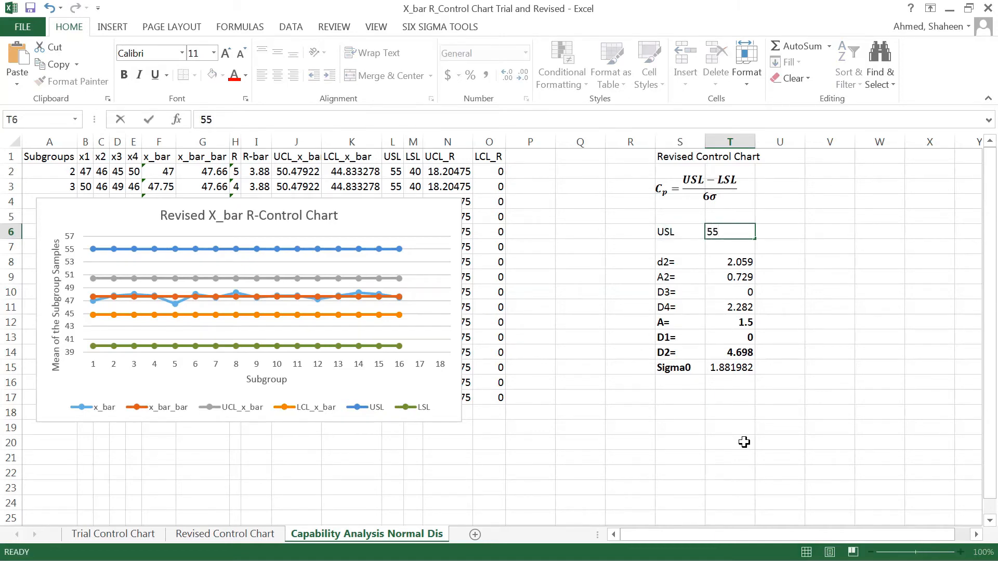
type("MINUTE")
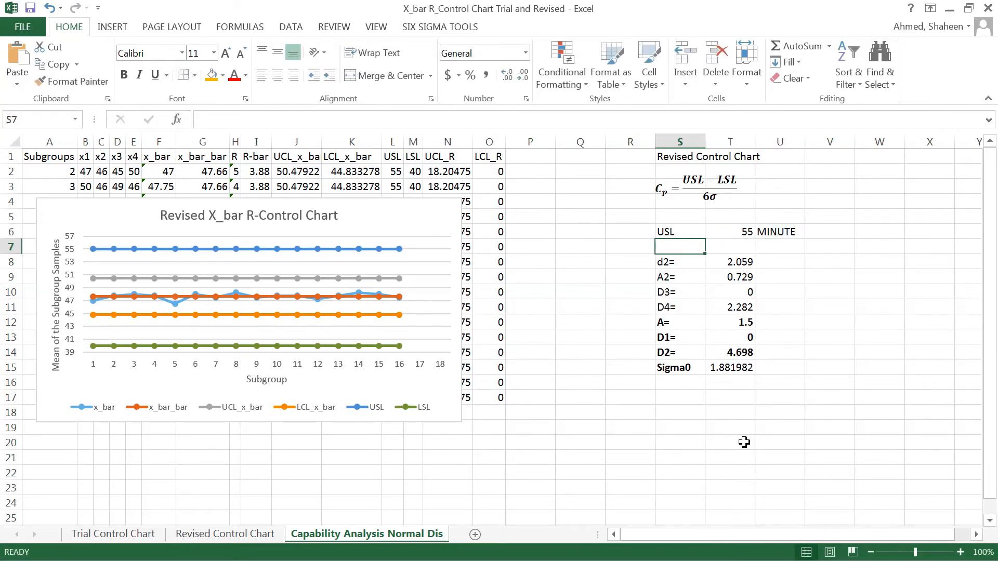
type("LSL")
left_click(730, 246)
type("40")
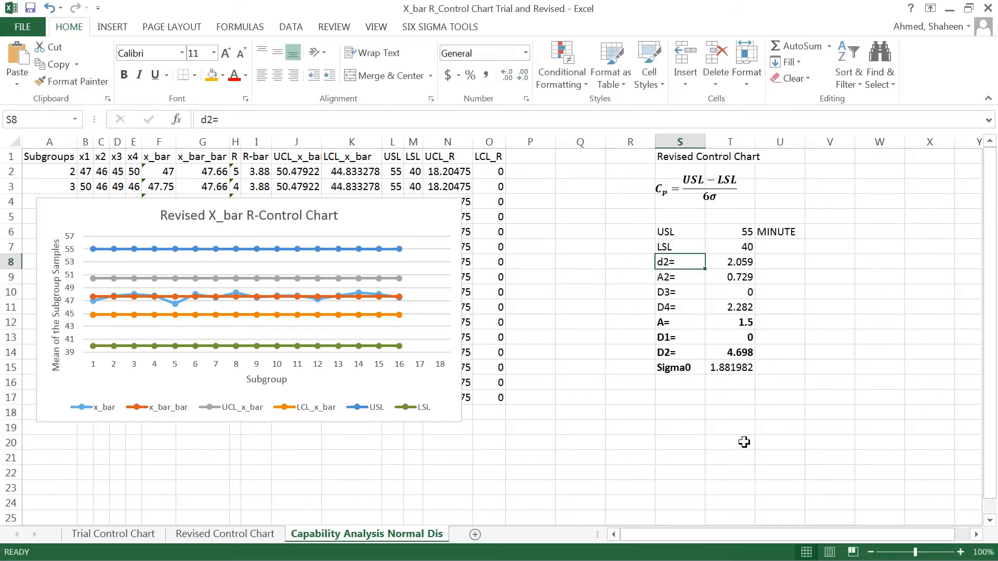
left_click(680, 382)
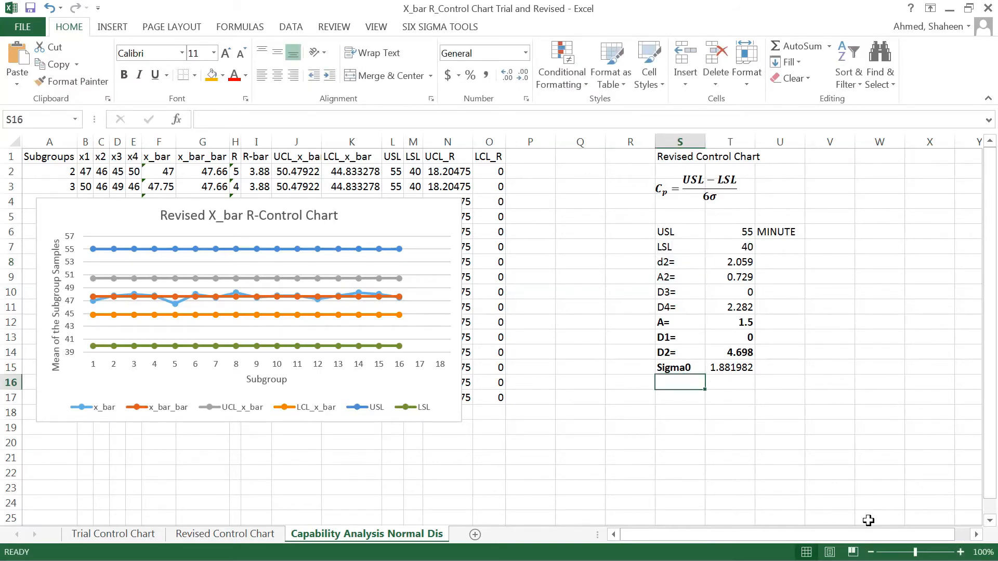
- Label Cp and build the numerator (T6-T7), replacing a hard-coded 40 with the LSL cell
type("c")
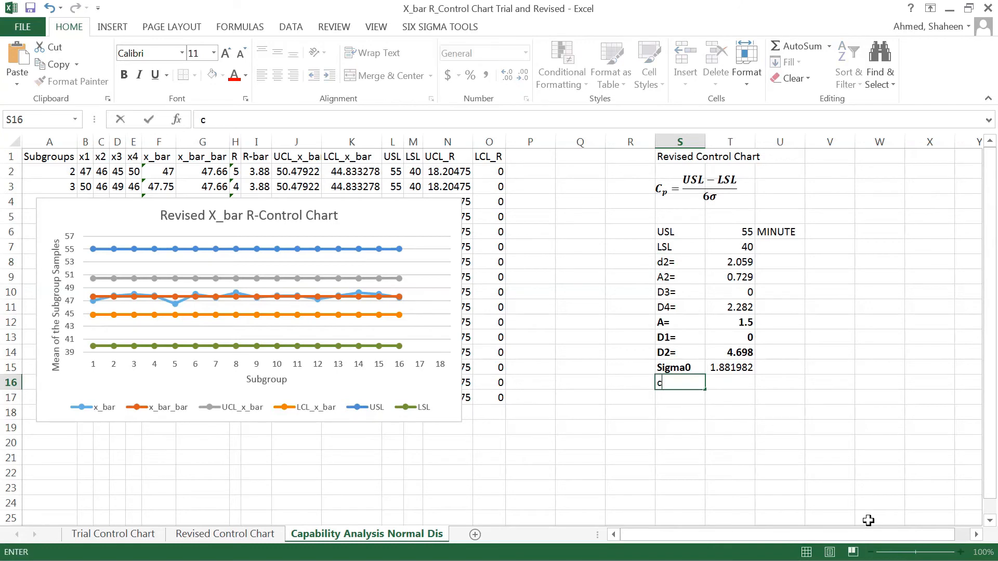
type("p=")
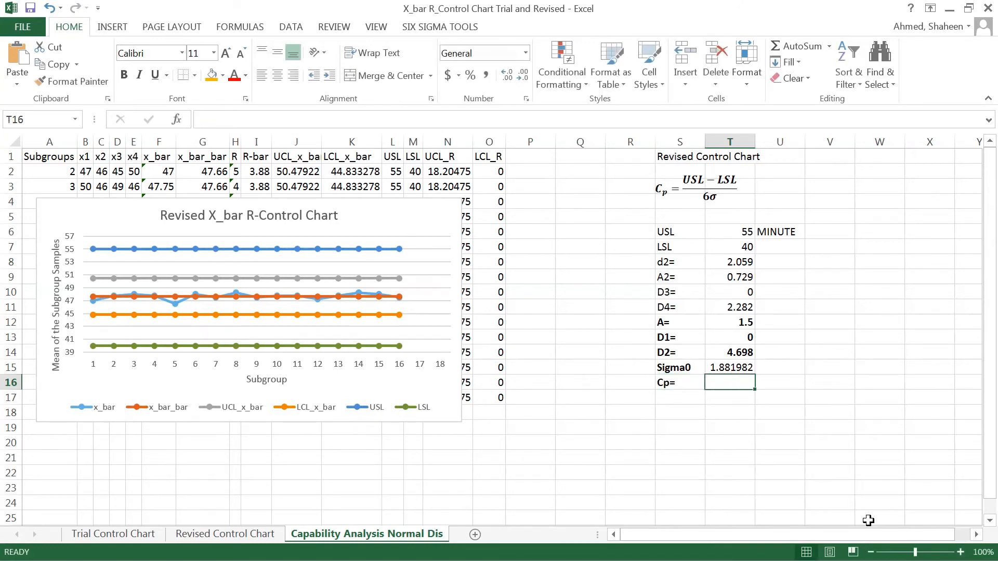
type("(")
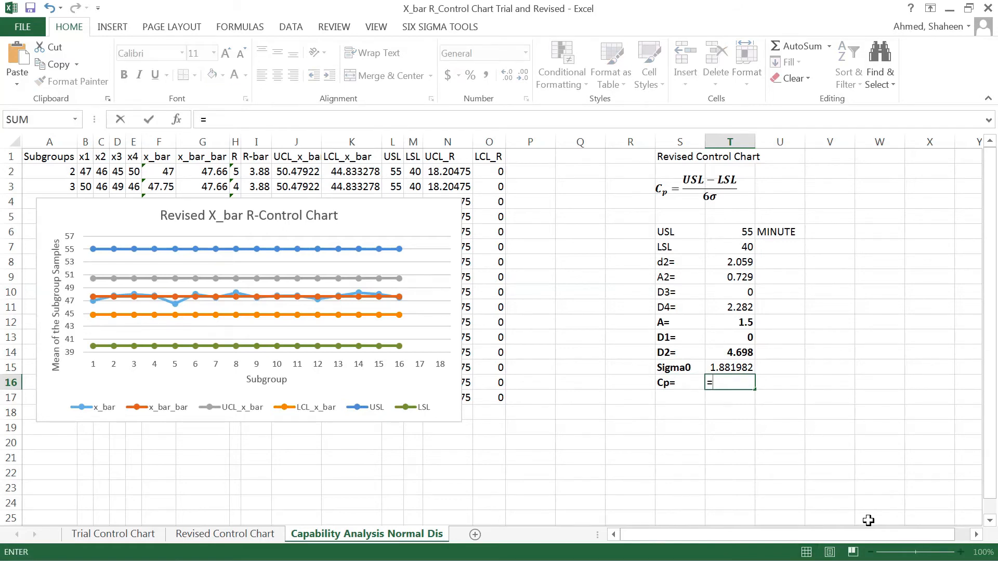
type("(")
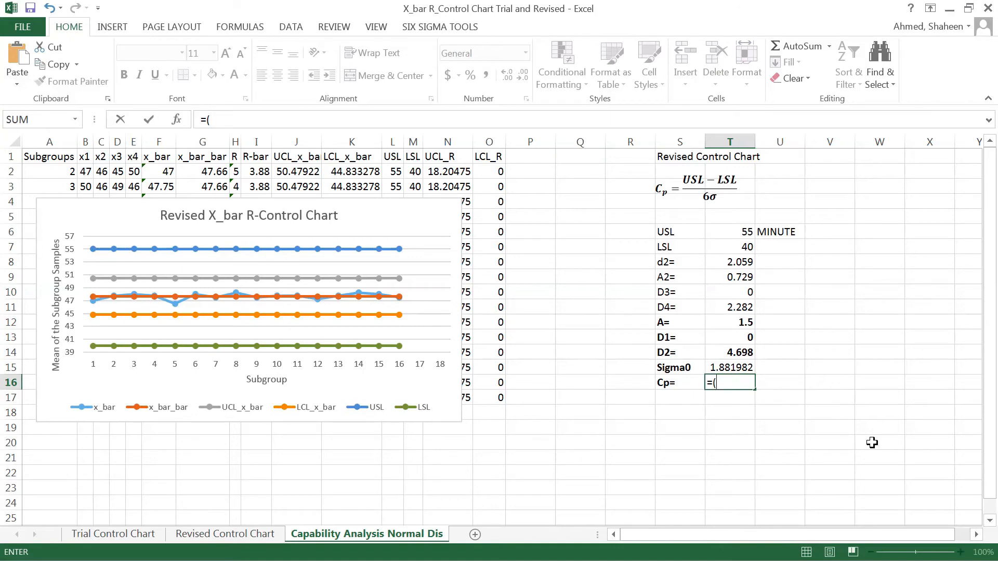
left_click(730, 232)
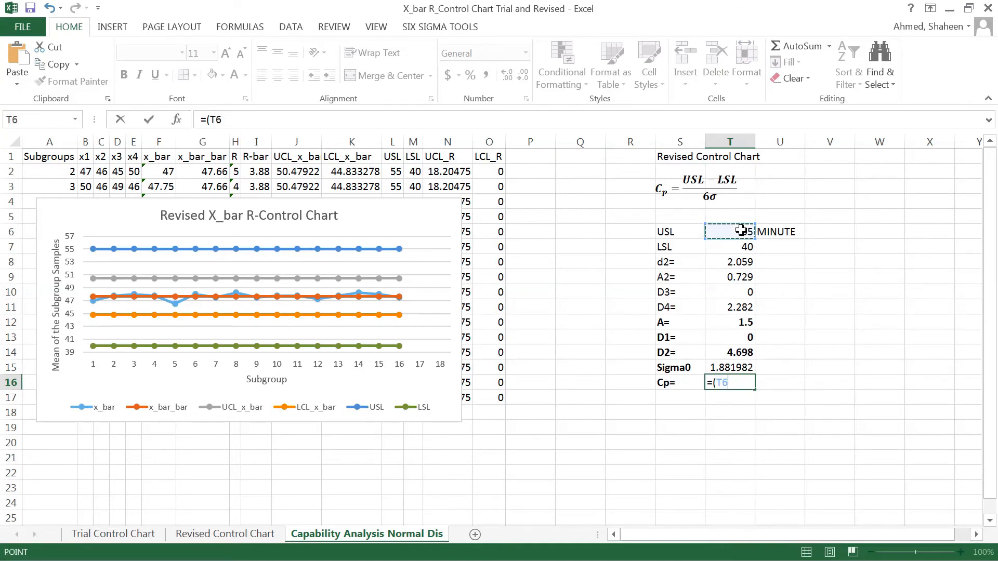
type("-40")
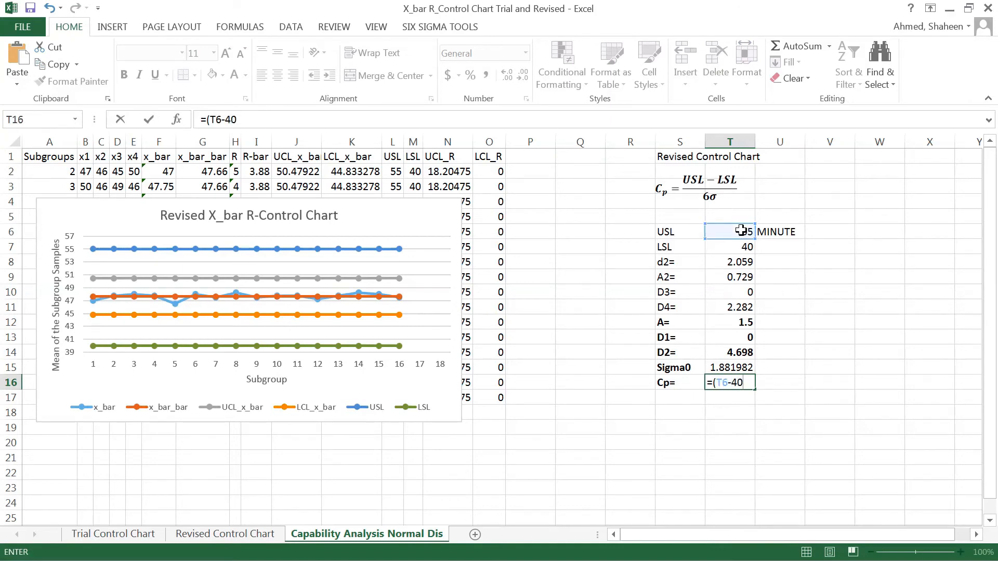
type(")")
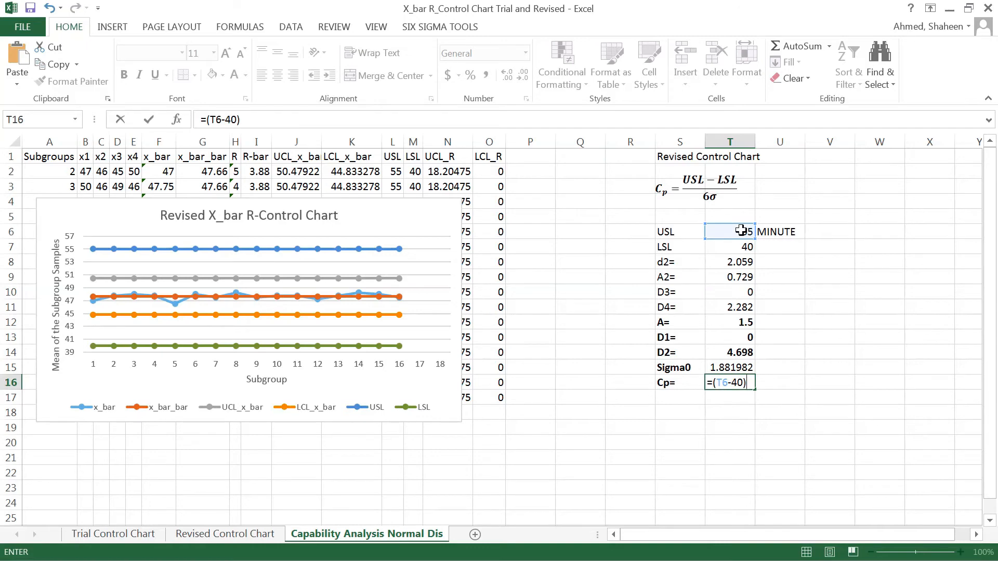
key("Backspace")
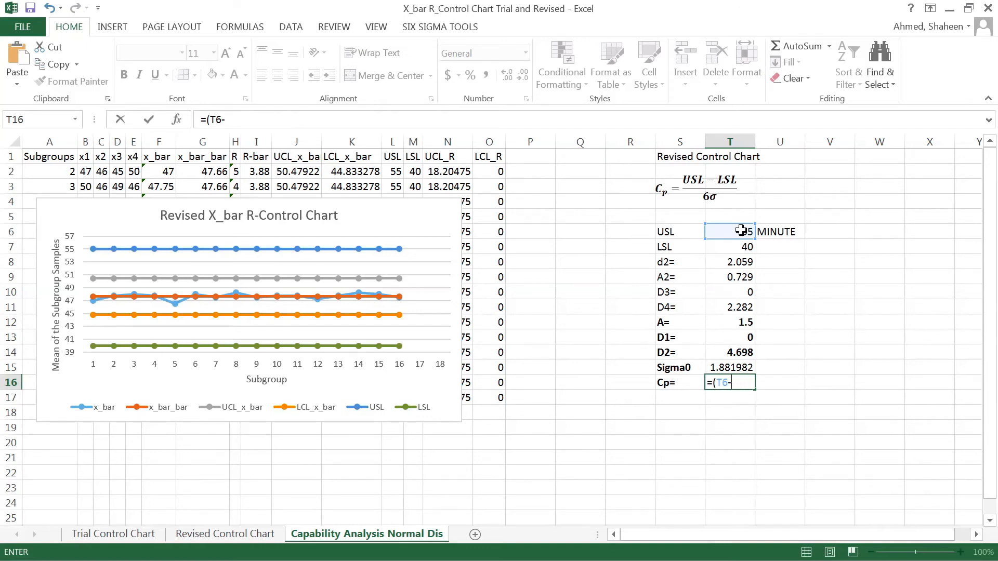
left_click(730, 247)
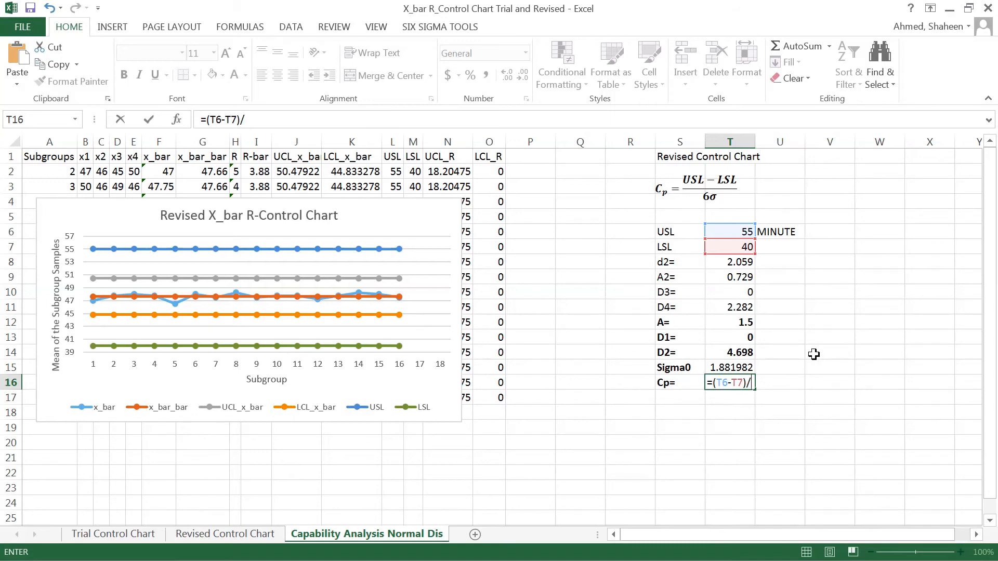
mouse_move(818, 385)
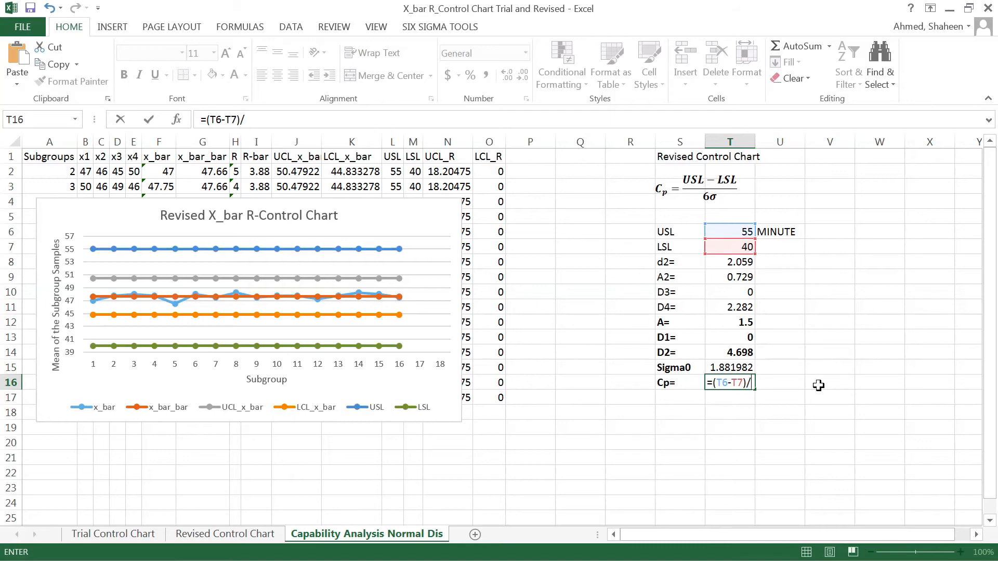
mouse_move(828, 397)
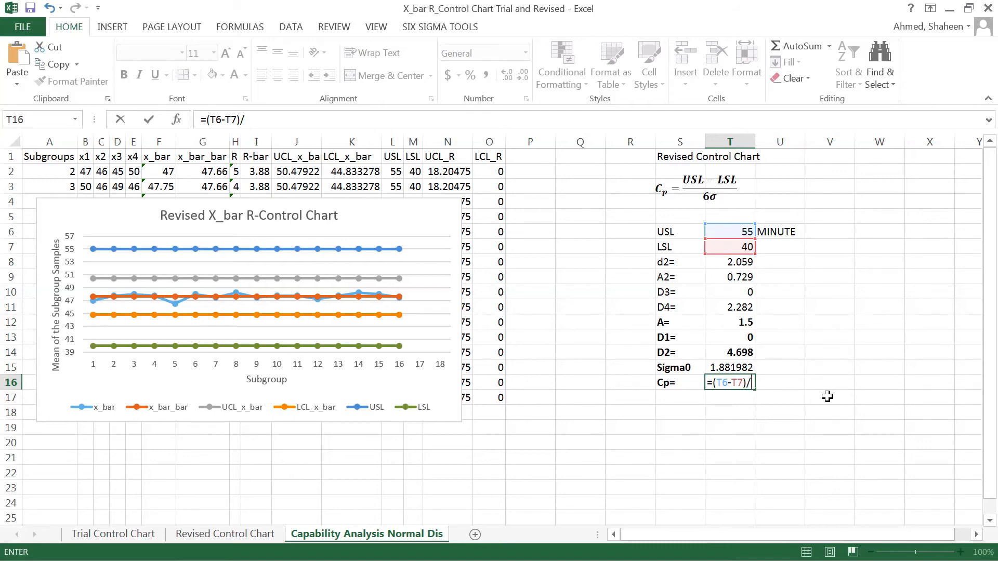
- Complete the formula as =(T6-T7)/(6*T15) using Sigma0, giving Cp 1.328387
type("(")
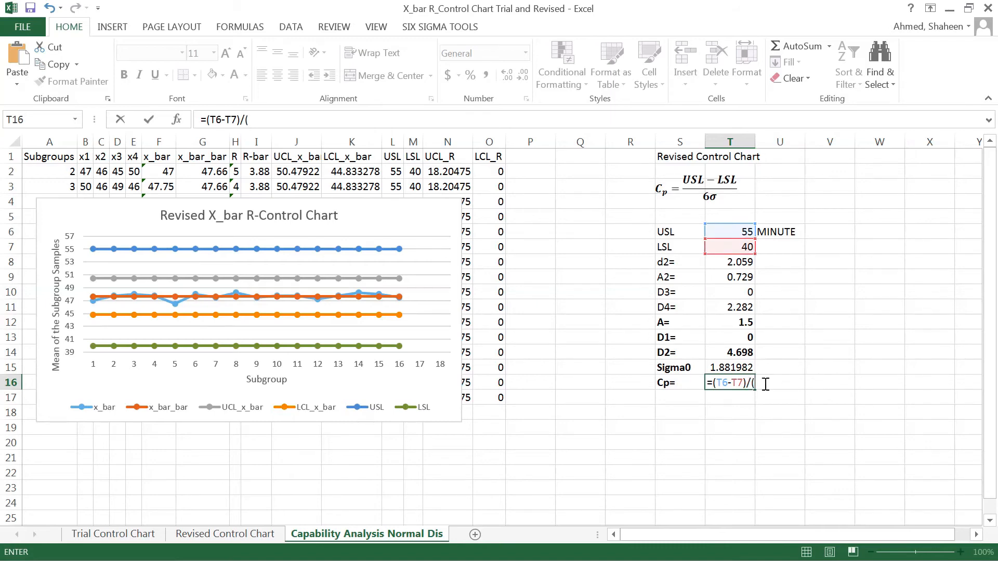
type("6*")
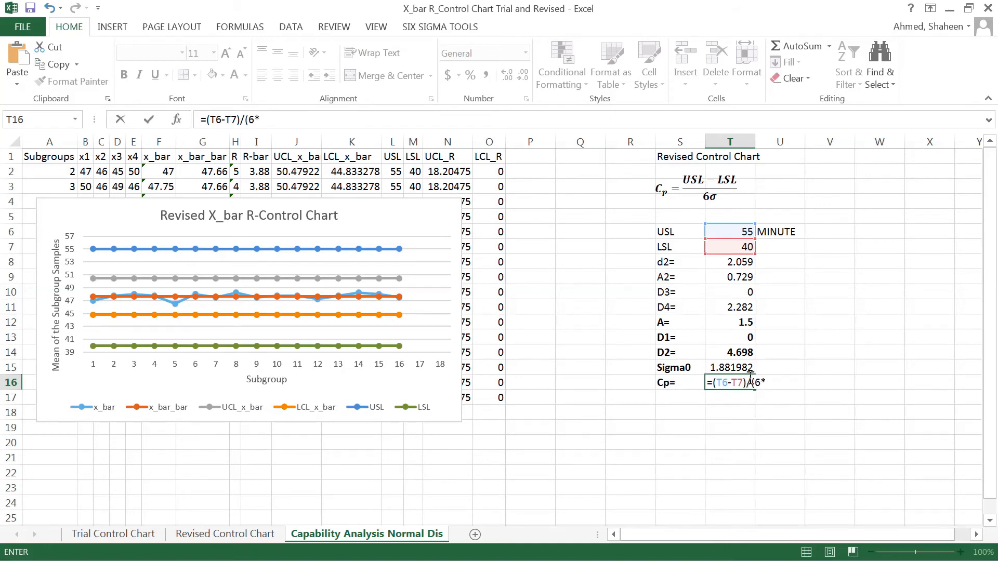
left_click(729, 367)
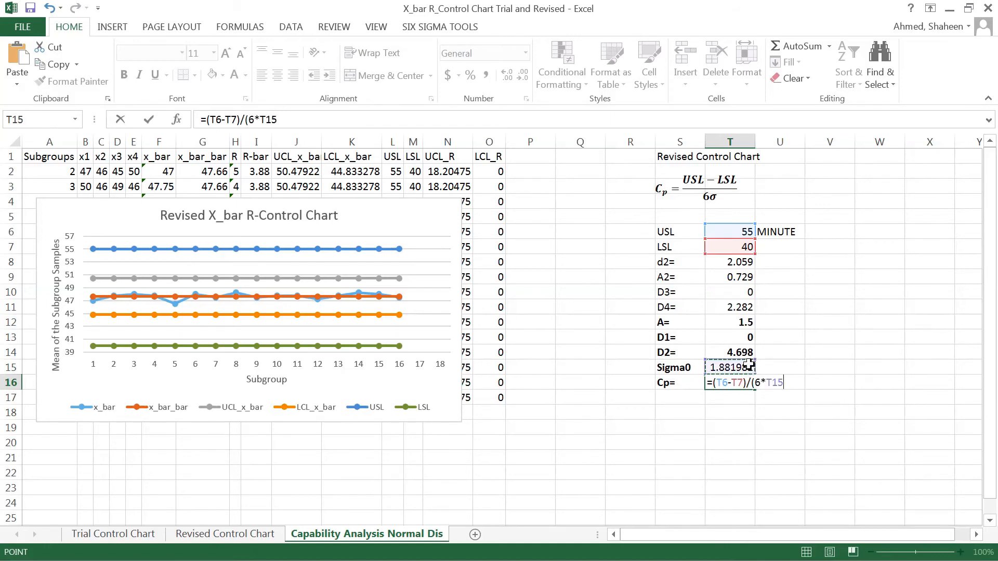
key("Enter")
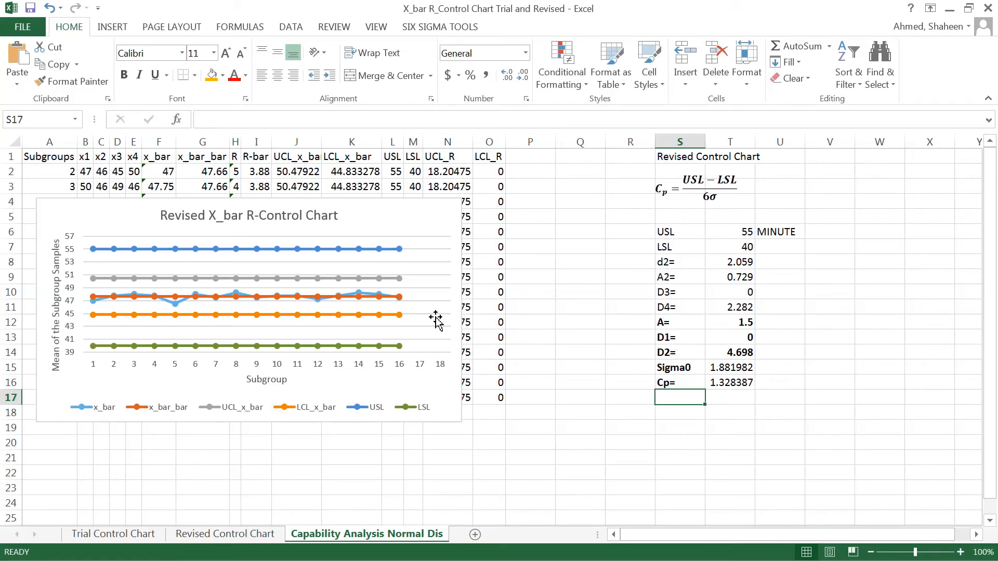
mouse_move(753, 405)
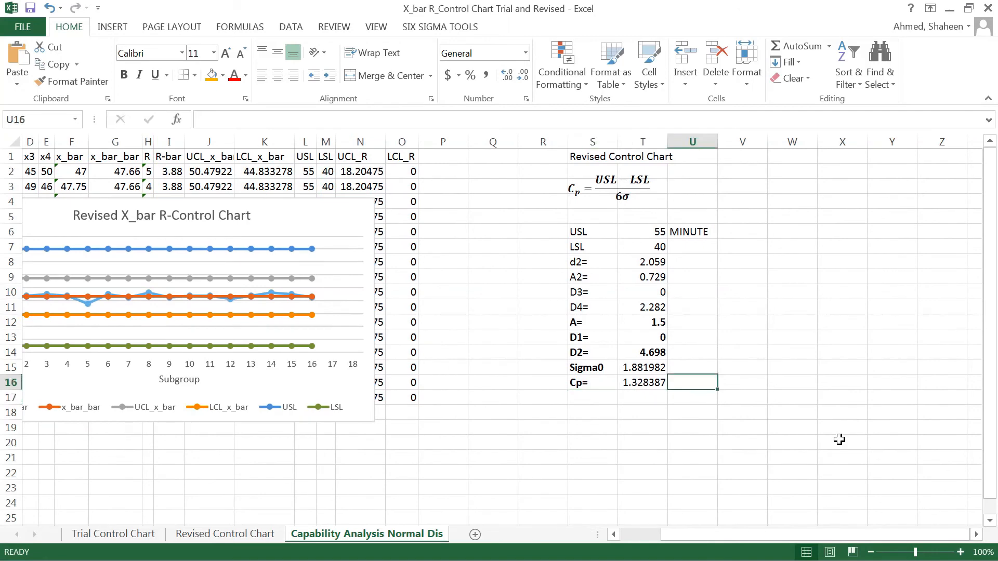
- Write the Cp note: more than 1.3 is good, less than 1.3 needs further investigation
type("mOR")
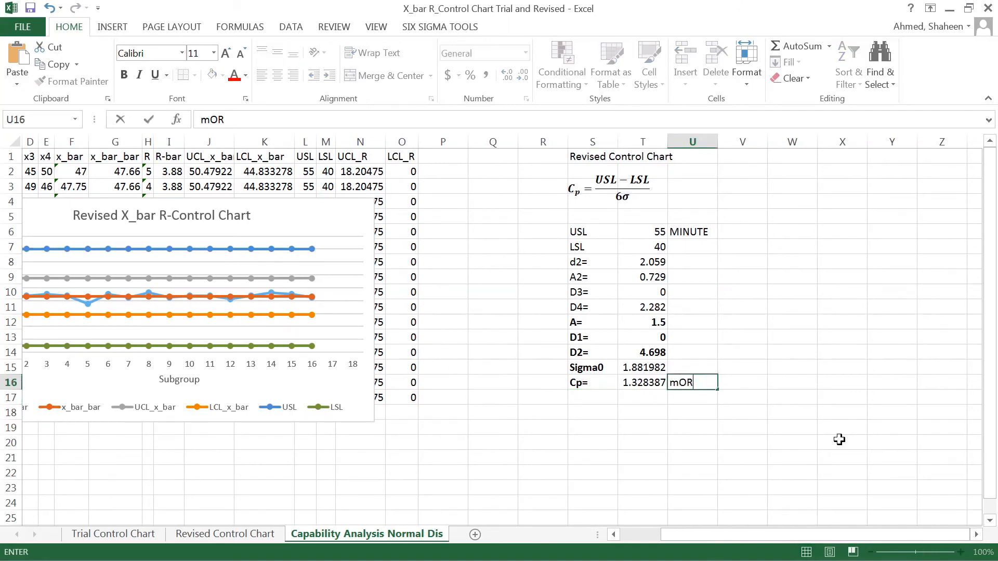
type("More than 14.3")
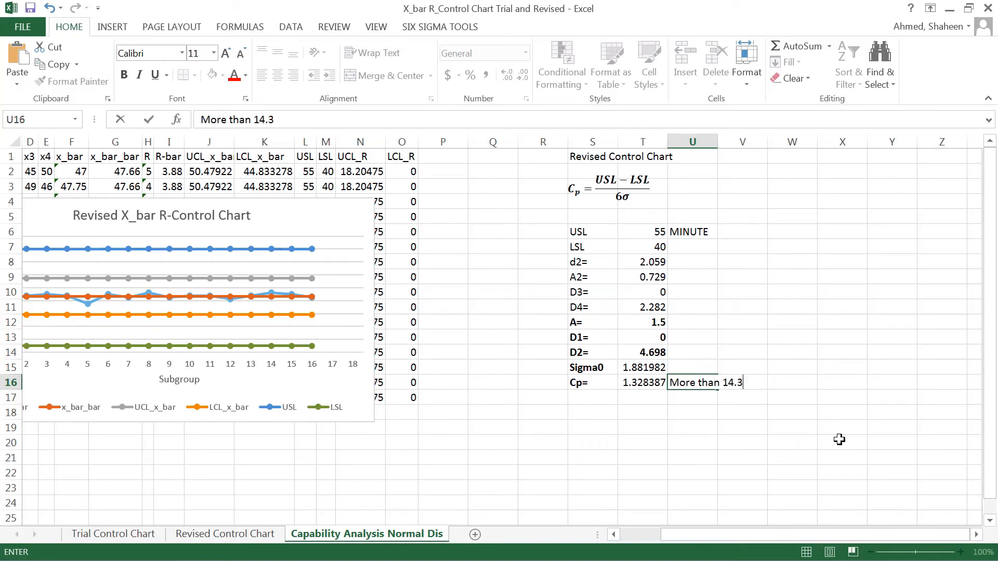
key("Backspace")
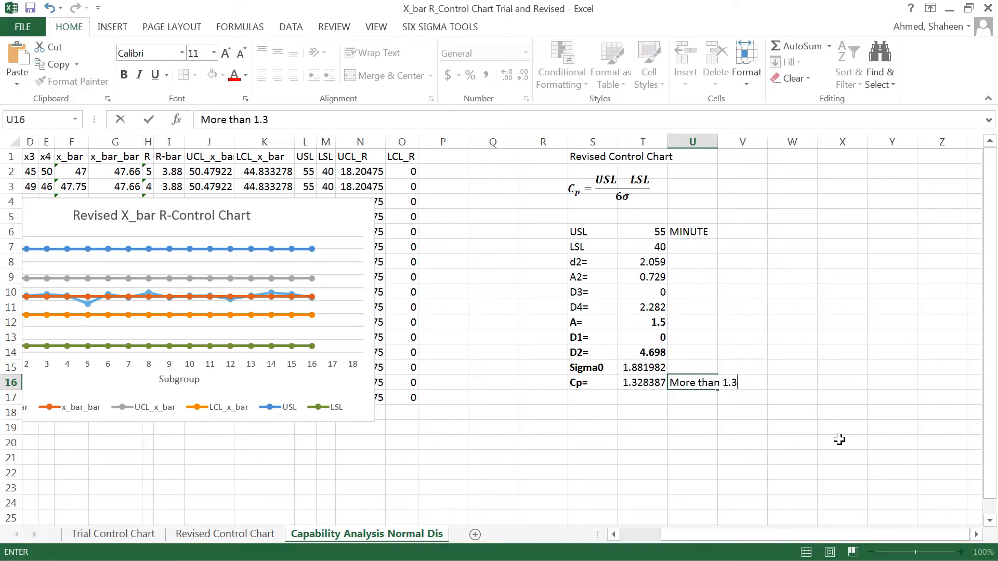
type(", the")
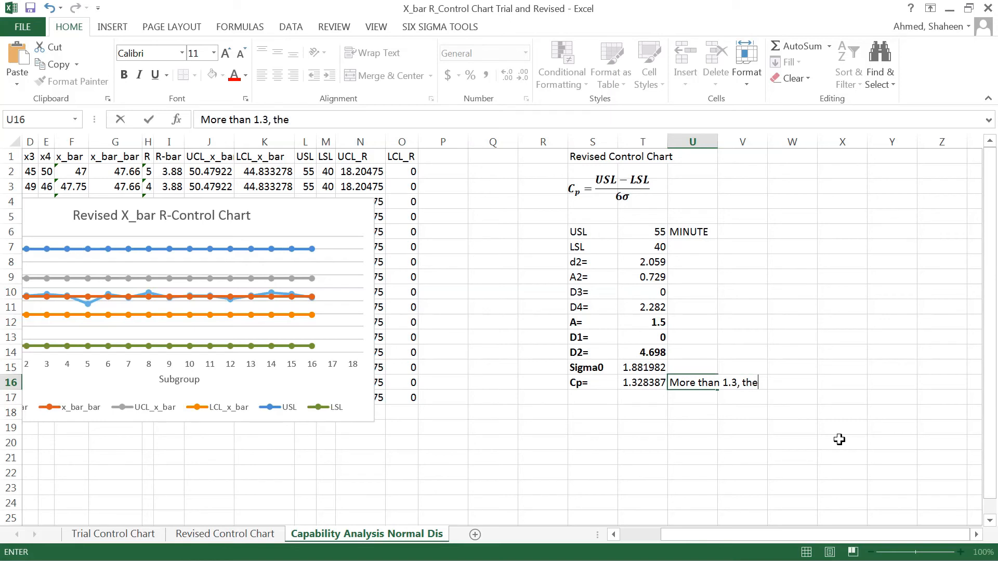
type("then it is ok")
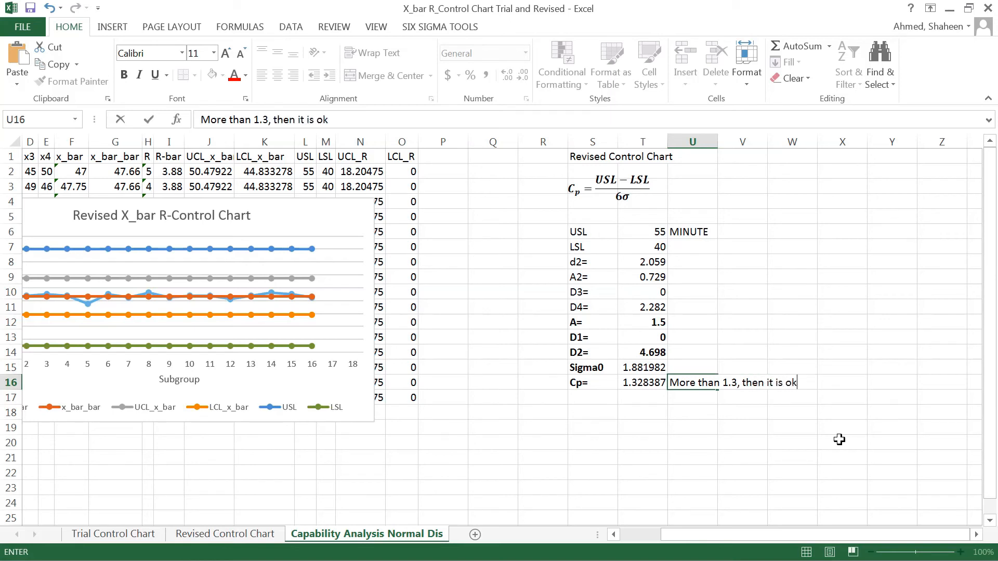
type("good!")
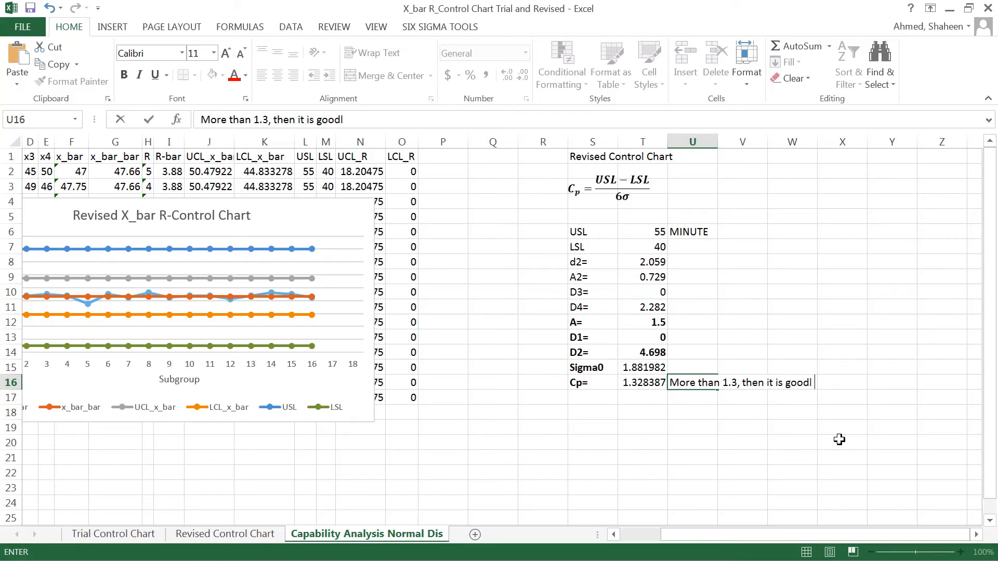
type(". It")
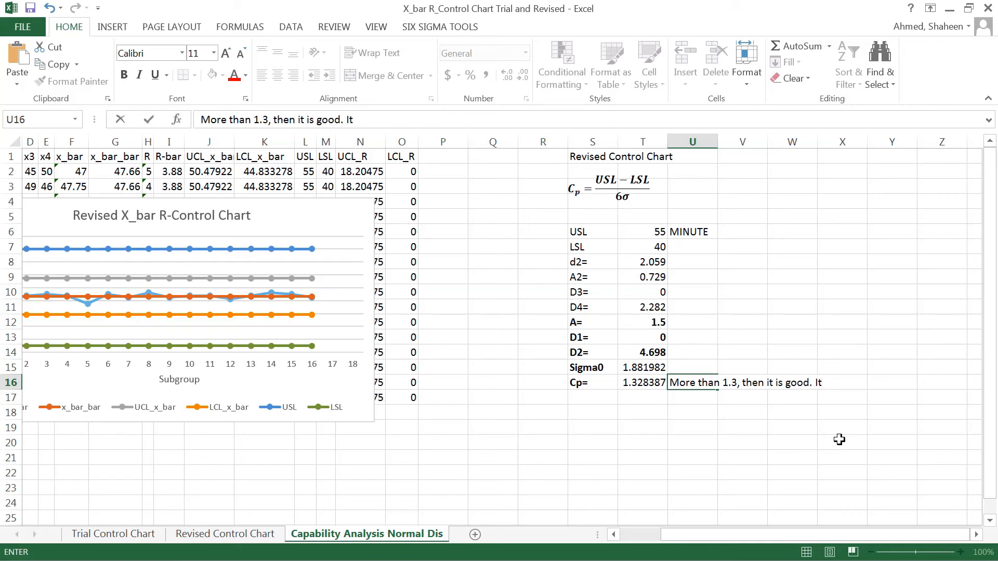
type("If it l")
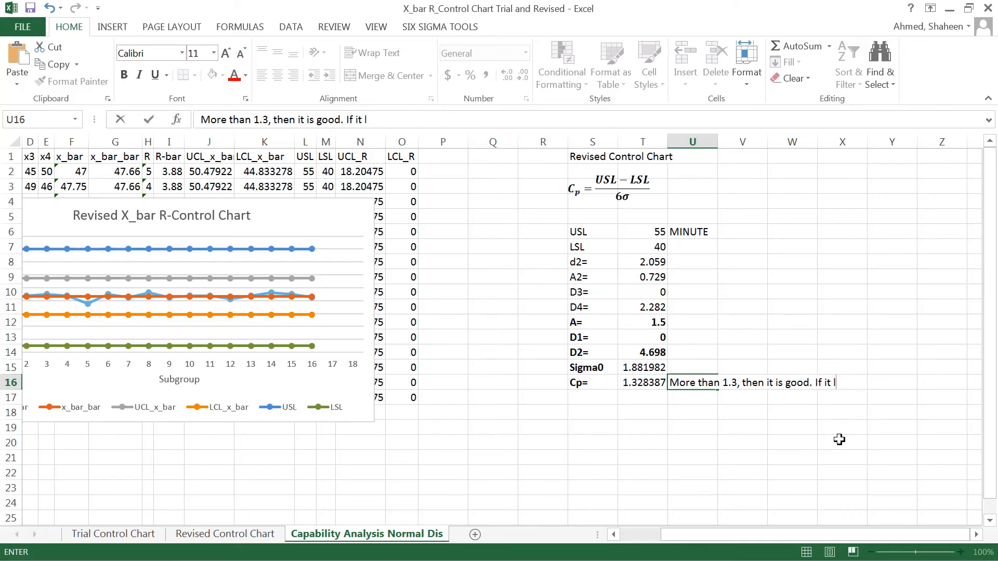
type("is less t")
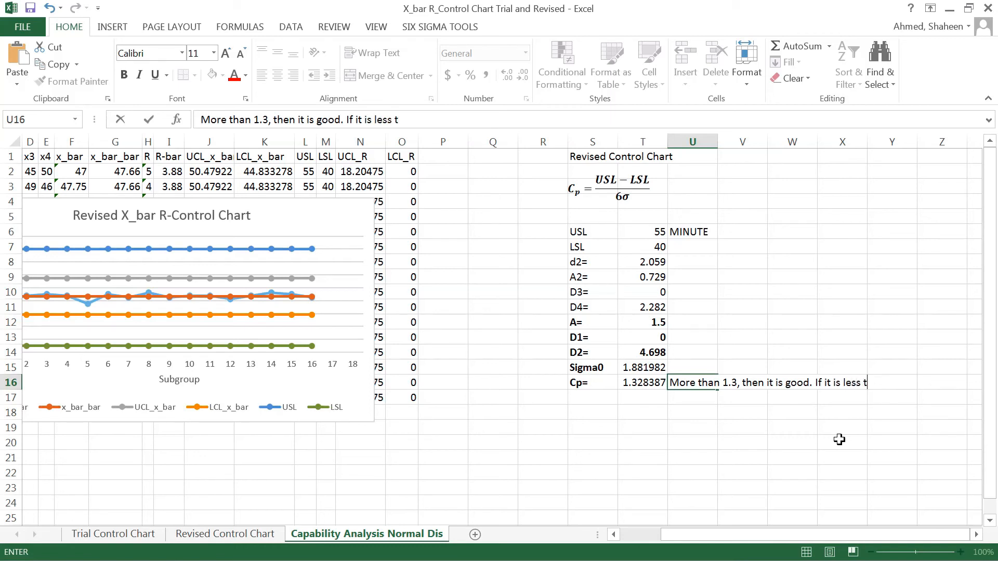
type("han 1.3,")
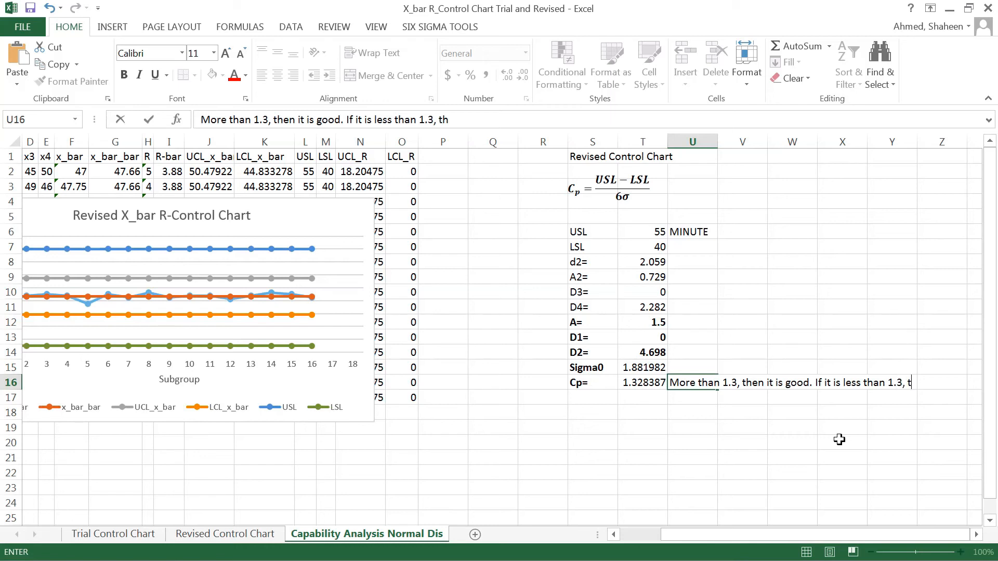
type("then further")
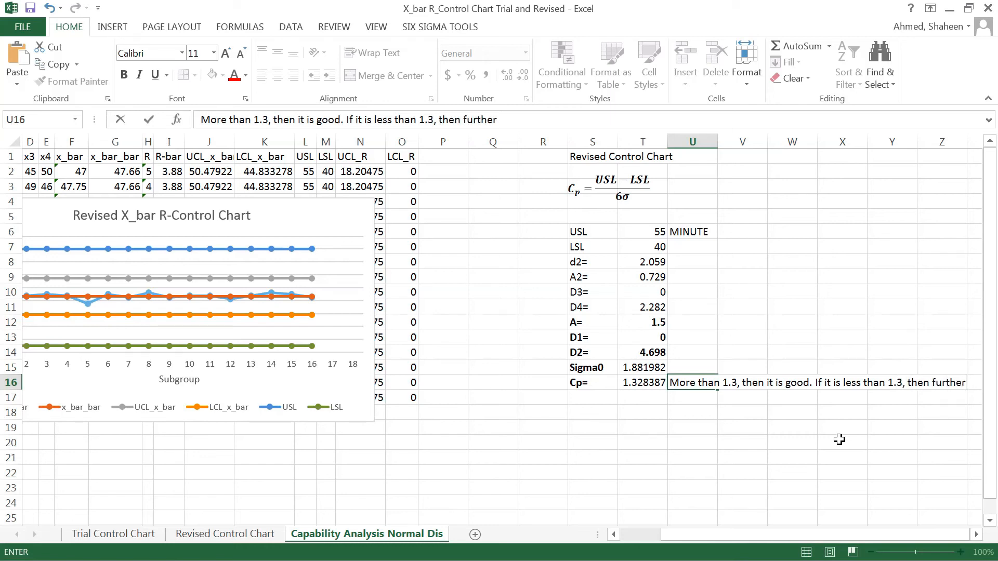
type("inve")
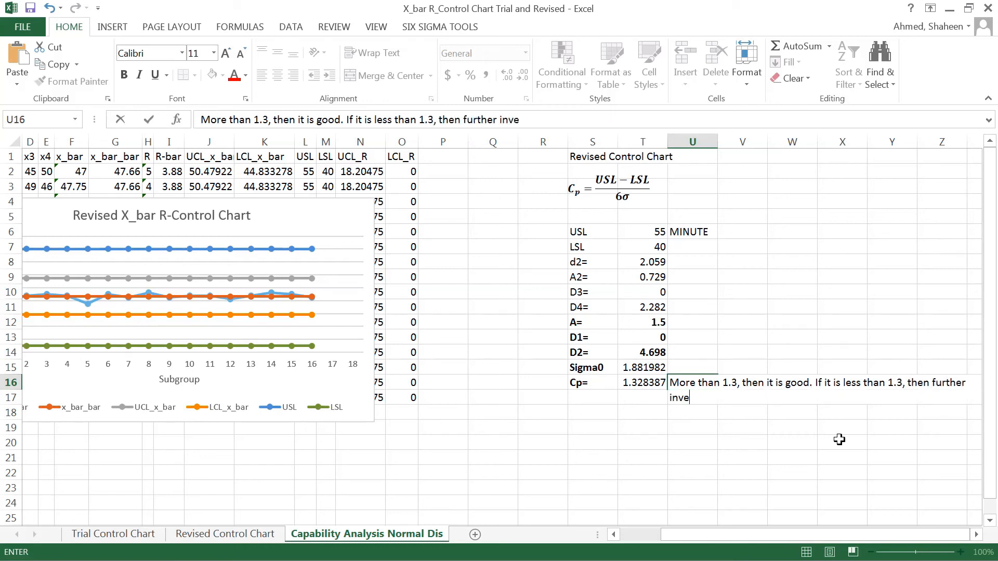
type("stigation")
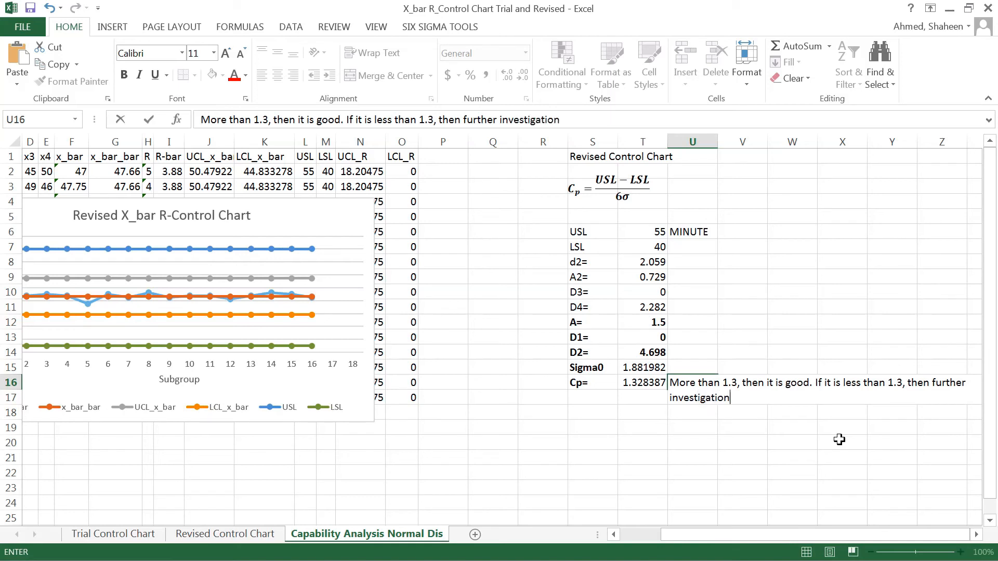
type("needed.")
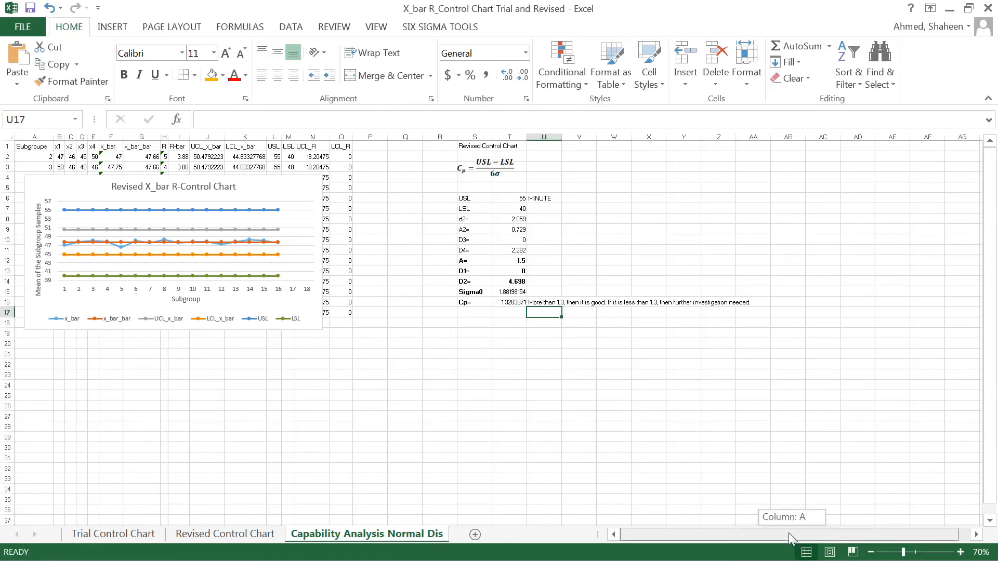
- Enter the label Mid_ULSL in cell S5 above the USL row
left_click(946, 552)
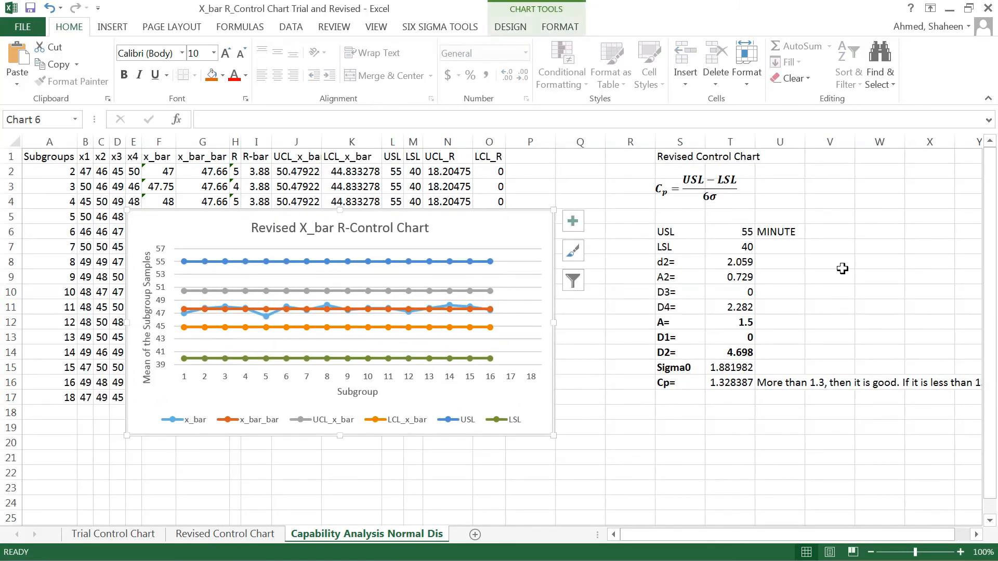
mouse_move(762, 223)
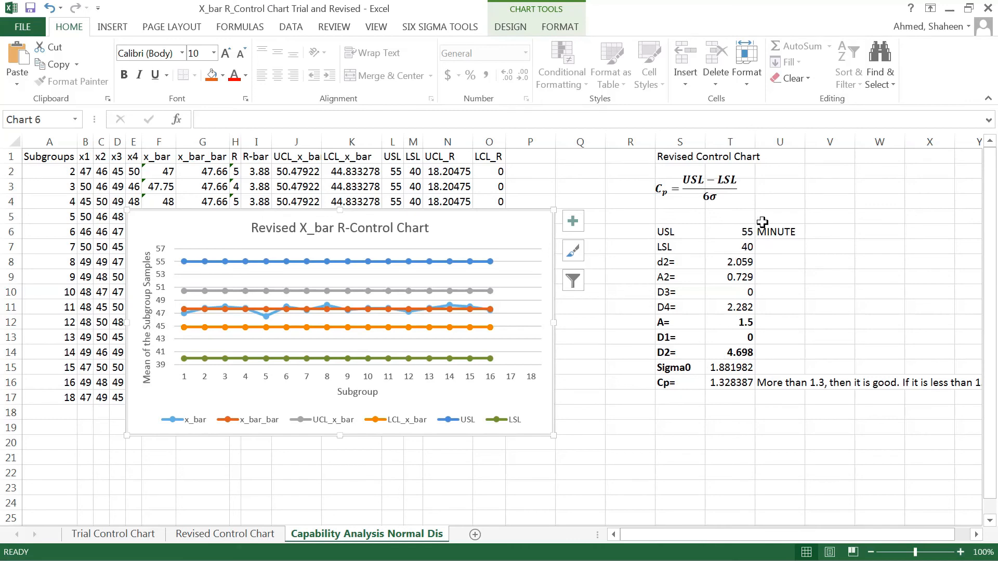
left_click(680, 216)
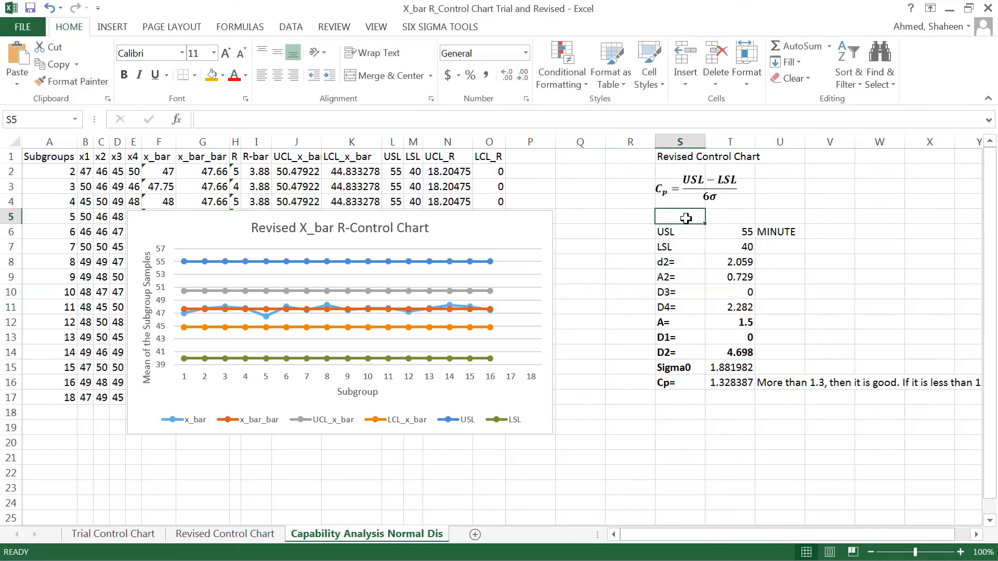
type("Mi")
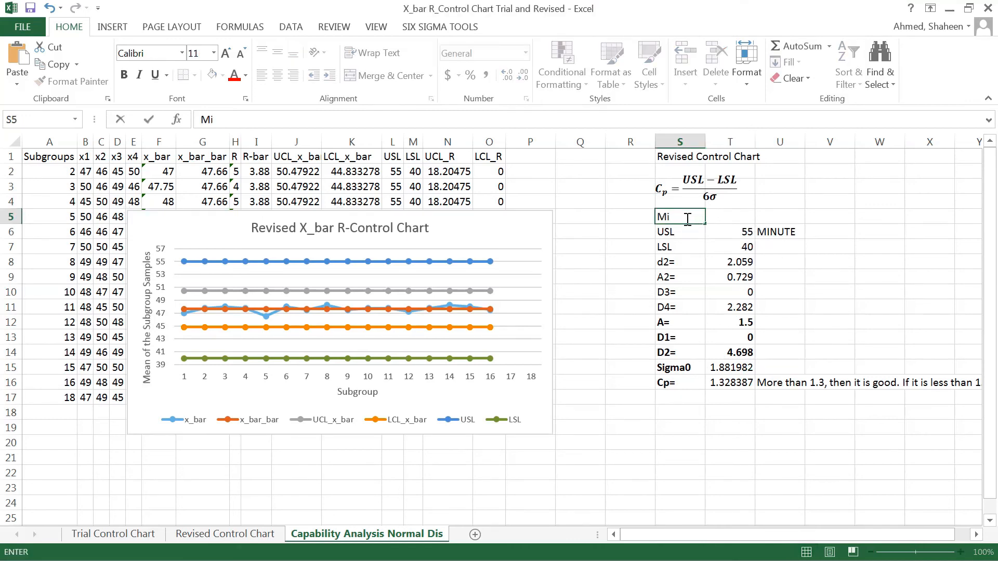
type("d")
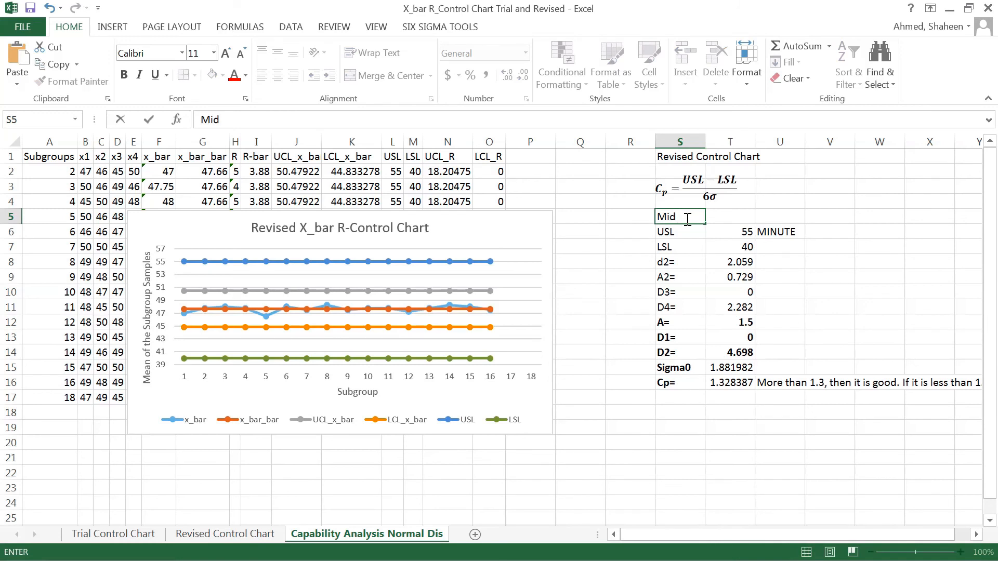
type("U")
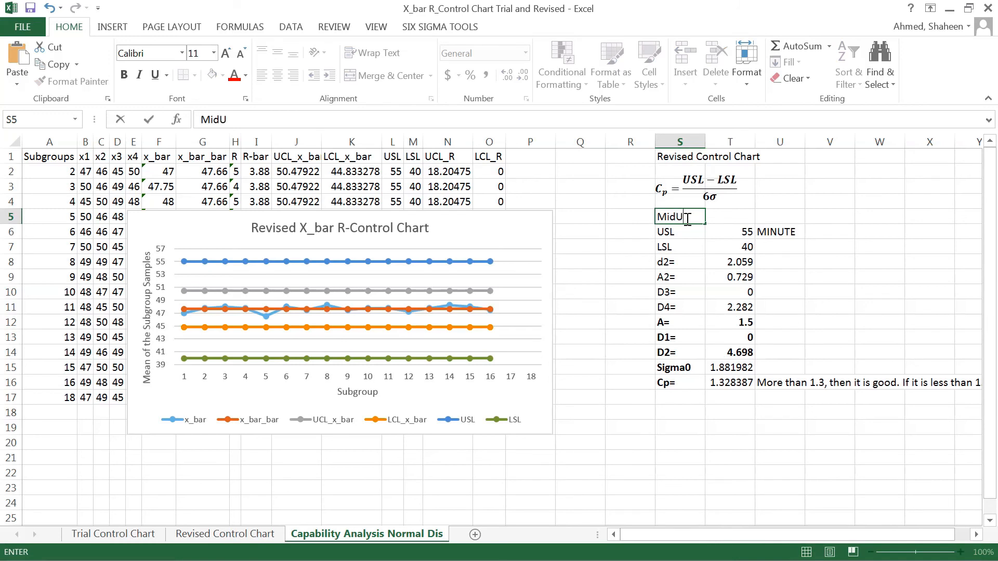
type("LSL")
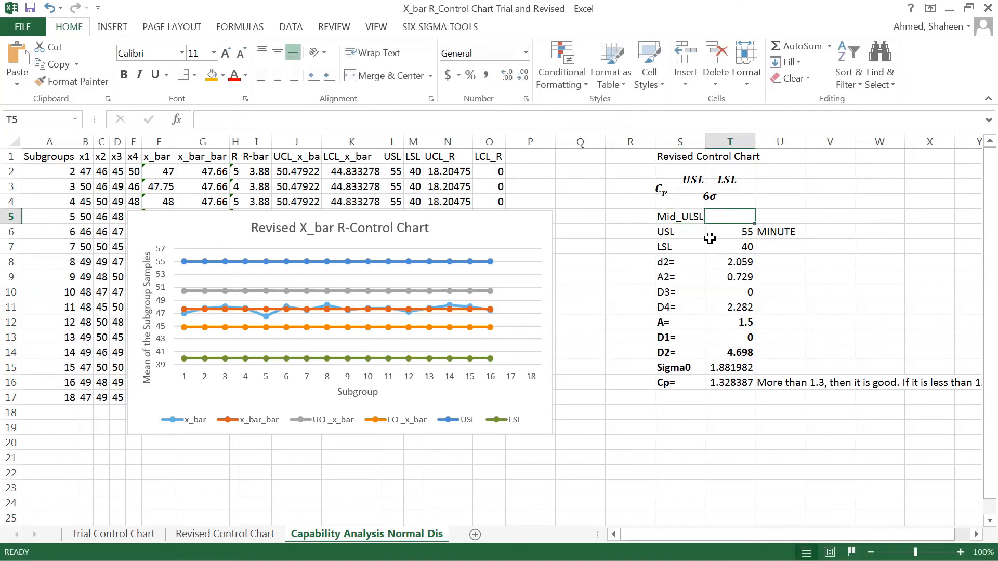
- Compute =AVERAGE(T6:T7) in T5 so Mid_ULSL shows 47.5 from USL 55 and LSL 40
type("=")
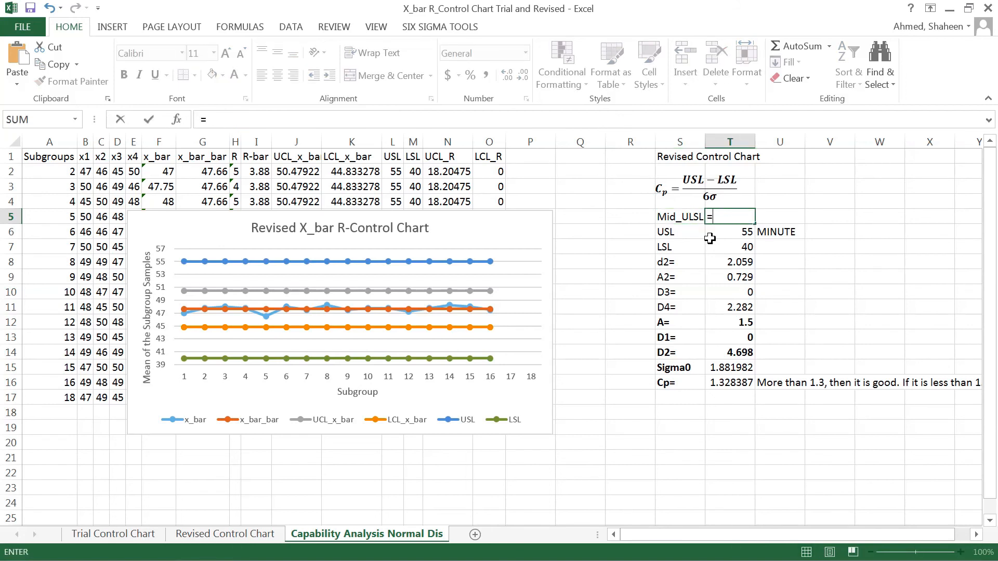
type("=averag")
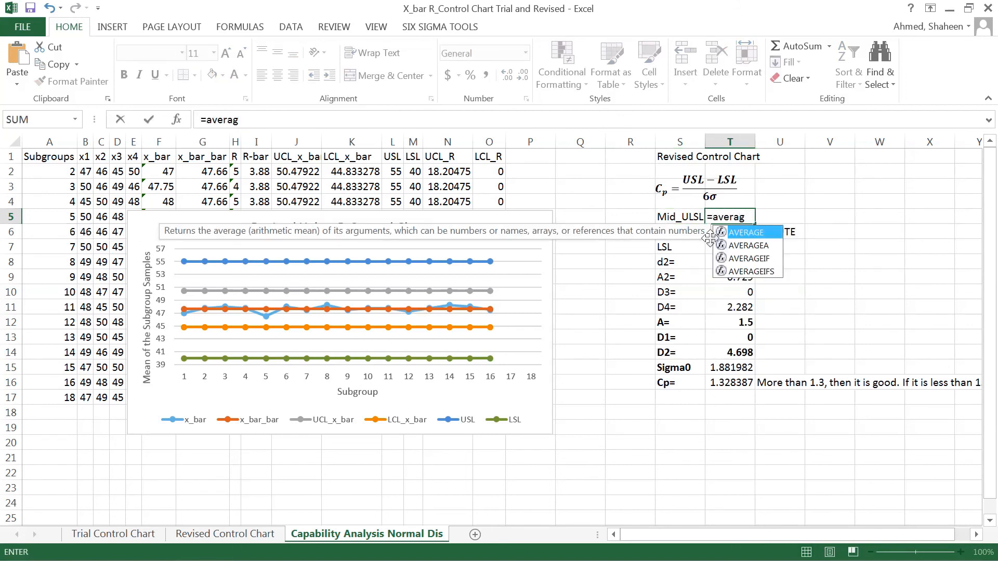
type("e(")
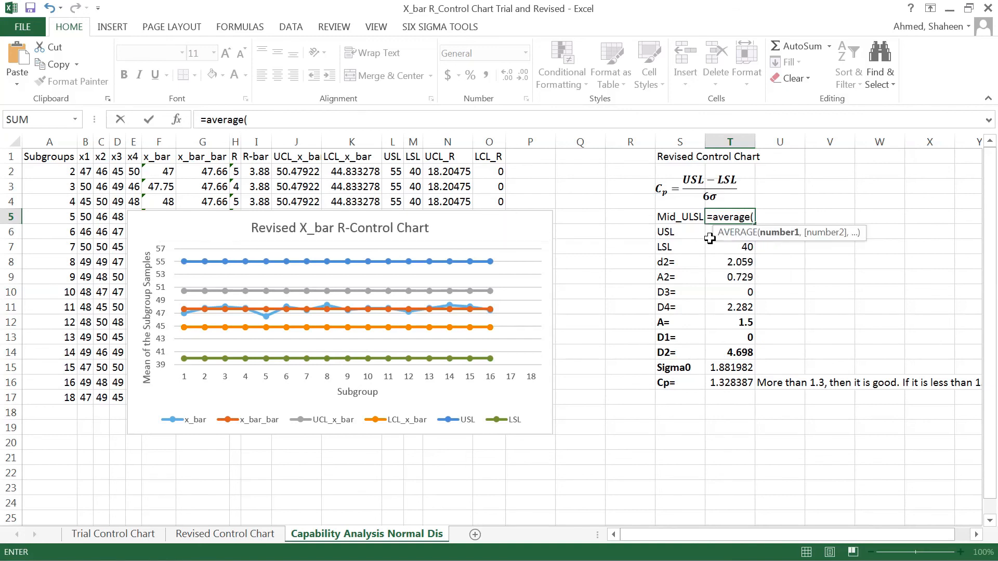
left_click(730, 247)
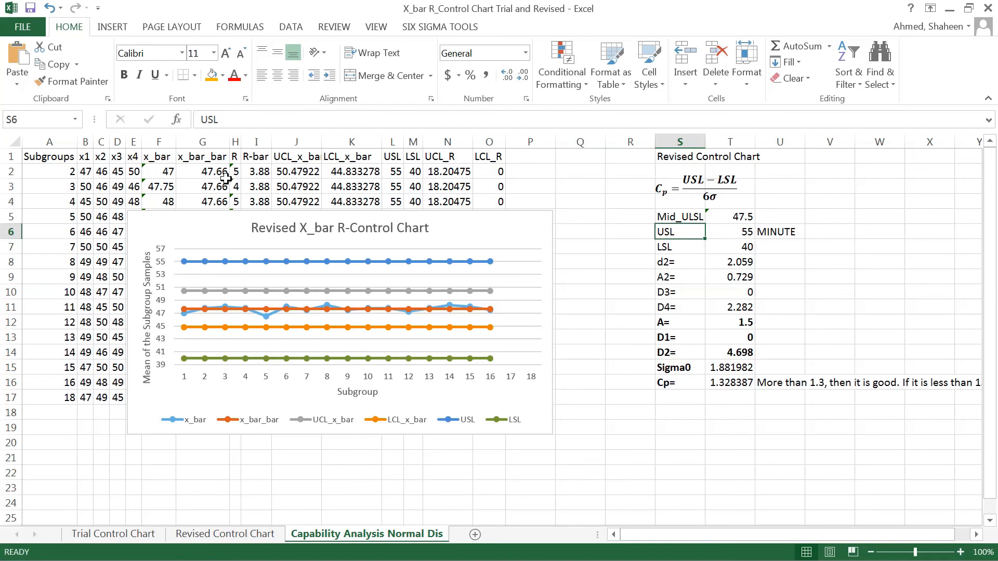
mouse_move(195, 177)
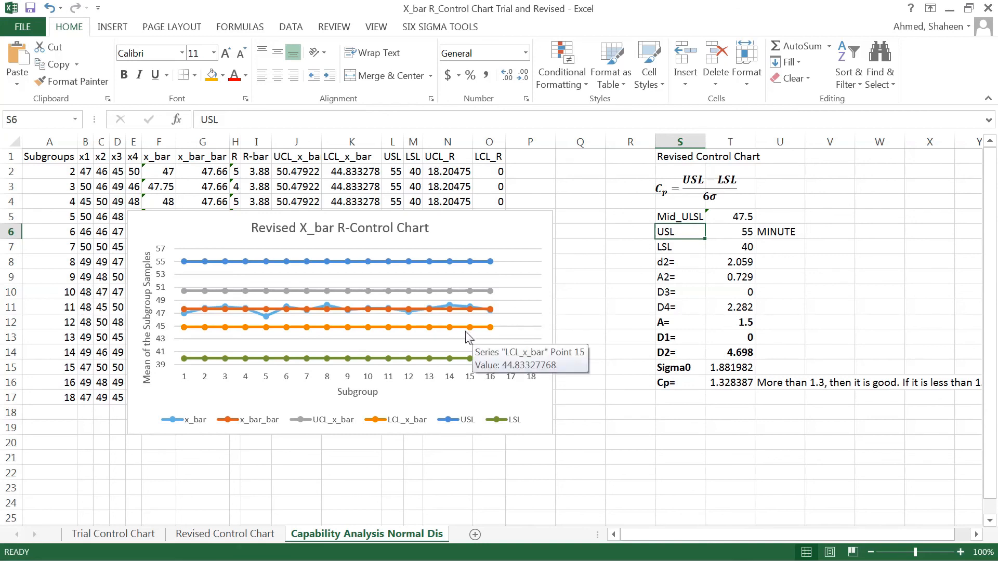
mouse_move(179, 185)
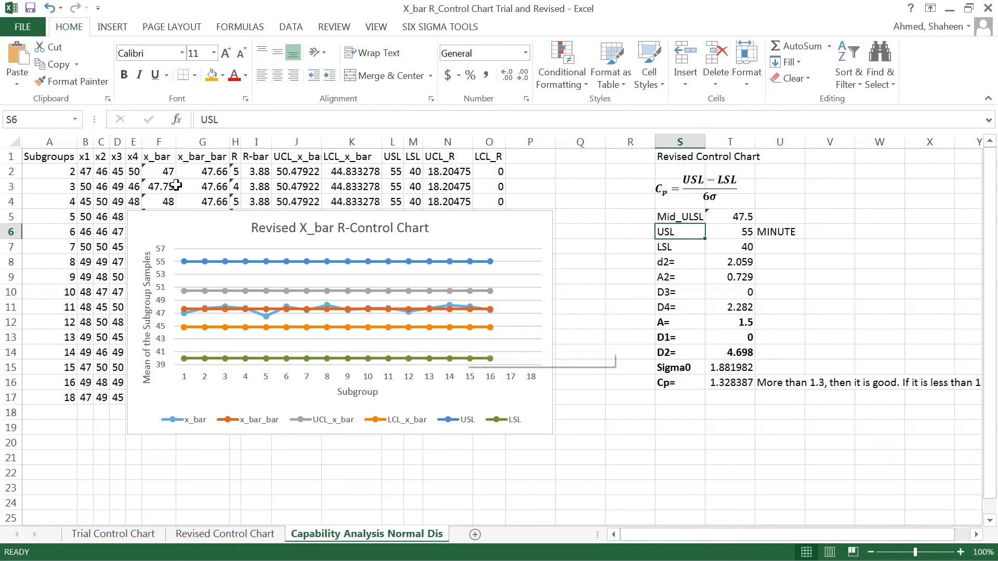
mouse_move(681, 408)
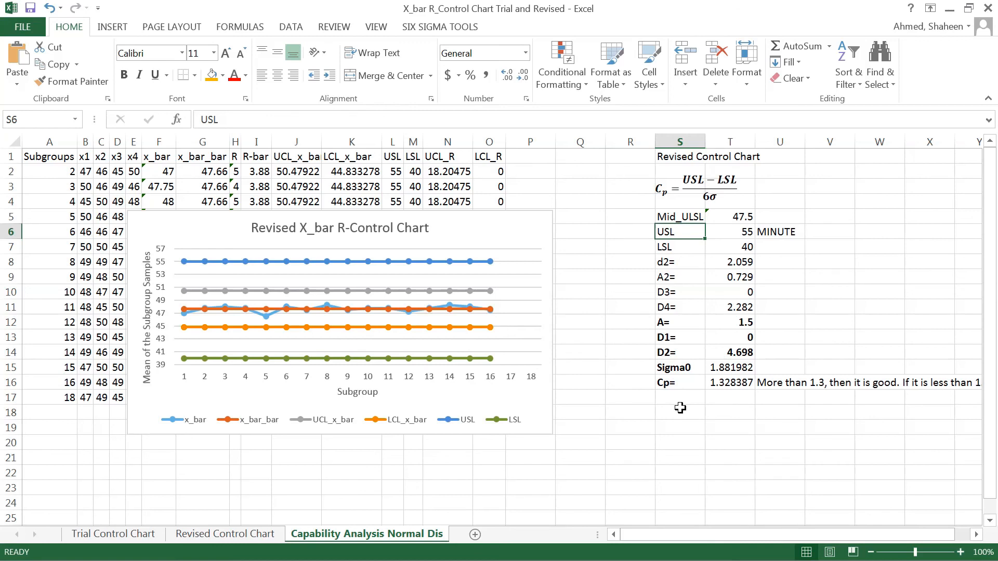